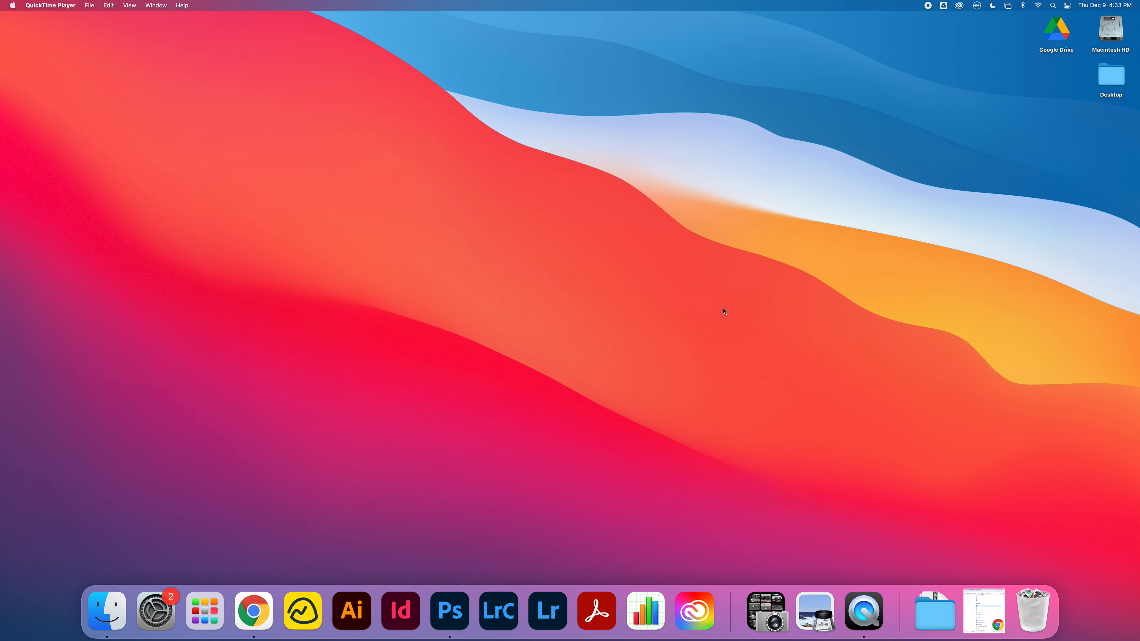
mouse_move(724, 308)
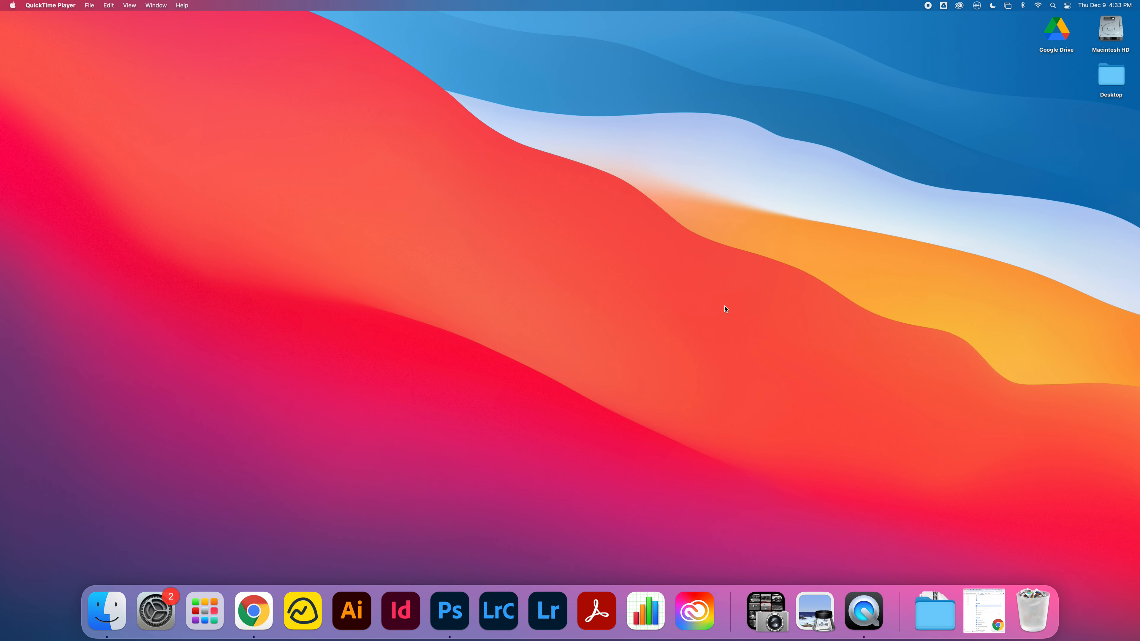
mouse_move(207, 543)
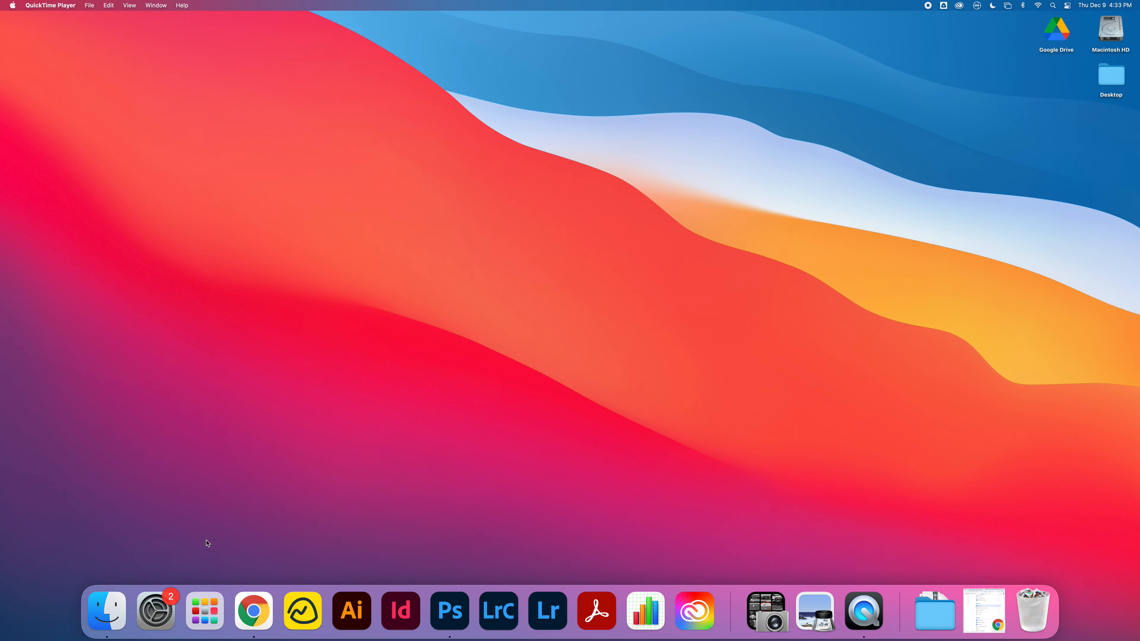
- Show the Launchpad grid of installed applications from the Dock
left_click(205, 611)
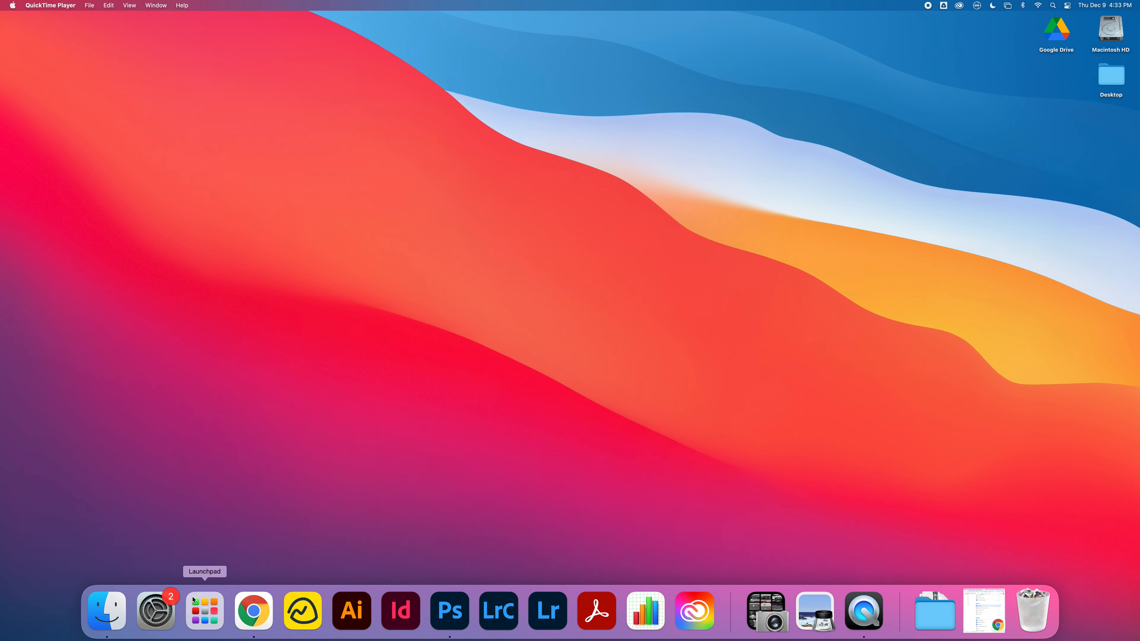
left_click(204, 611)
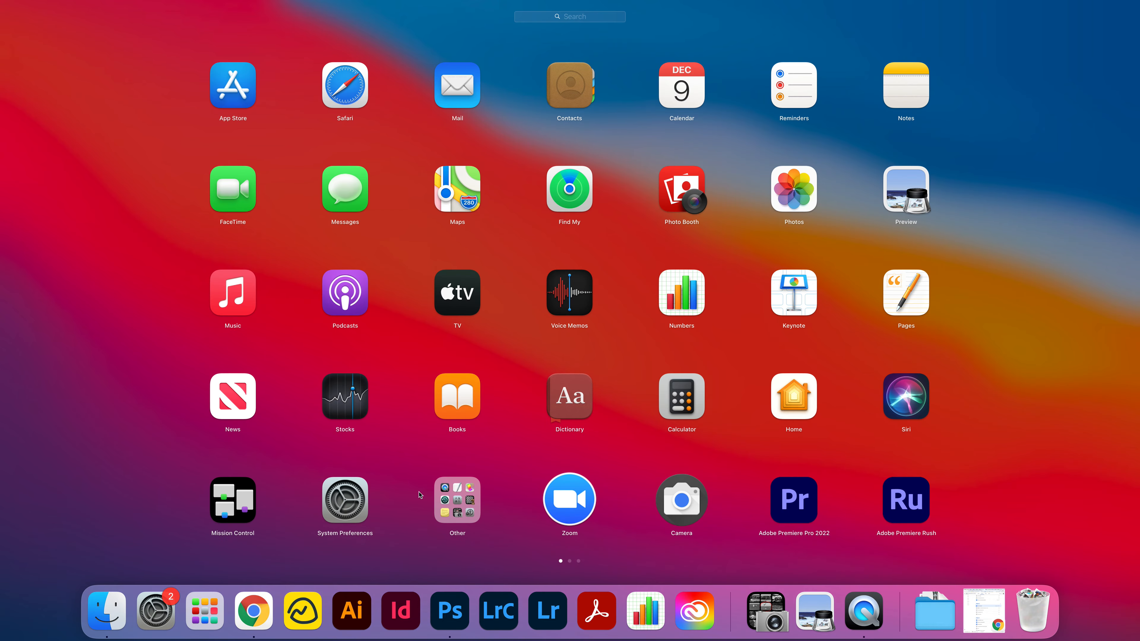
- Launch Image Capture and run an overview preview on the EPSON Perfection V600
left_click(457, 500)
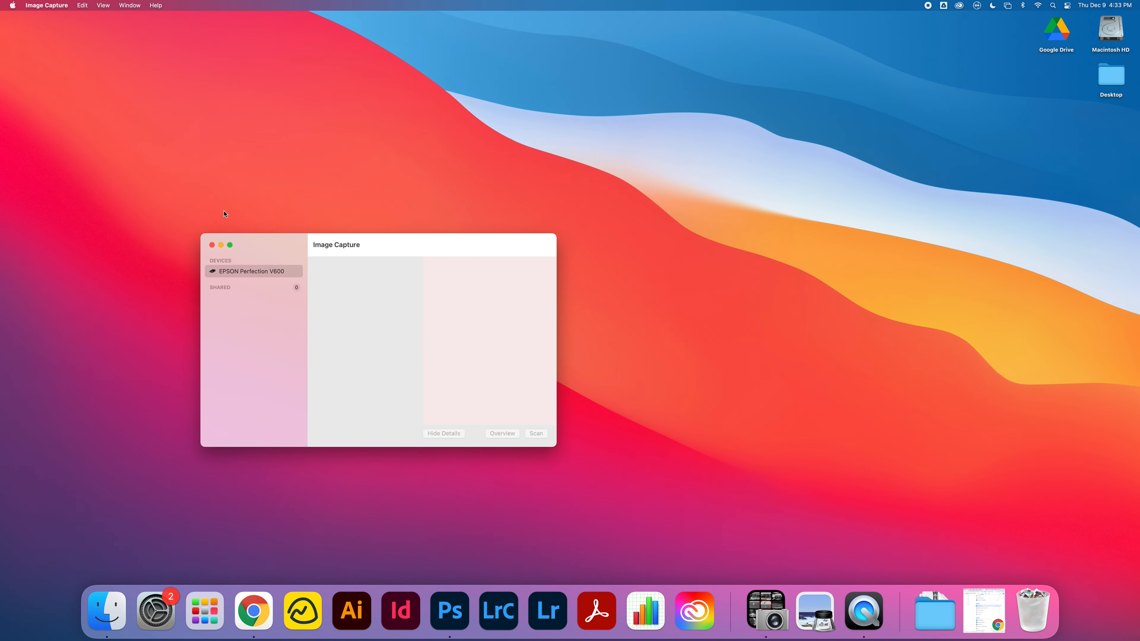
mouse_move(288, 247)
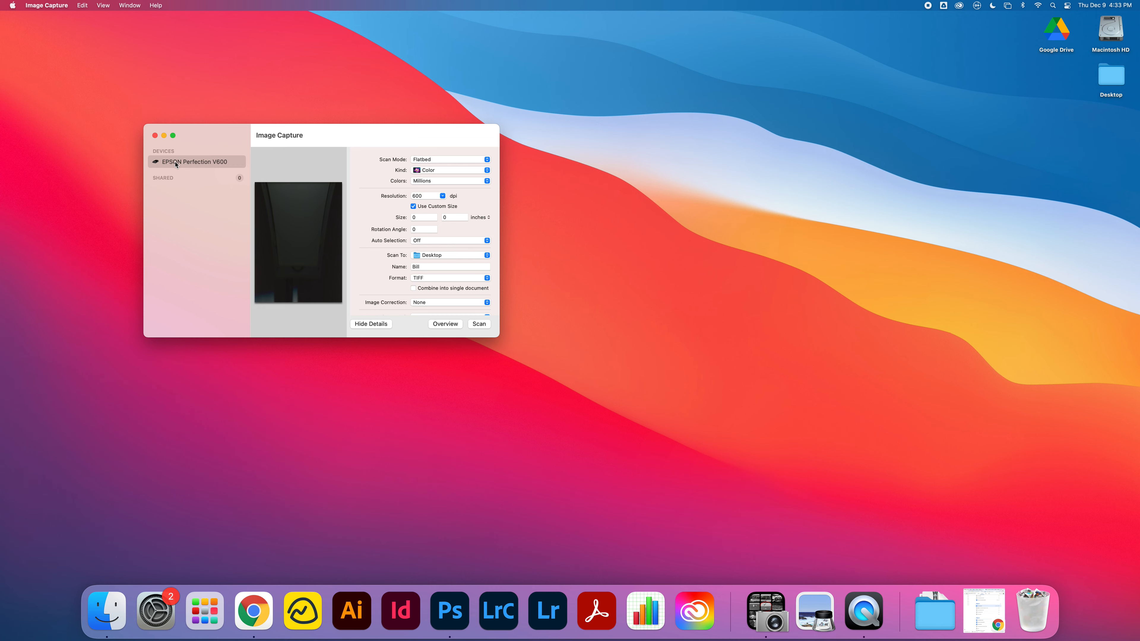
mouse_move(161, 166)
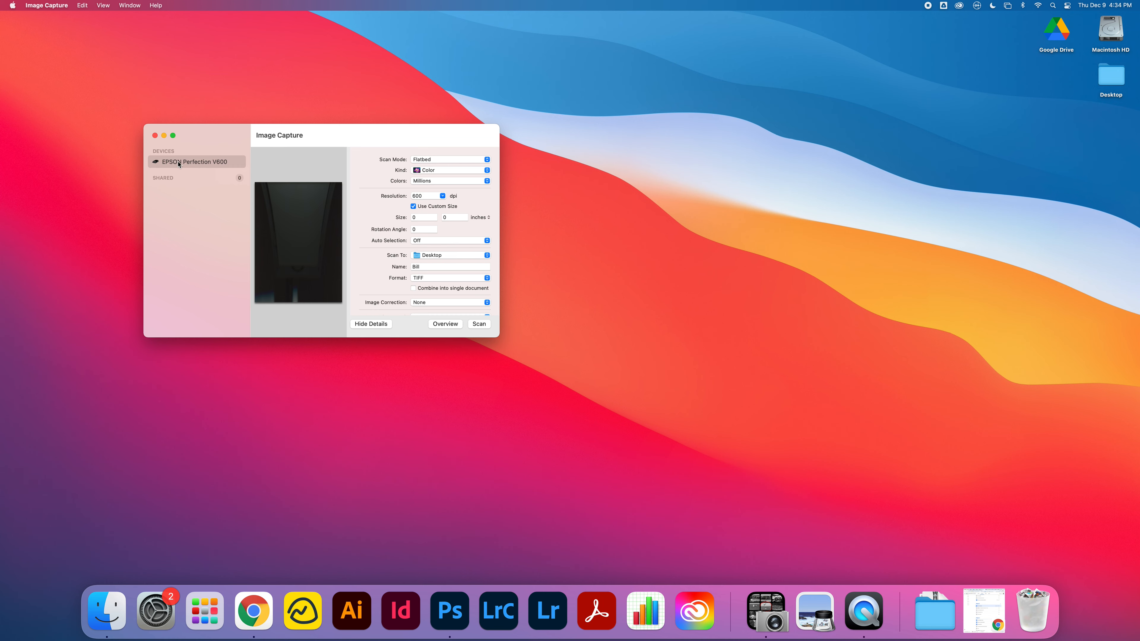
mouse_move(302, 260)
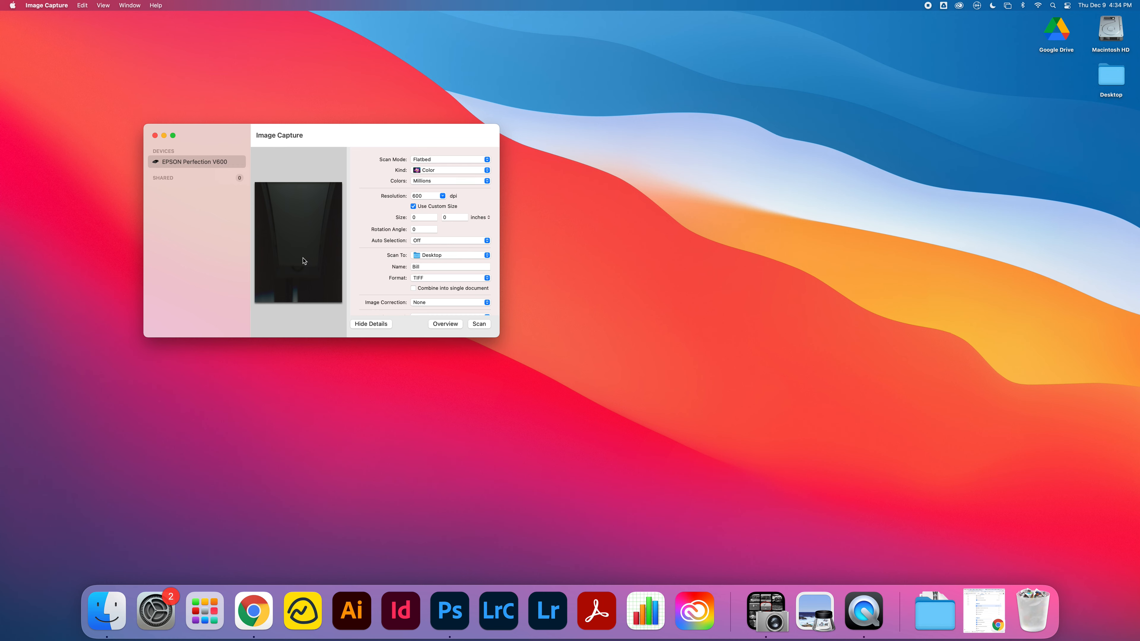
mouse_move(299, 238)
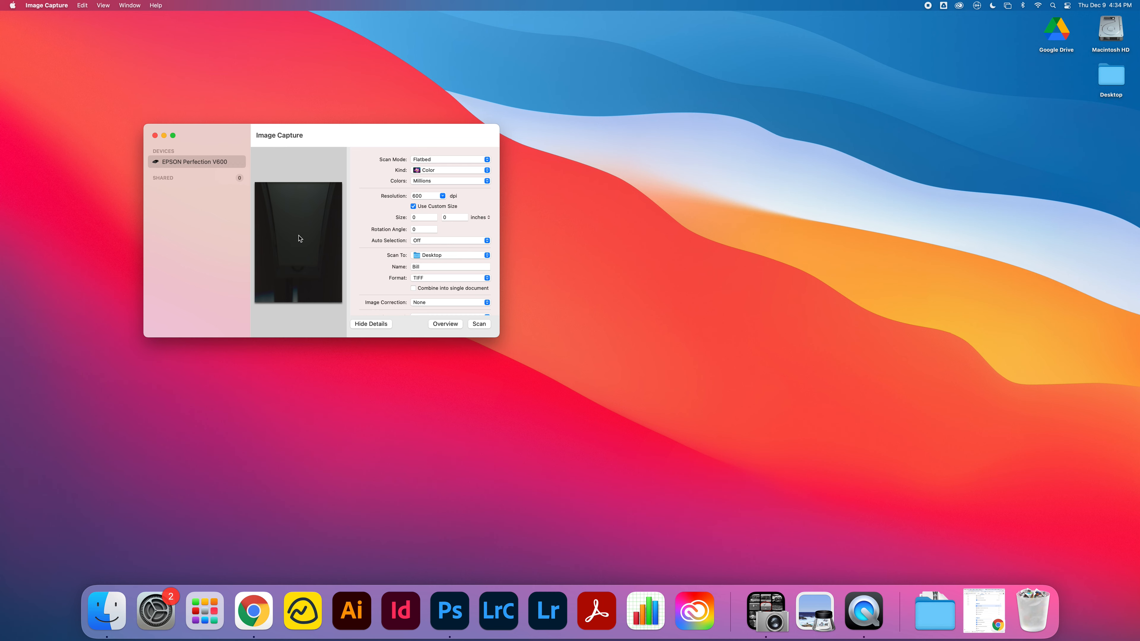
left_click(445, 324)
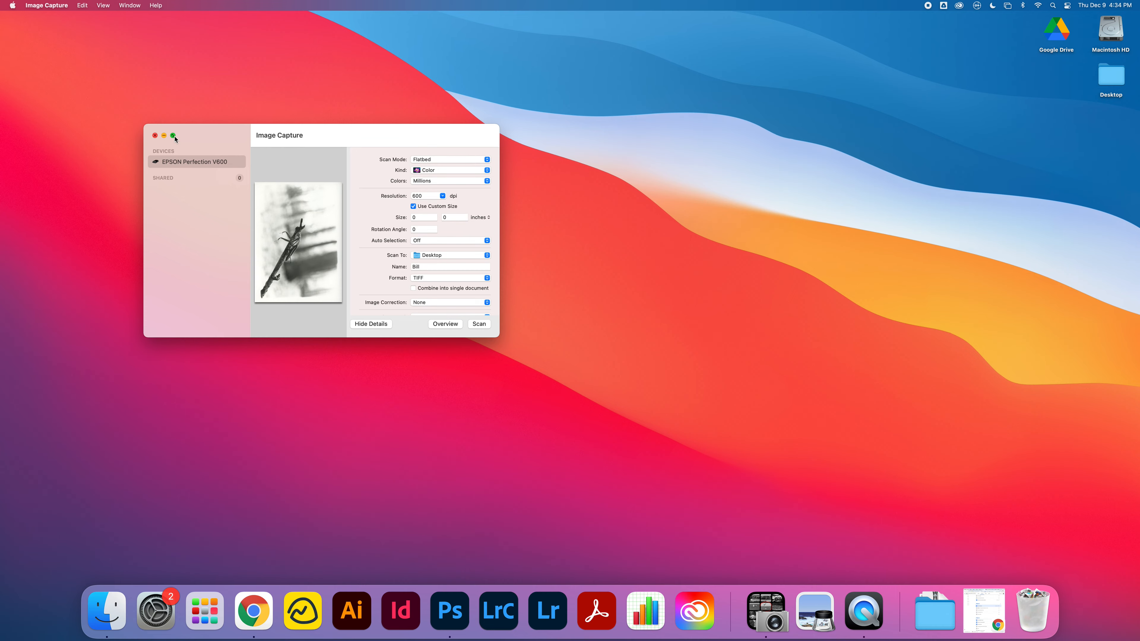
- Fill the screen with the preview and set the scan kind to Black & White
left_click(172, 135)
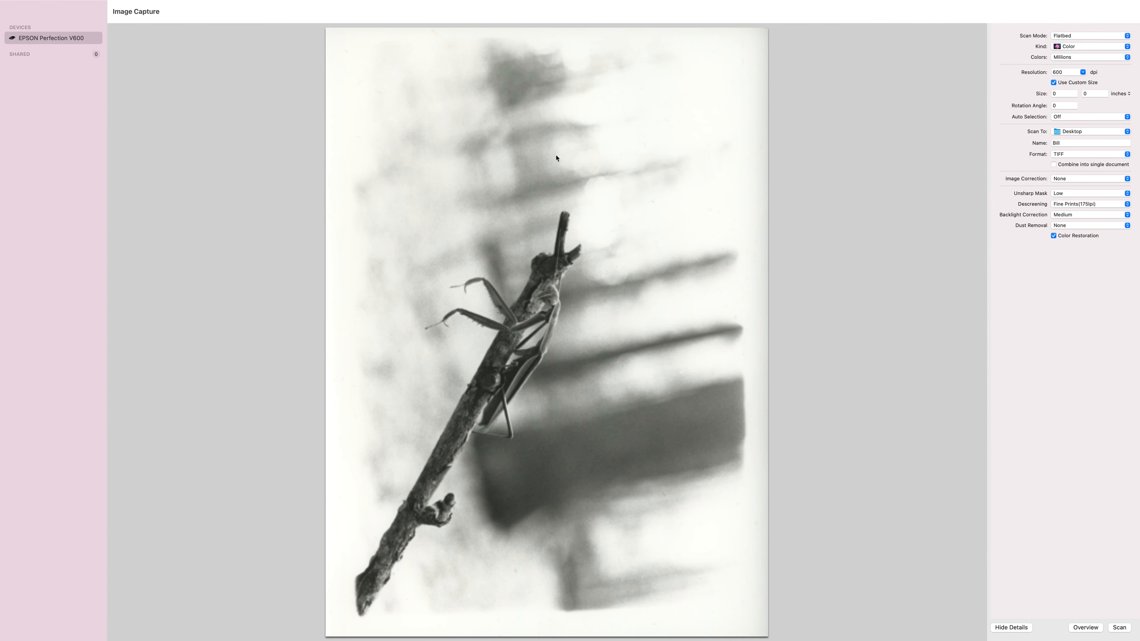
mouse_move(973, 72)
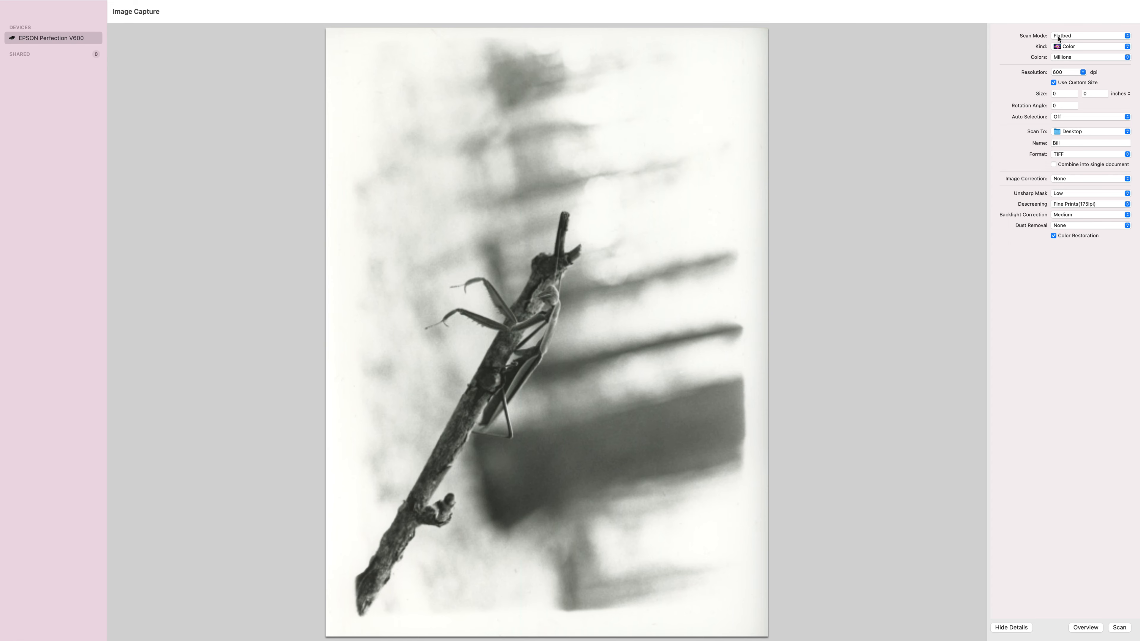
left_click(1091, 46)
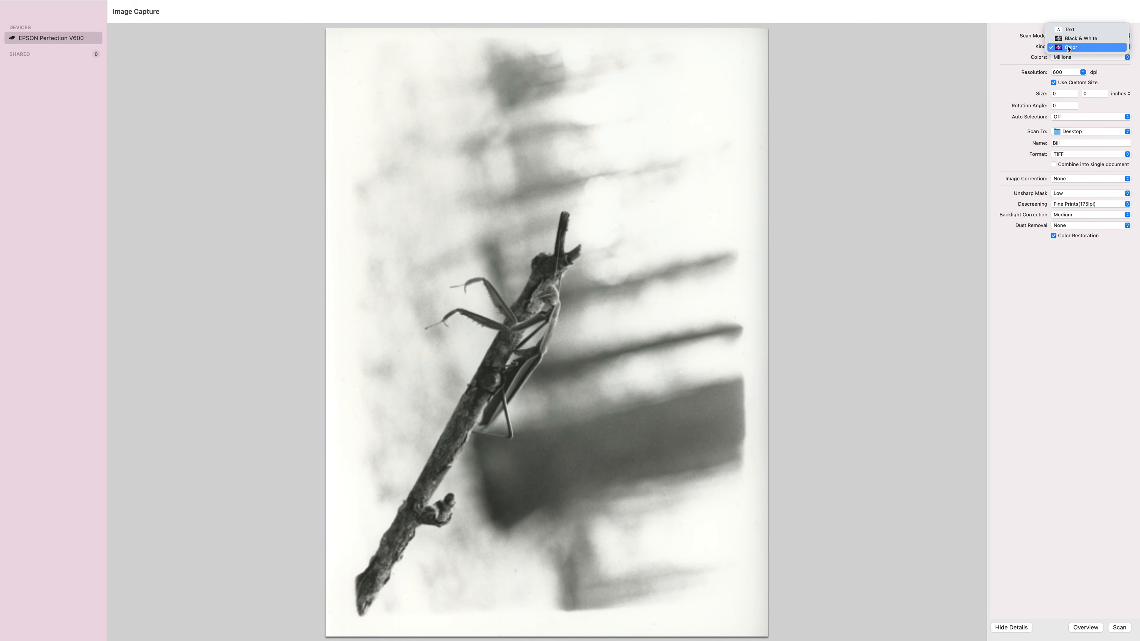
left_click(1080, 38)
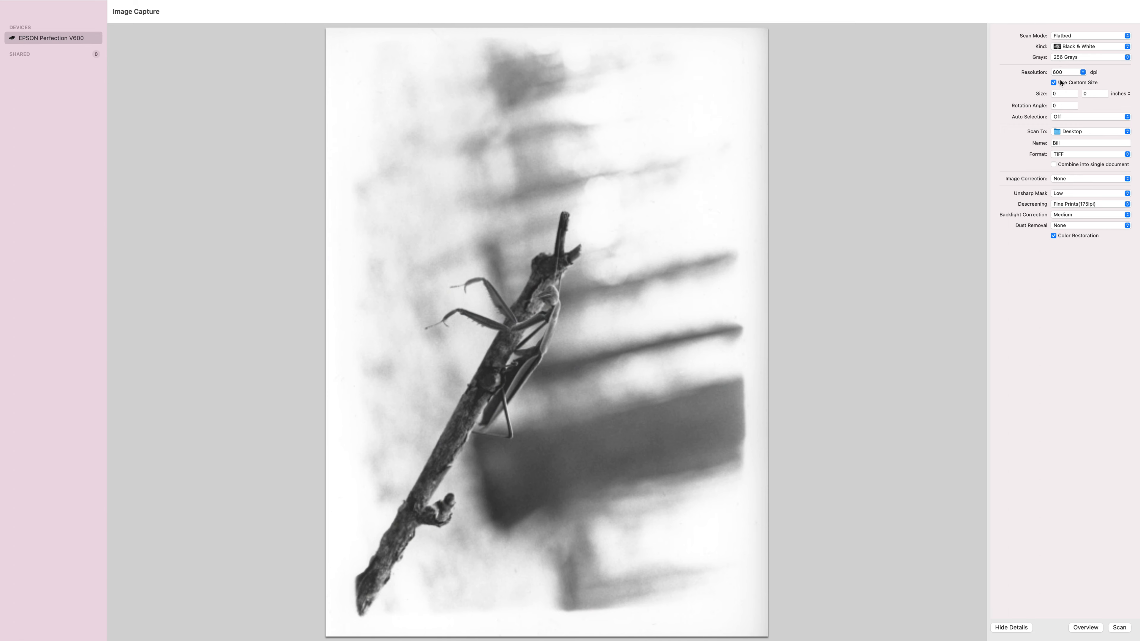
- Set the scan resolution to 600 dpi, keeping Use Custom Size checked
left_click(1083, 71)
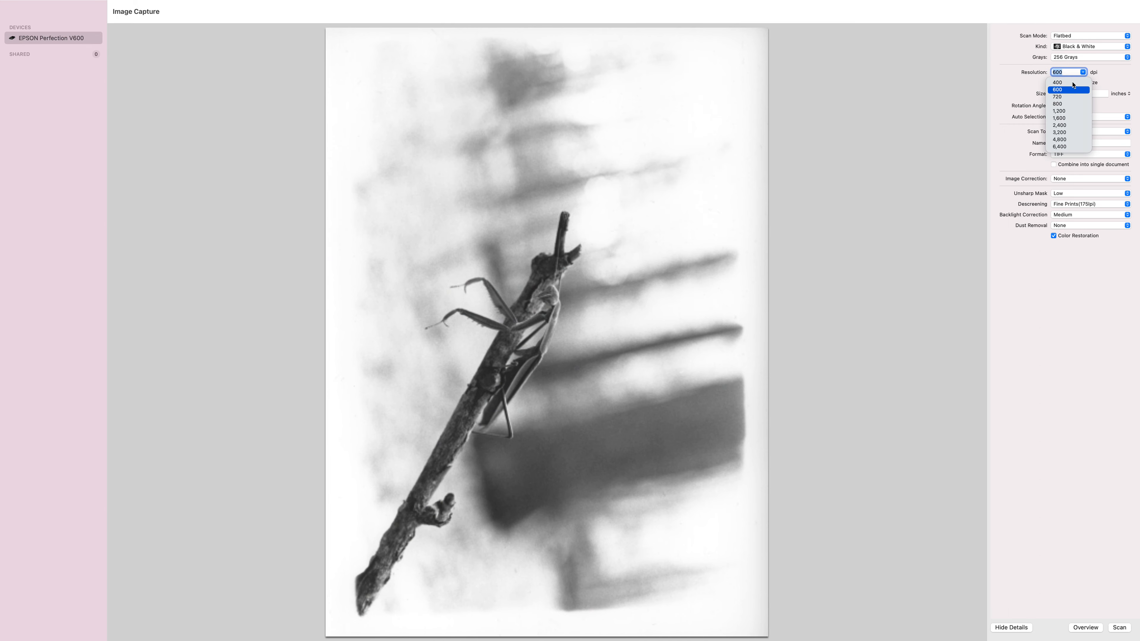
left_click(1057, 89)
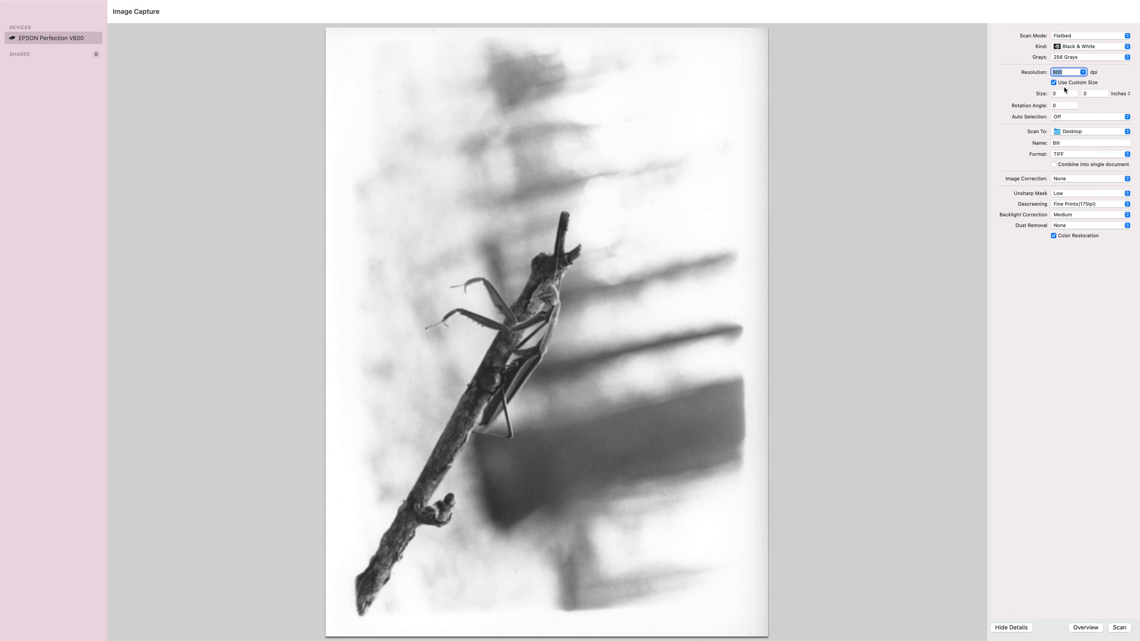
left_click(1052, 83)
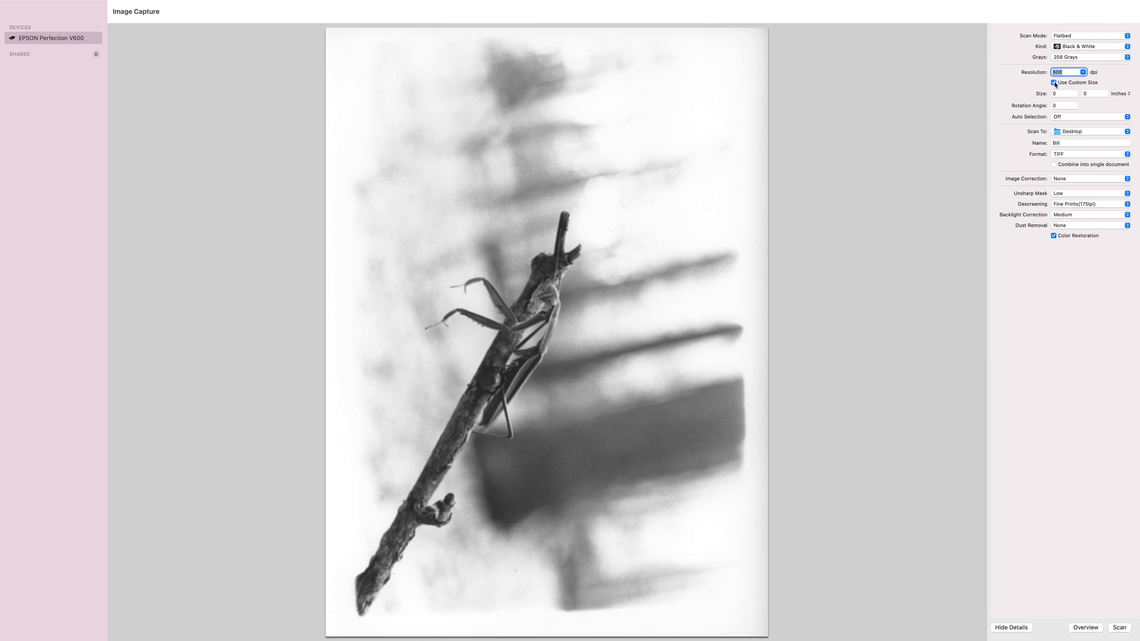
left_click(1053, 83)
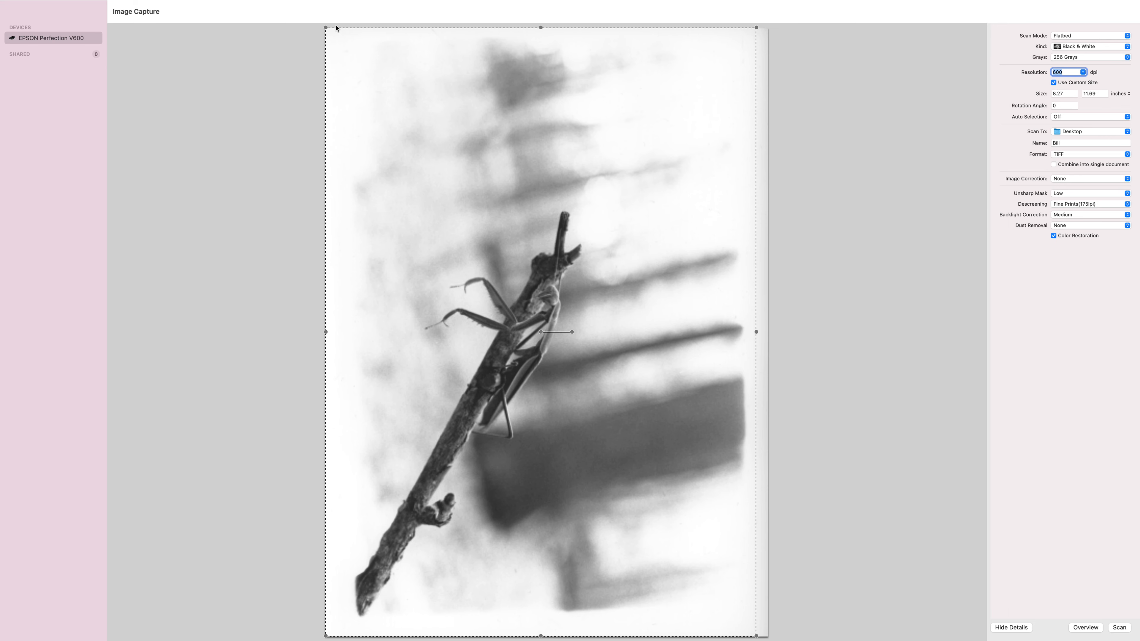
- Outline a scan area over the print and pull its right edge inward
left_click_drag(335, 33, 363, 40)
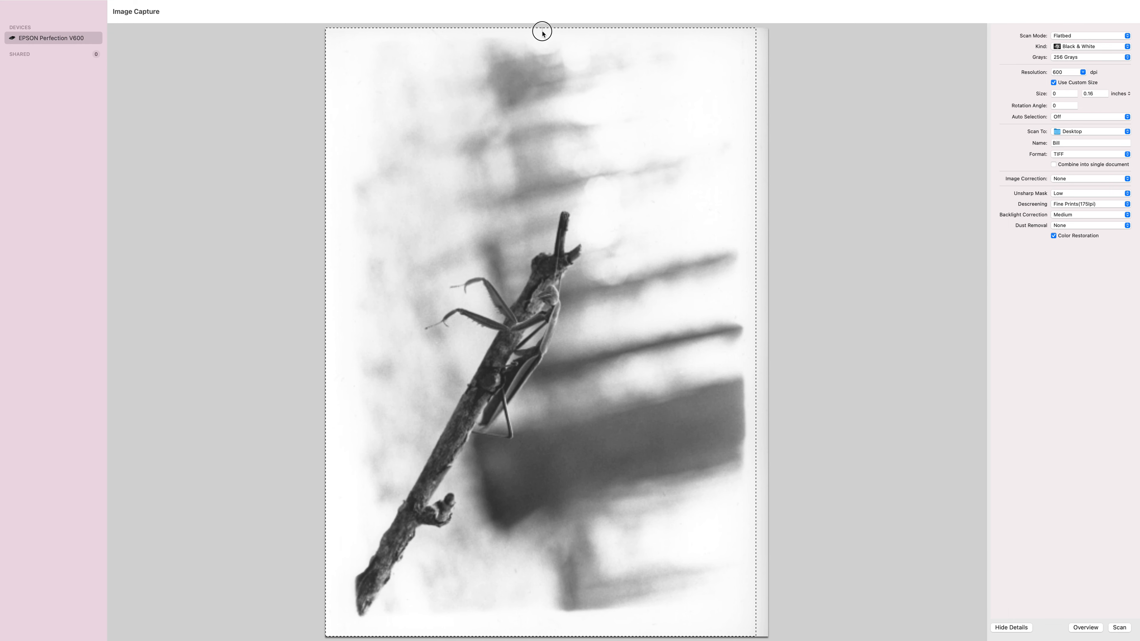
left_click_drag(541, 30, 752, 30)
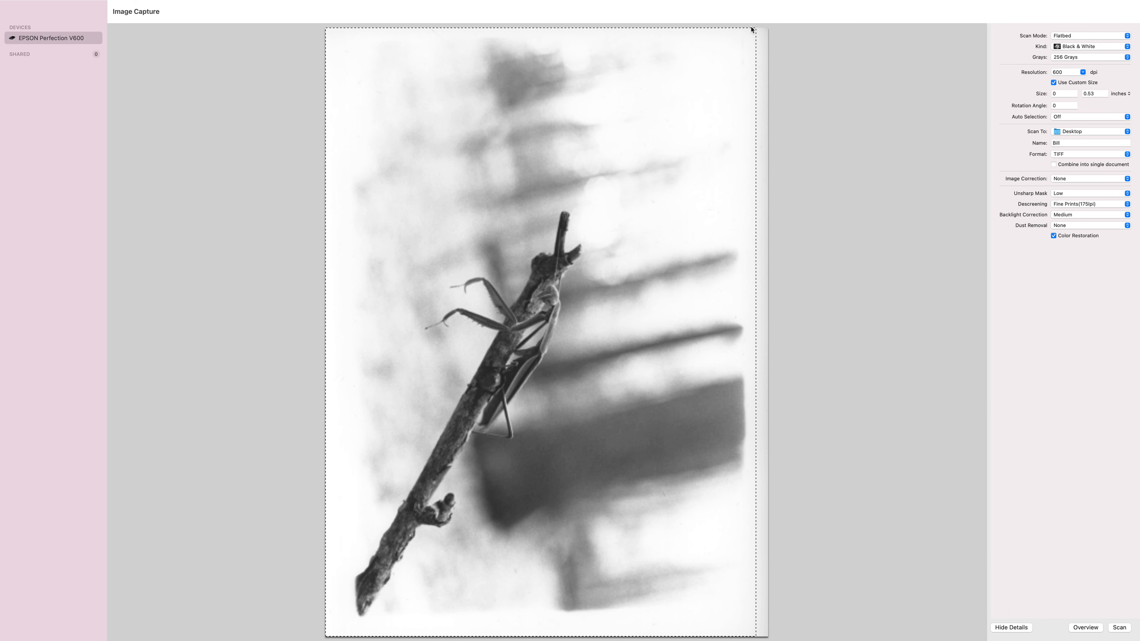
left_click_drag(752, 29, 755, 36)
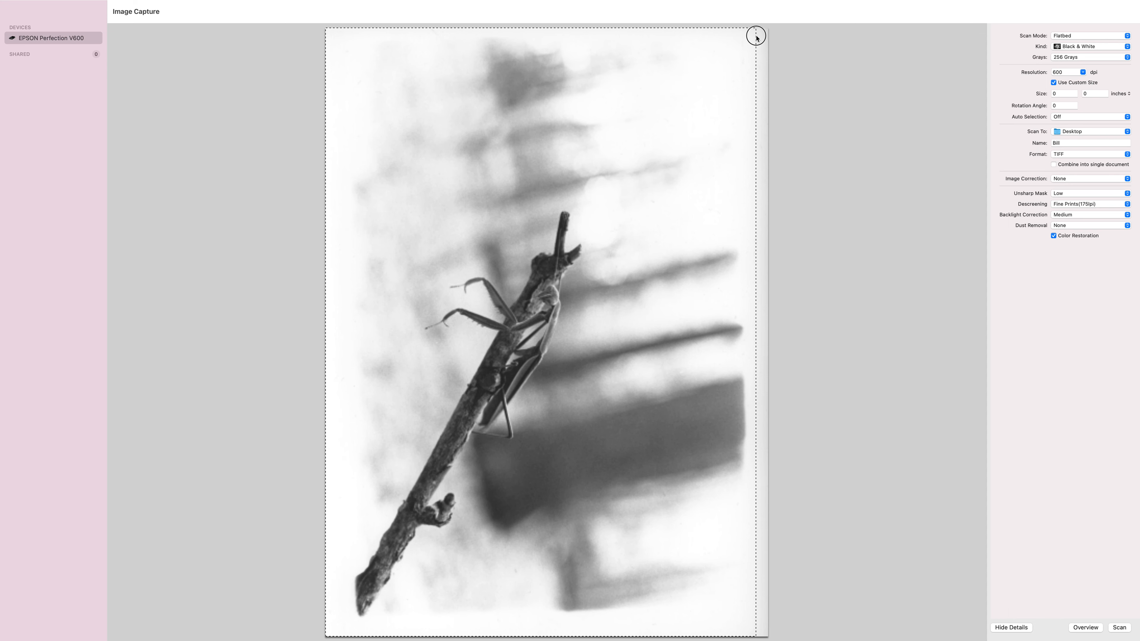
mouse_move(757, 110)
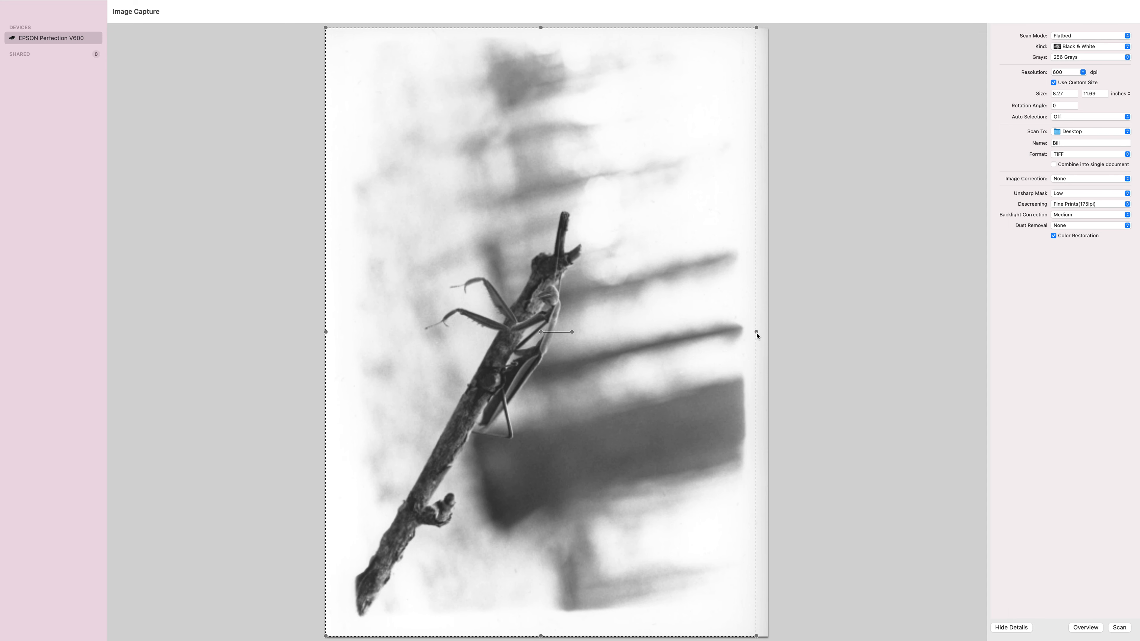
left_click_drag(755, 333, 742, 334)
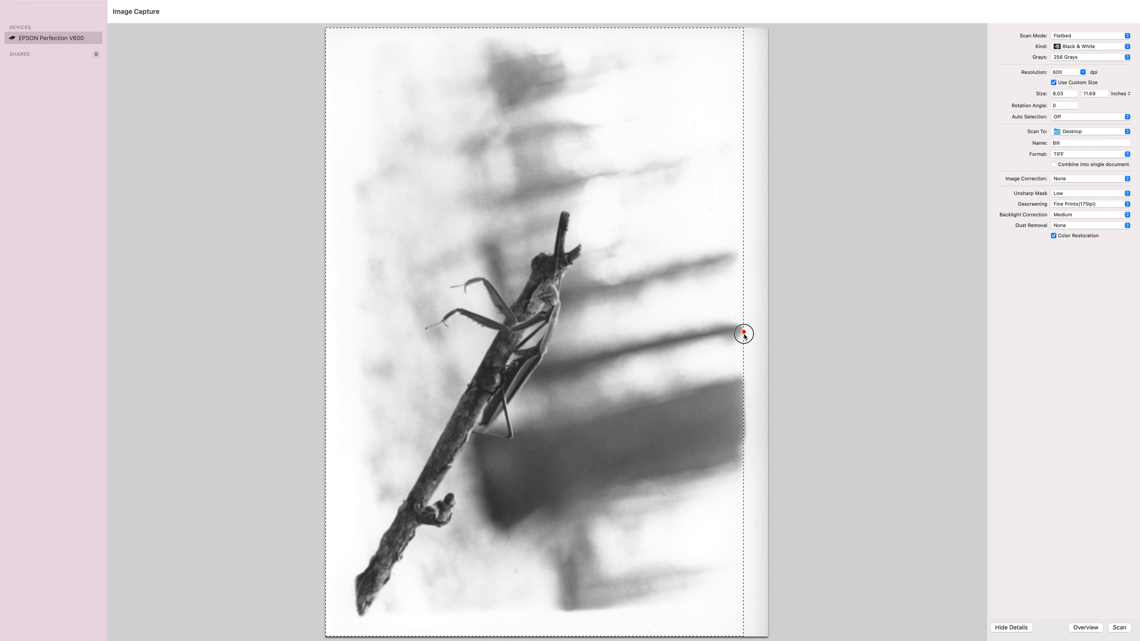
left_click_drag(743, 334, 740, 335)
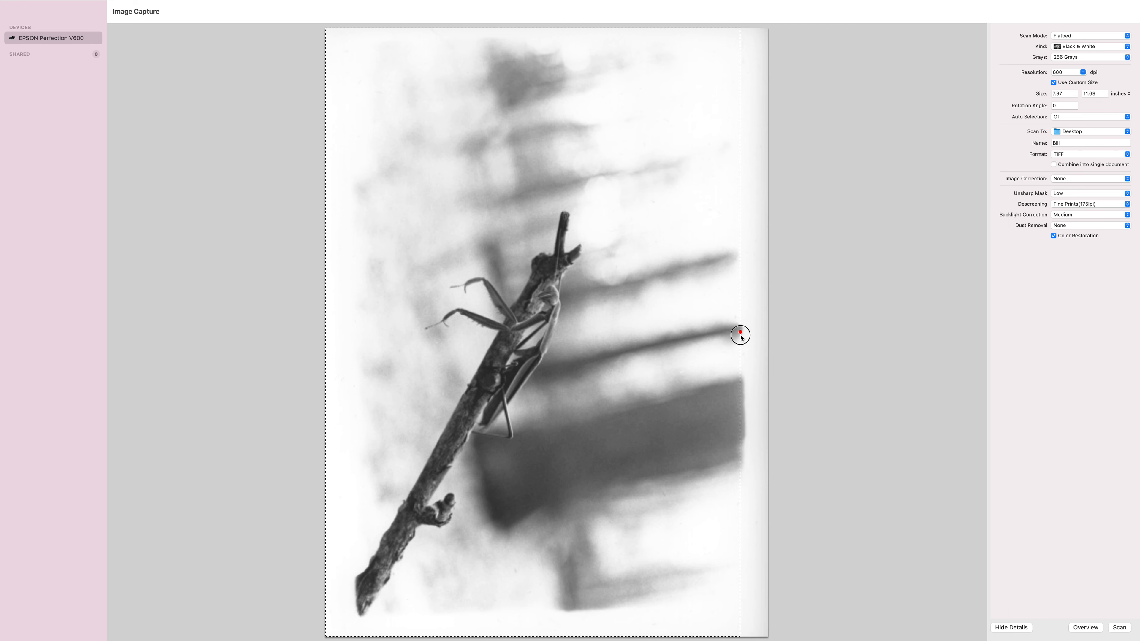
left_click_drag(741, 334, 533, 29)
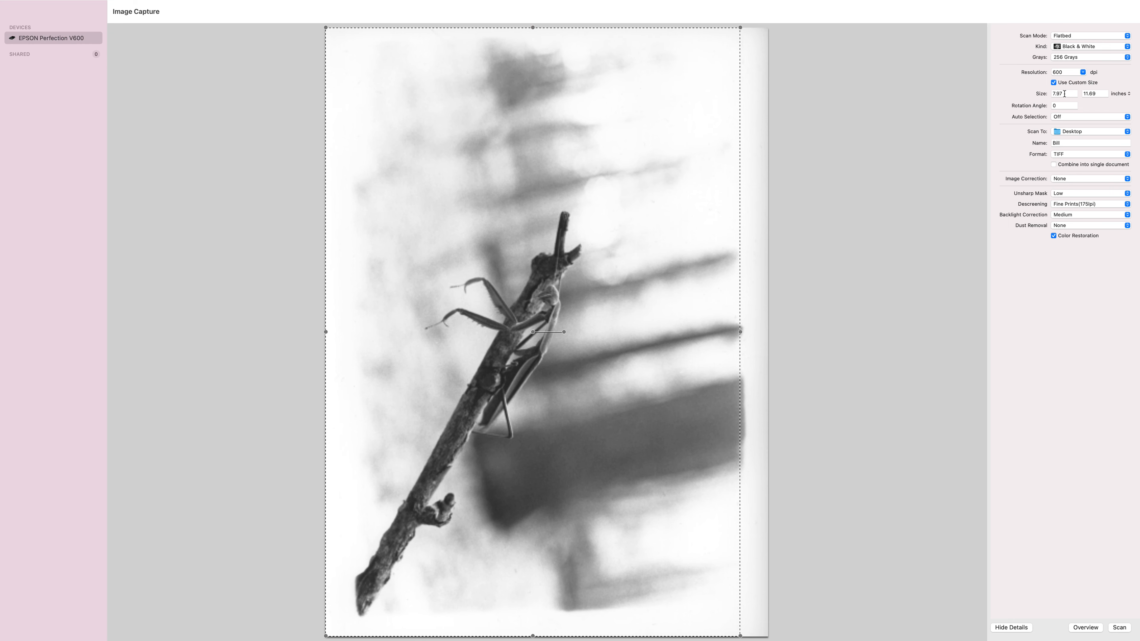
- Trim the scan area to about 7.38 × 11 inches inside the print's borders
left_click(1063, 94)
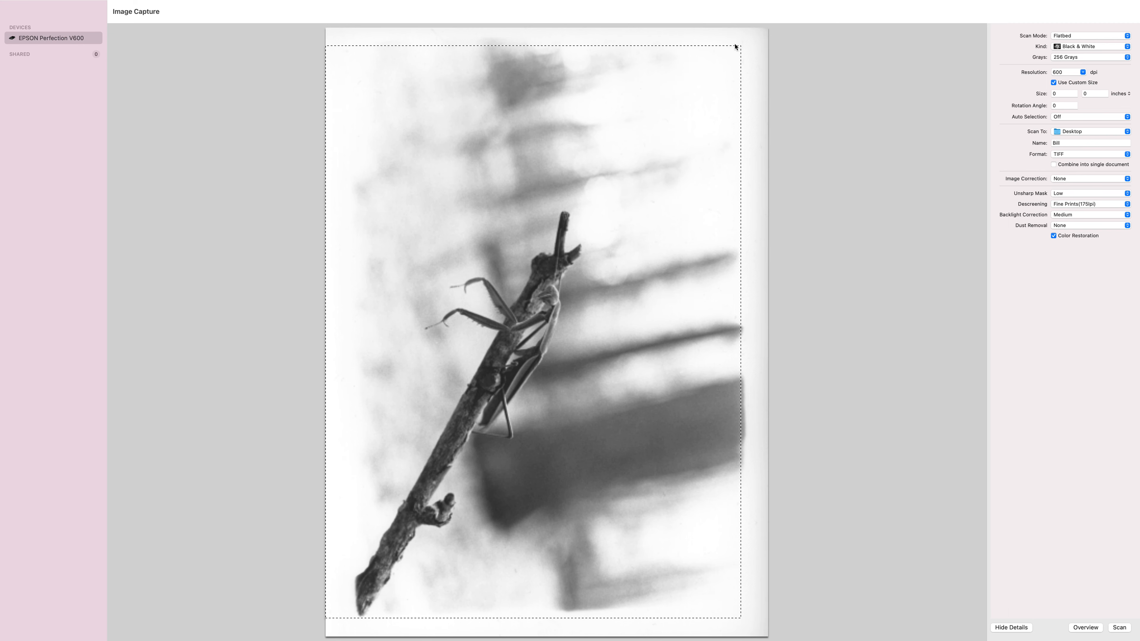
mouse_move(739, 48)
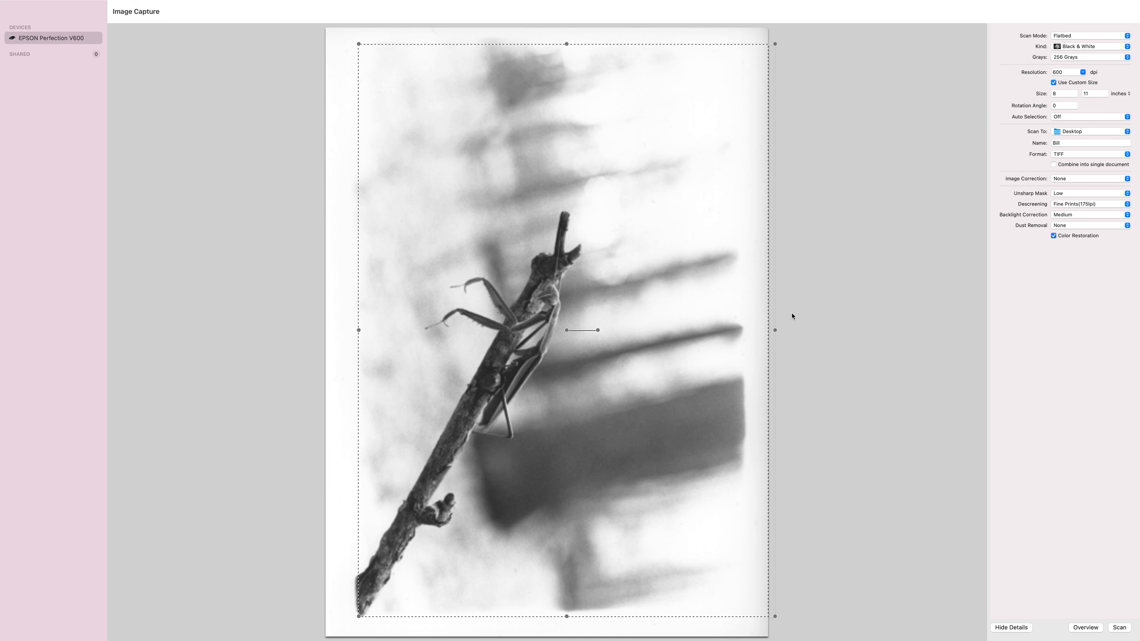
left_click_drag(773, 329, 750, 329)
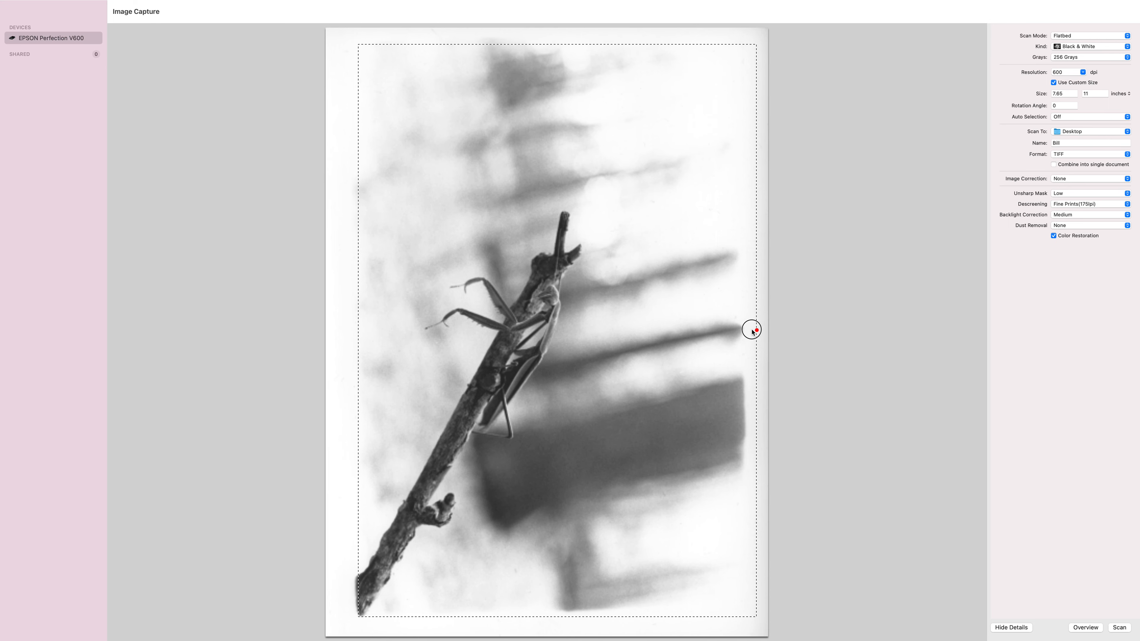
left_click_drag(753, 329, 742, 331)
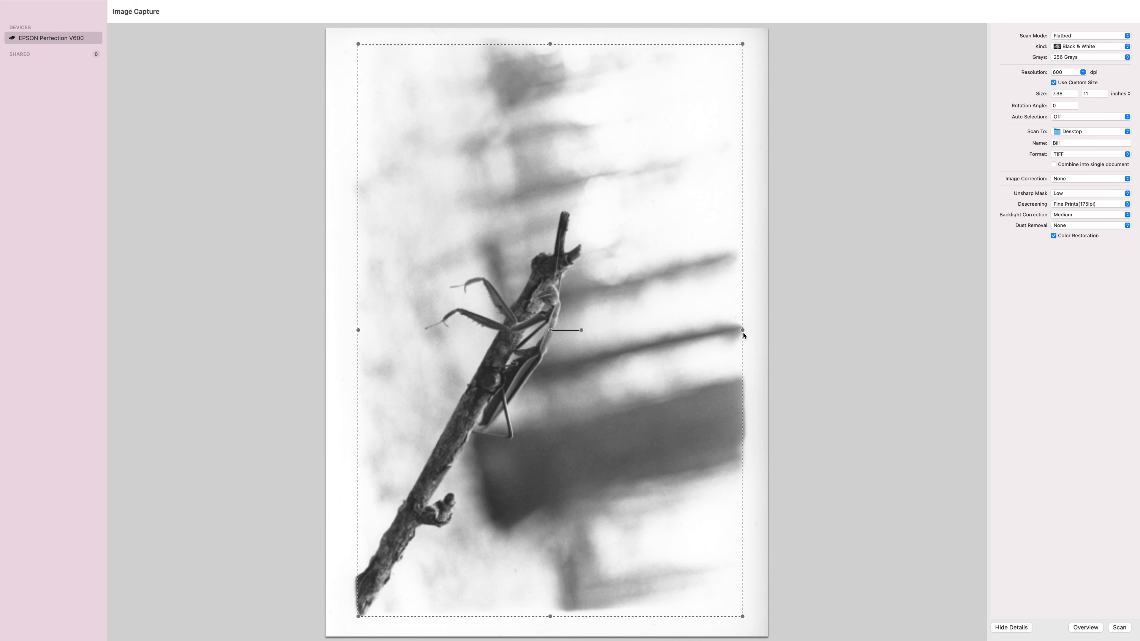
mouse_move(371, 591)
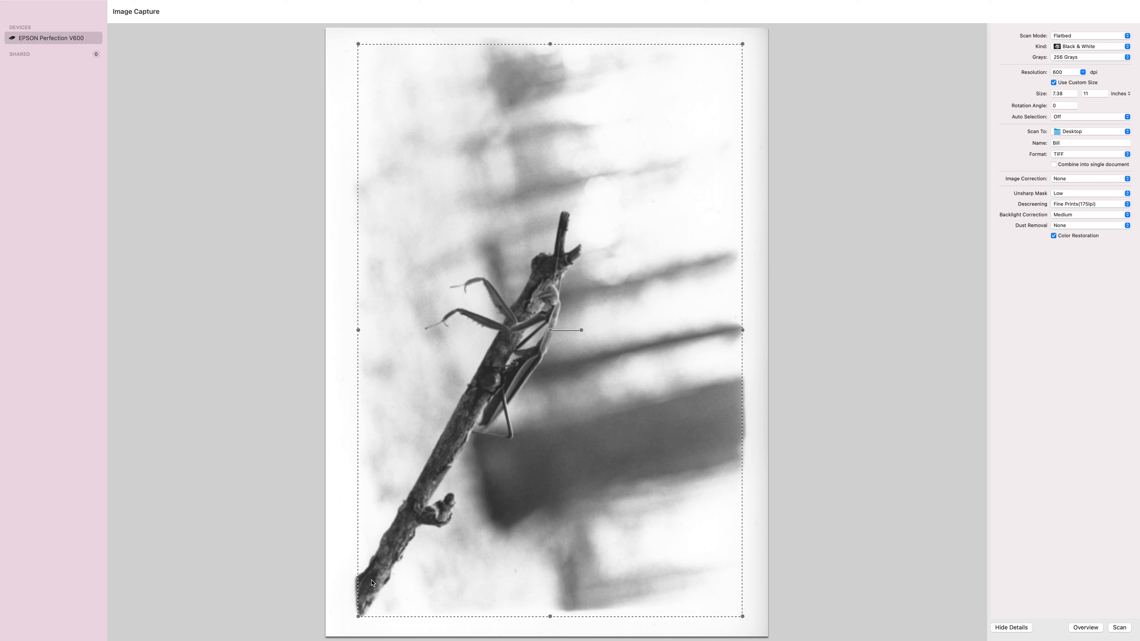
mouse_move(423, 630)
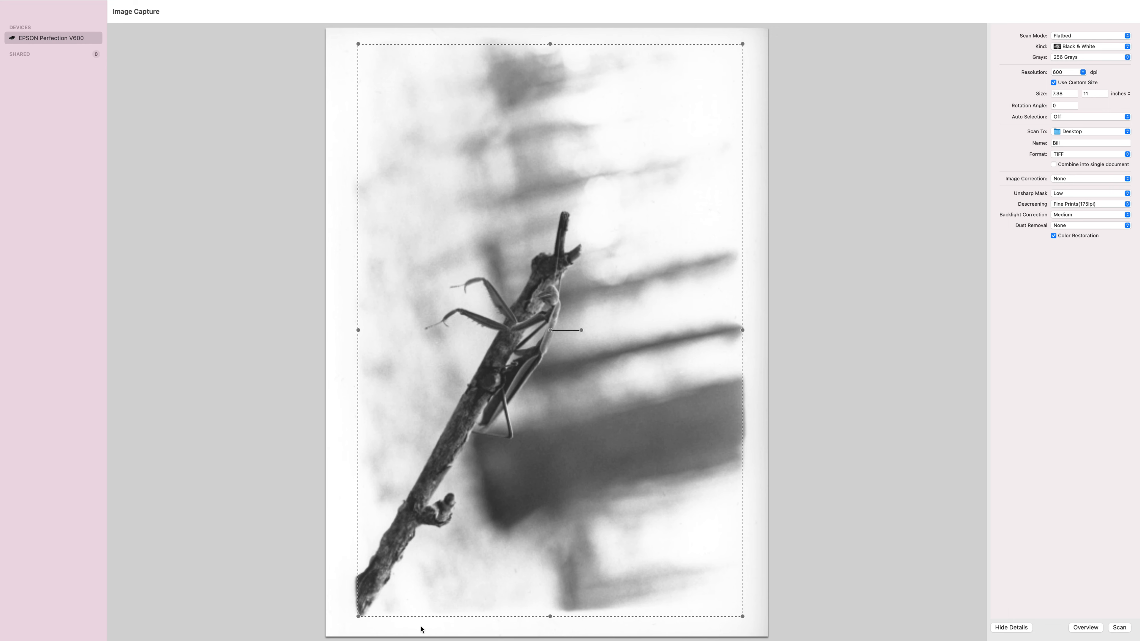
mouse_move(923, 123)
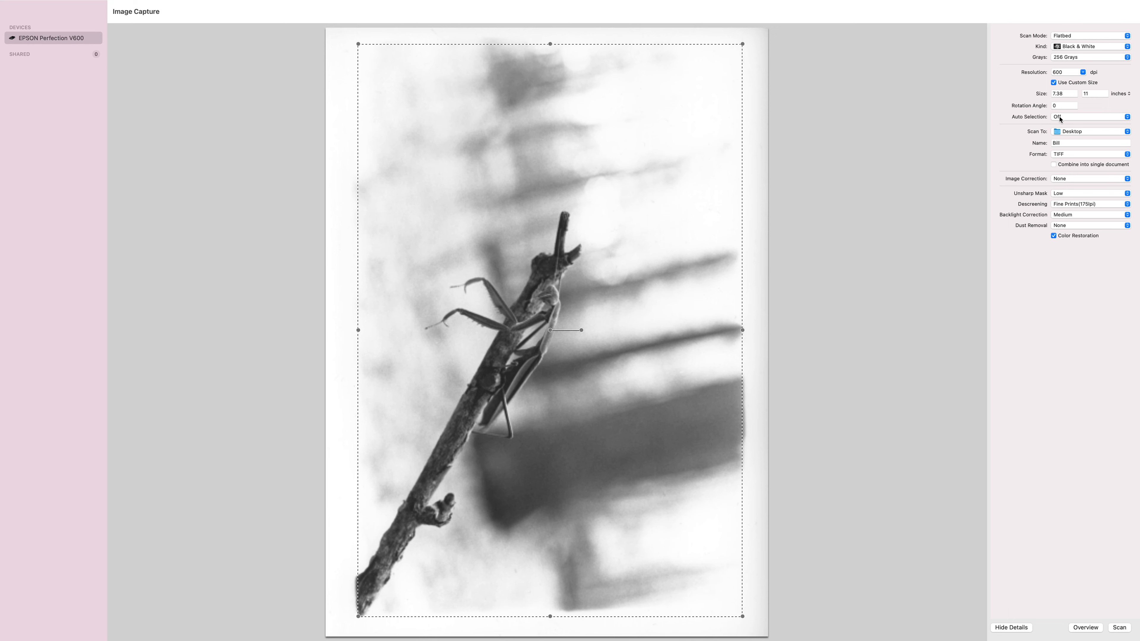
- Set Auto Selection to Off, clearing the scan area to 0 × 0 inches
left_click(1090, 116)
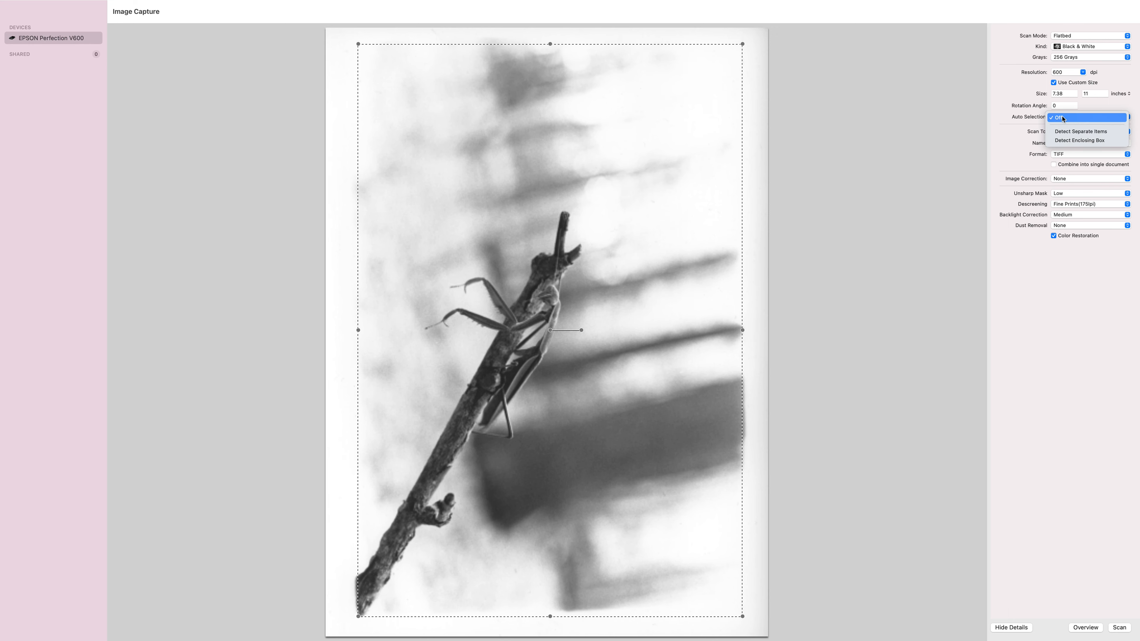
left_click(1057, 118)
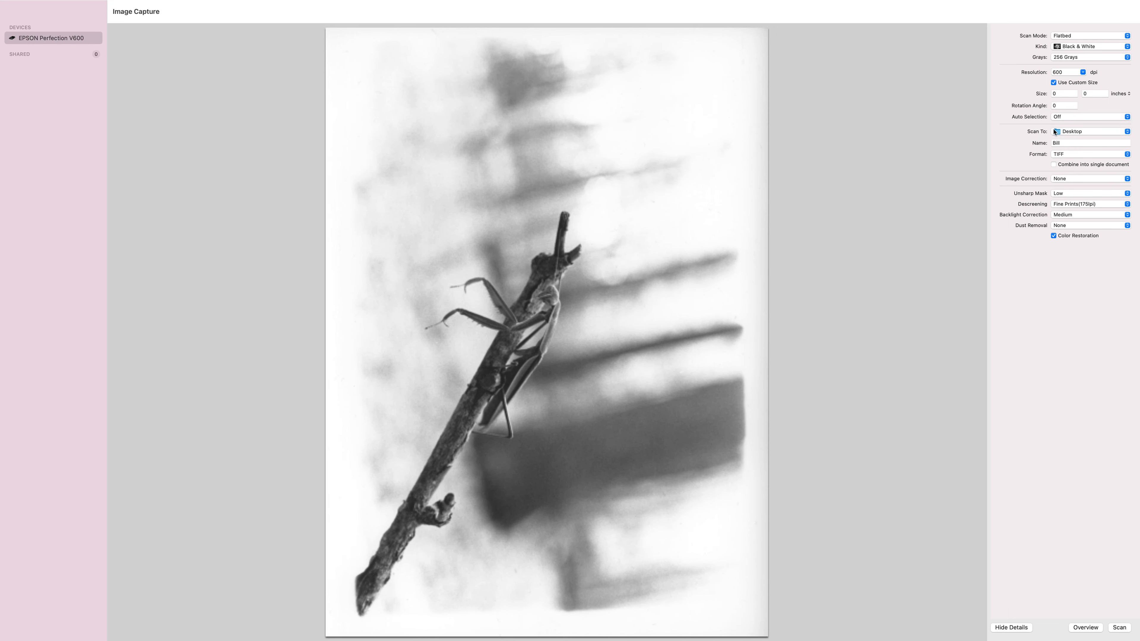
mouse_move(658, 154)
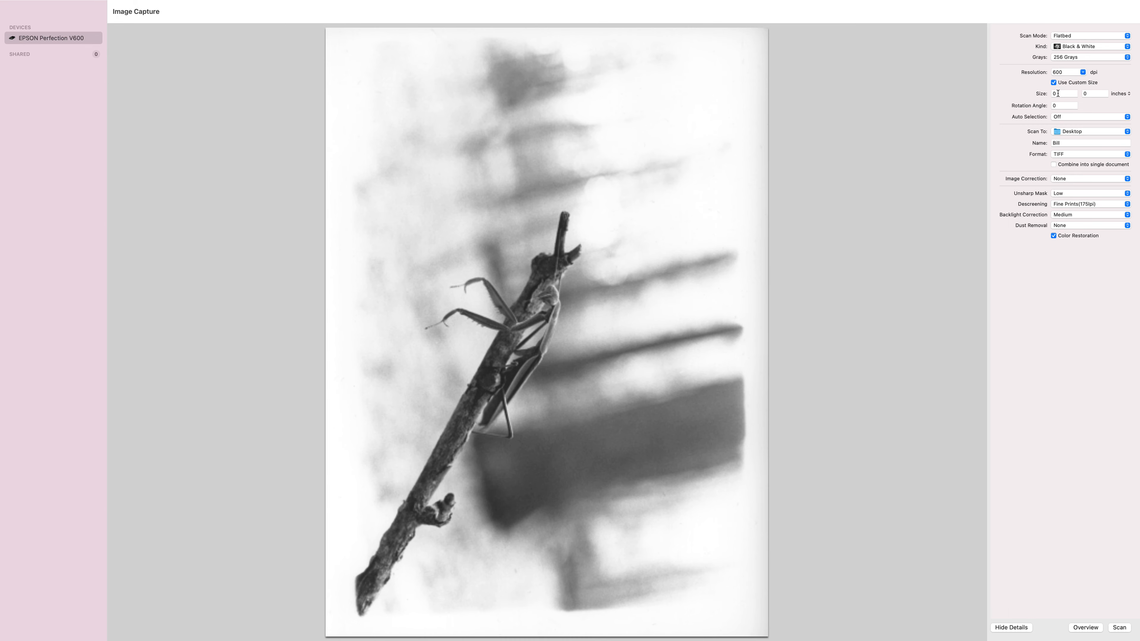
left_click(1064, 93)
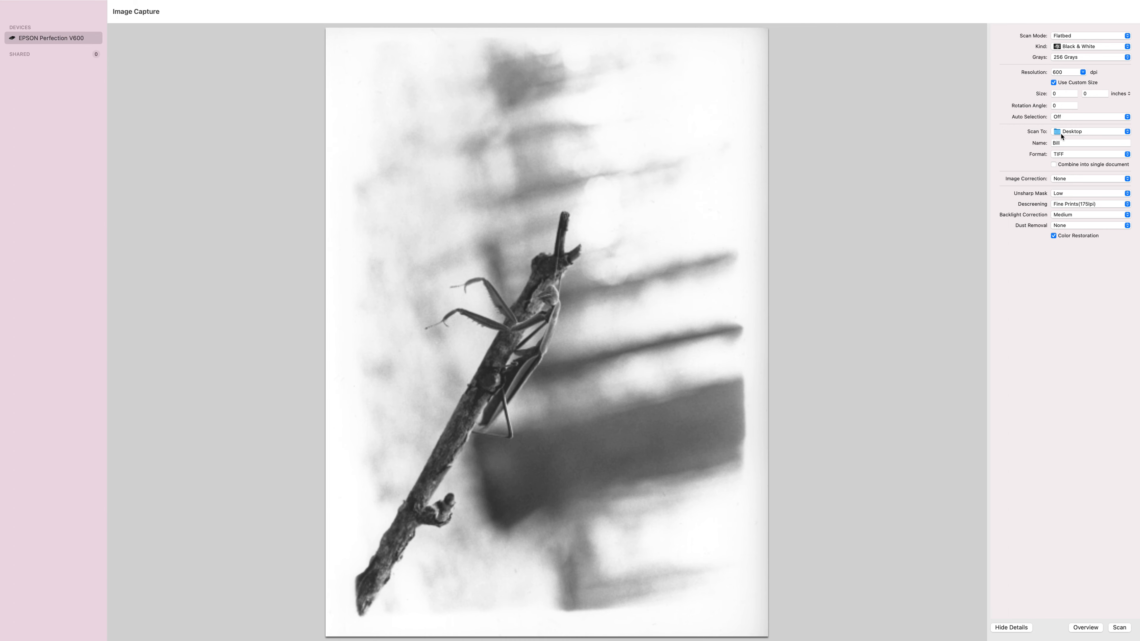
- Enter a new scan file name starting with 'Roc' in the Name field
left_click(1065, 143)
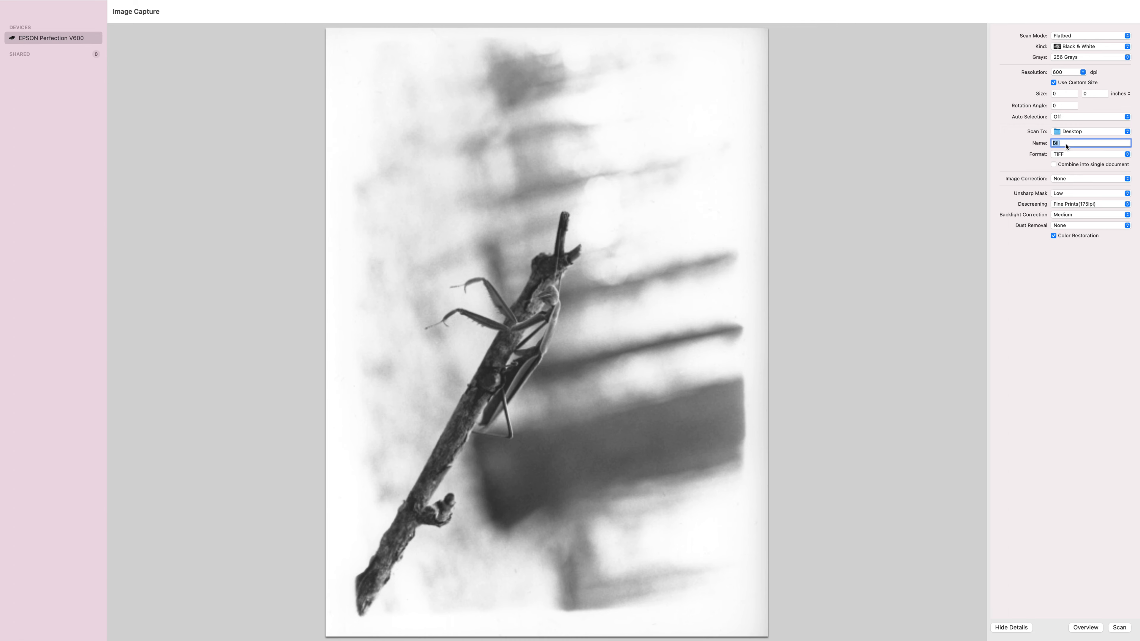
type("Roc")
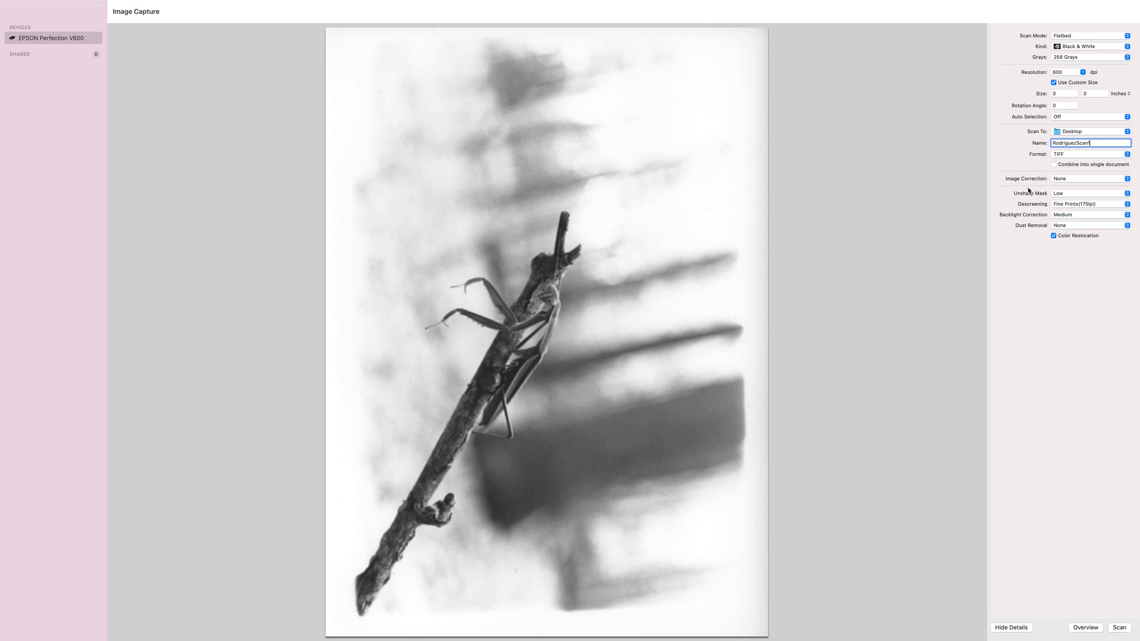
mouse_move(1068, 182)
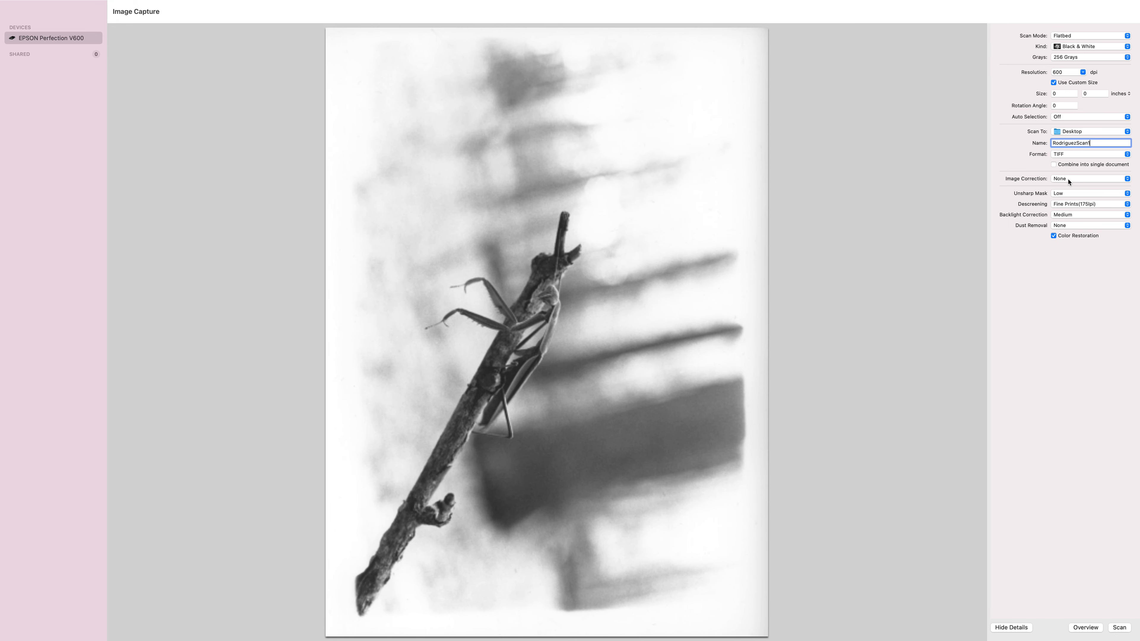
mouse_move(1060, 199)
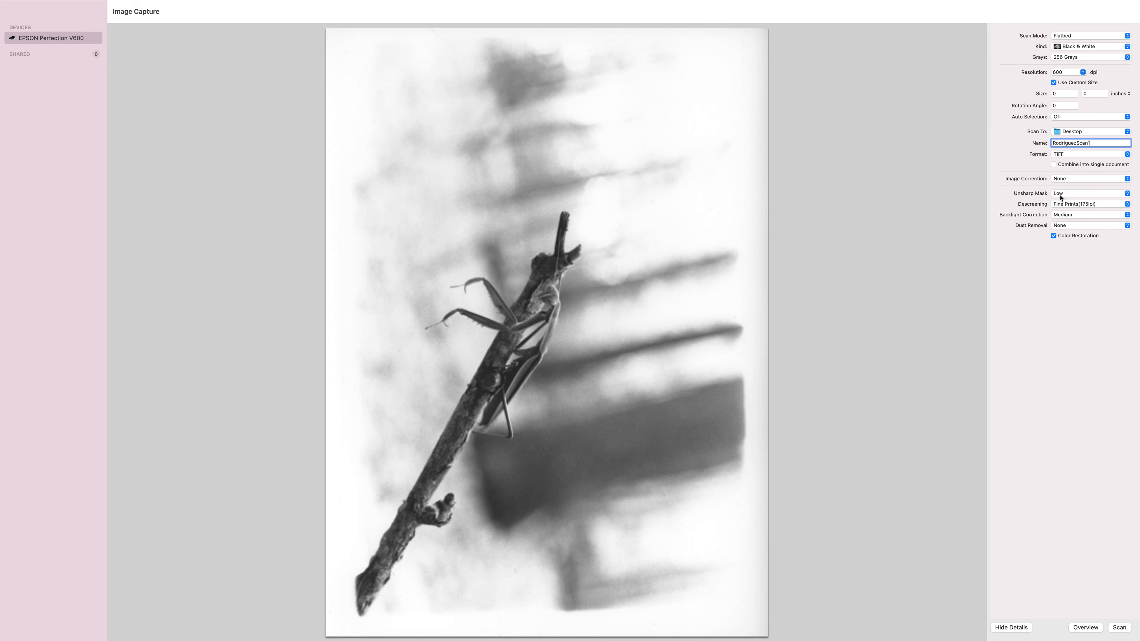
mouse_move(1026, 208)
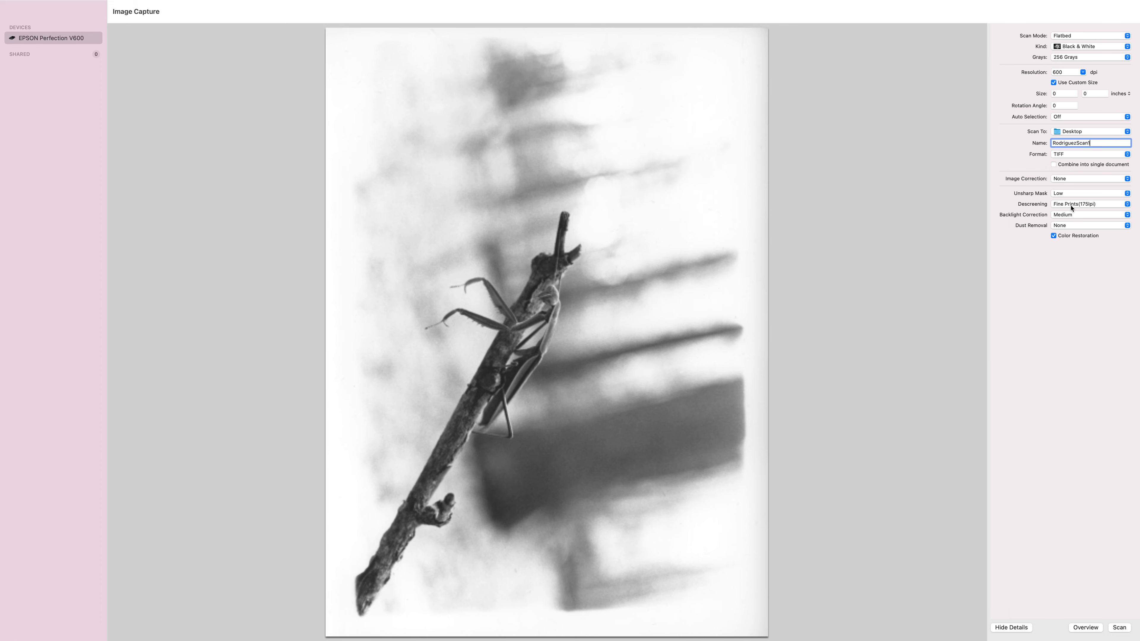
- Keep descreening at Fine Prints (175lpi) and backlight correction at Medium
left_click(1090, 204)
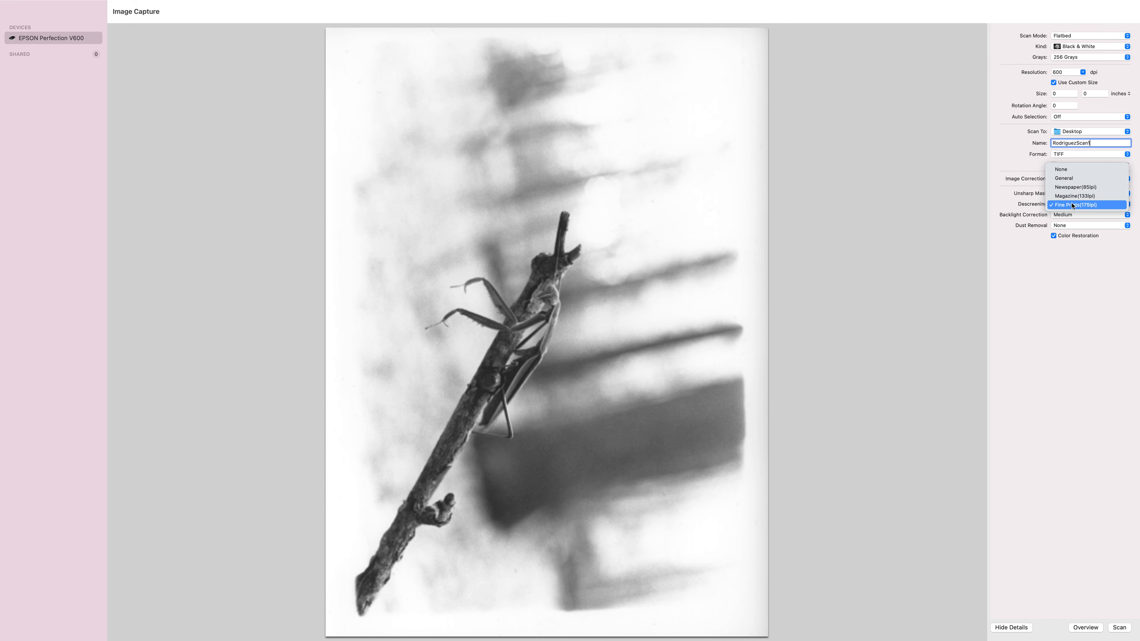
left_click(1073, 205)
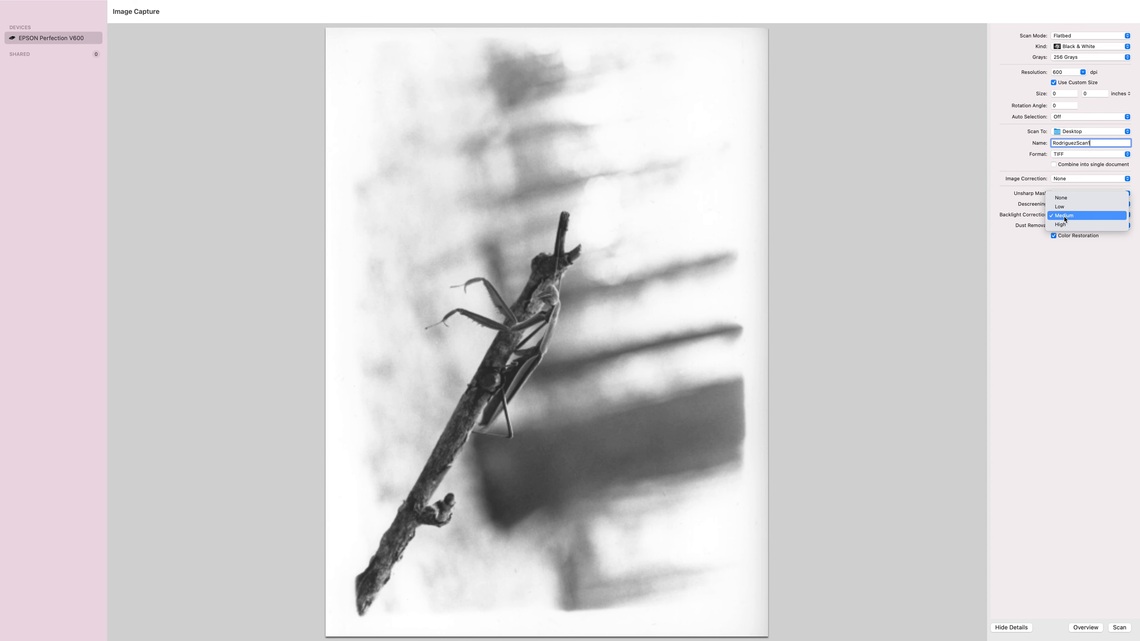
left_click(1064, 215)
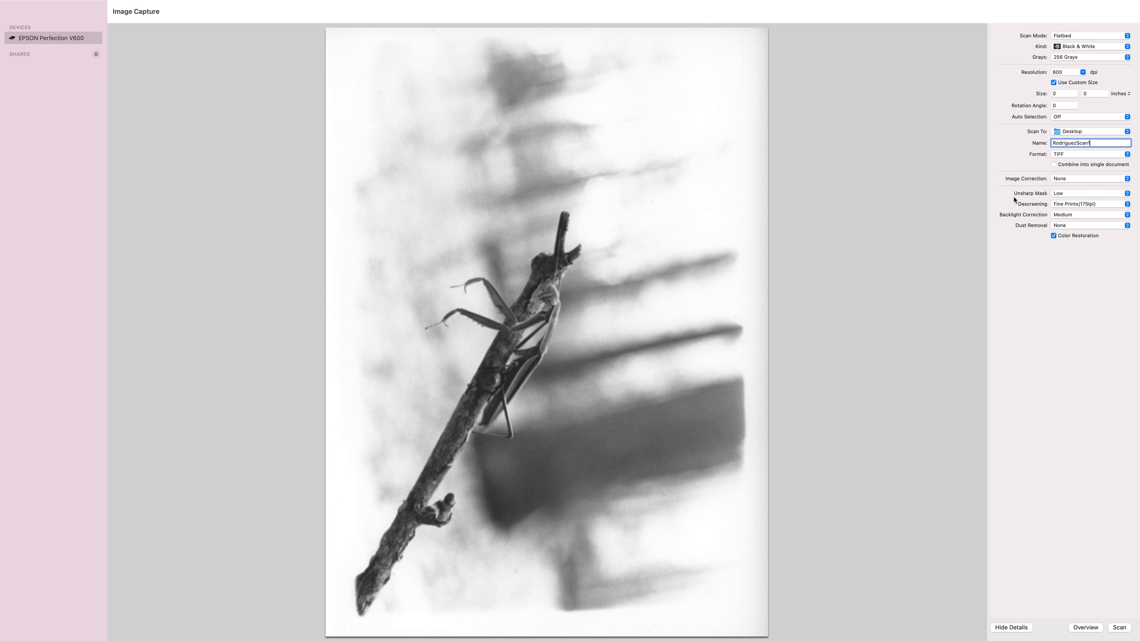
mouse_move(520, 215)
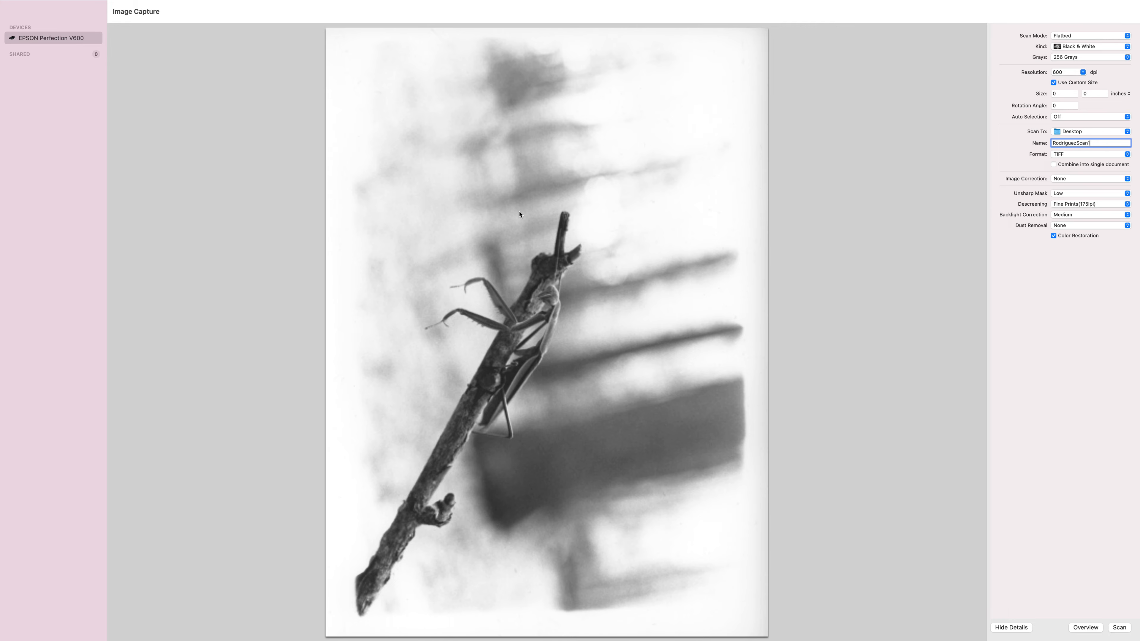
- Mark a new scan area enclosing the insect-on-branch print
left_click_drag(349, 50, 734, 549)
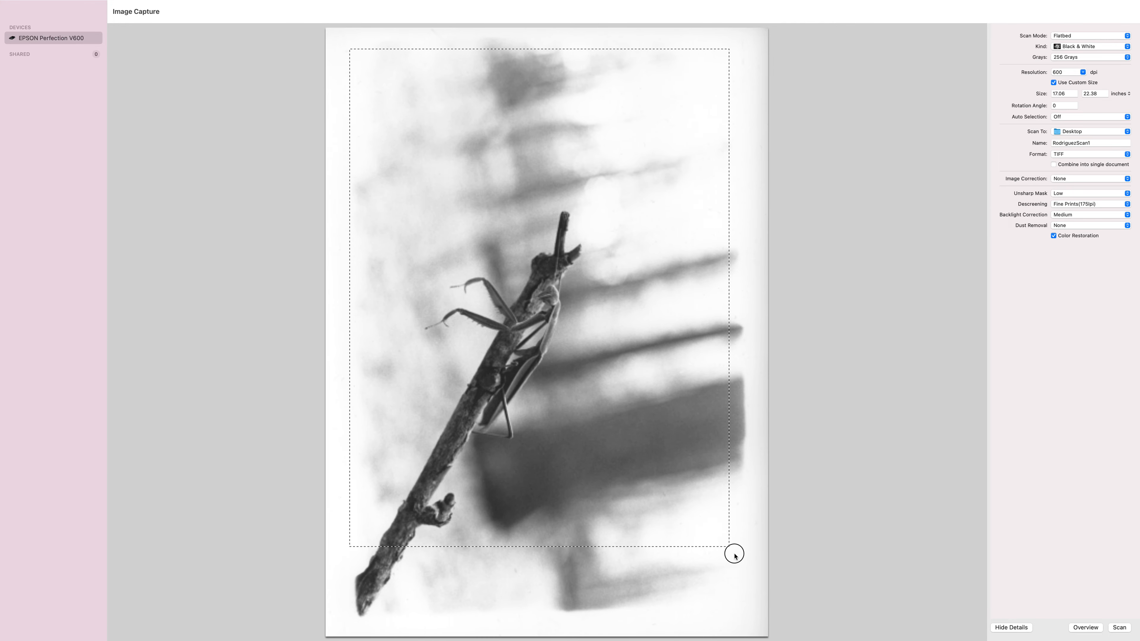
left_click_drag(734, 552, 735, 608)
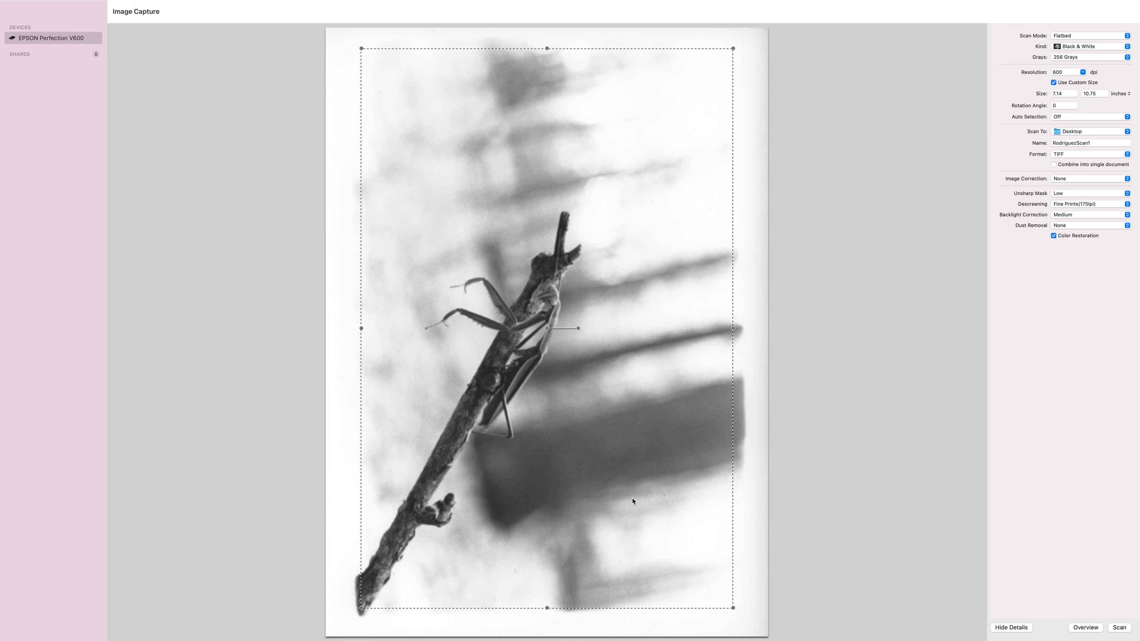
mouse_move(636, 140)
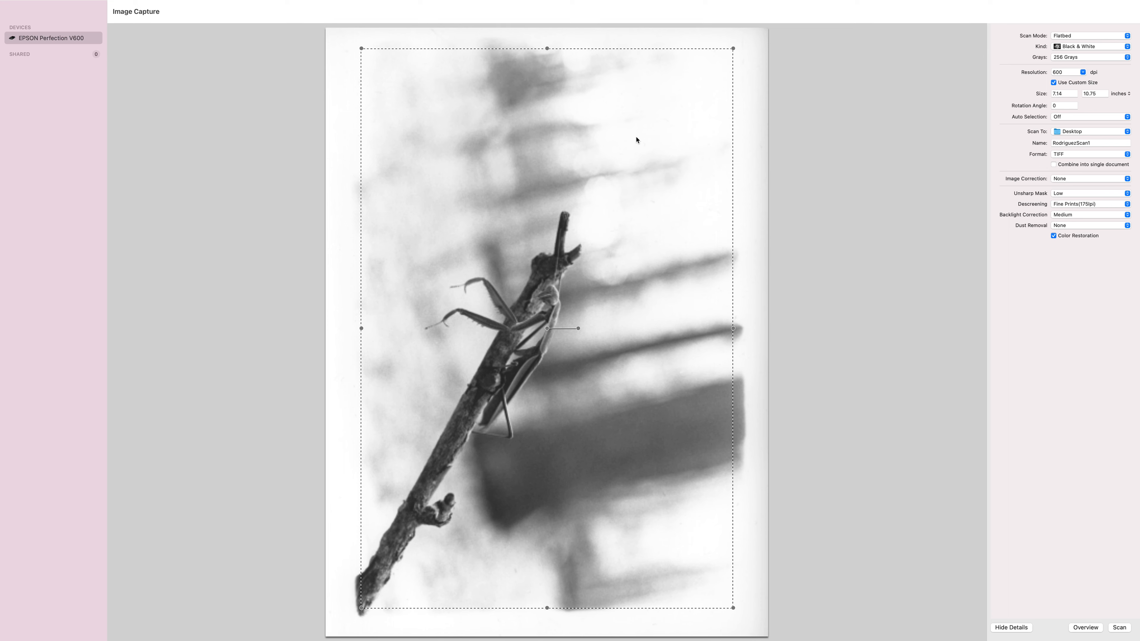
left_click_drag(540, 48, 545, 51)
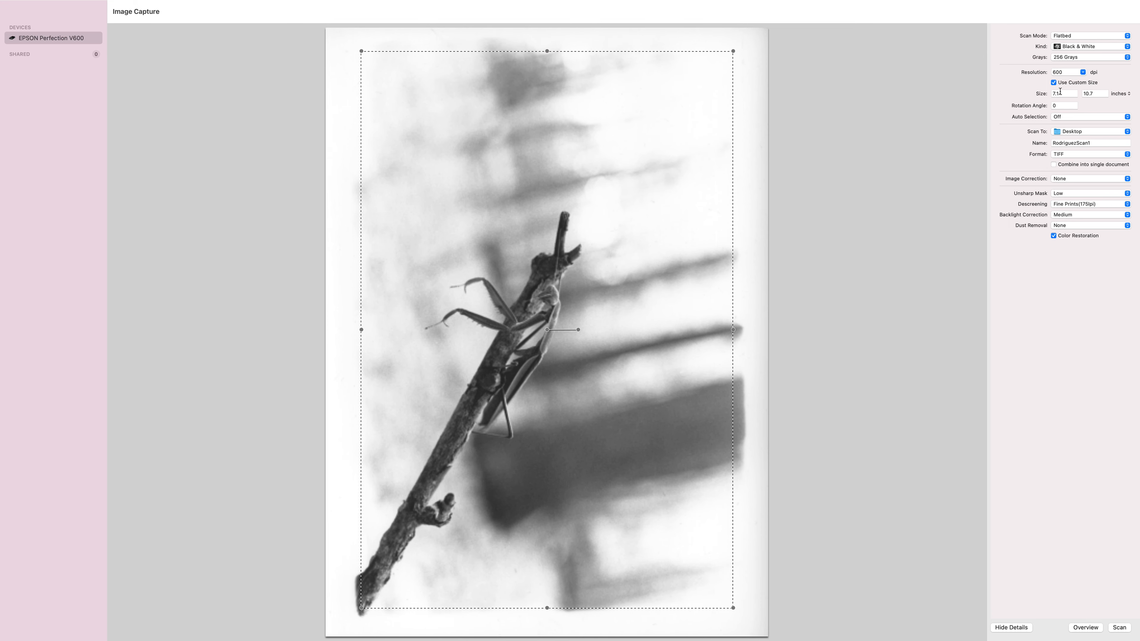
- Set the scan area width to 7.25 inches with height 11 inches
left_click(1095, 94)
type("11")
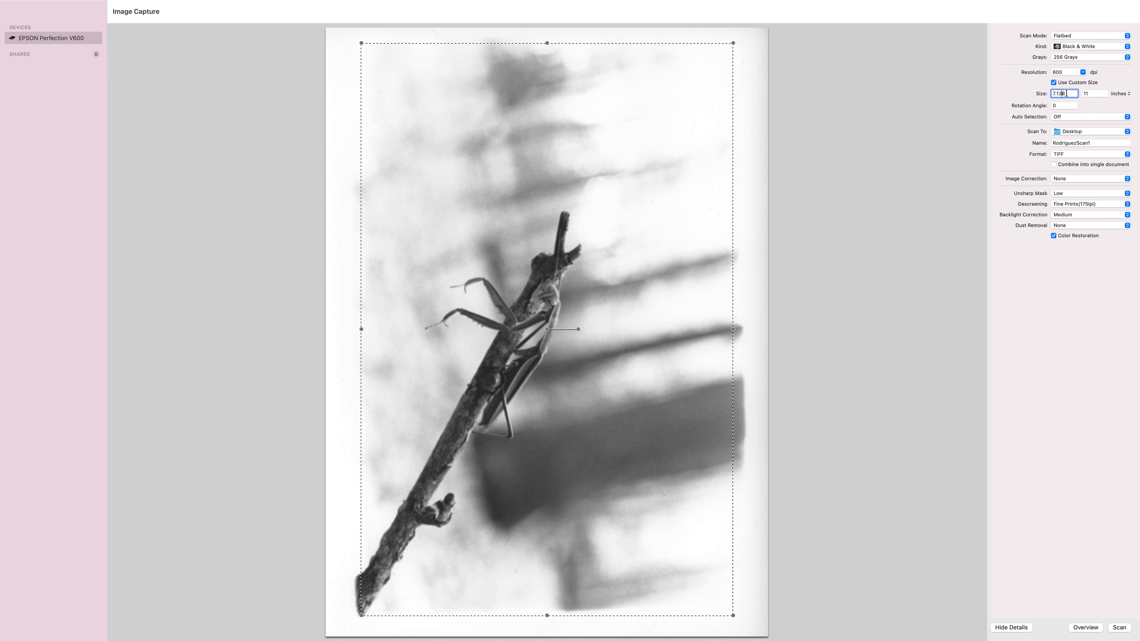
type("7")
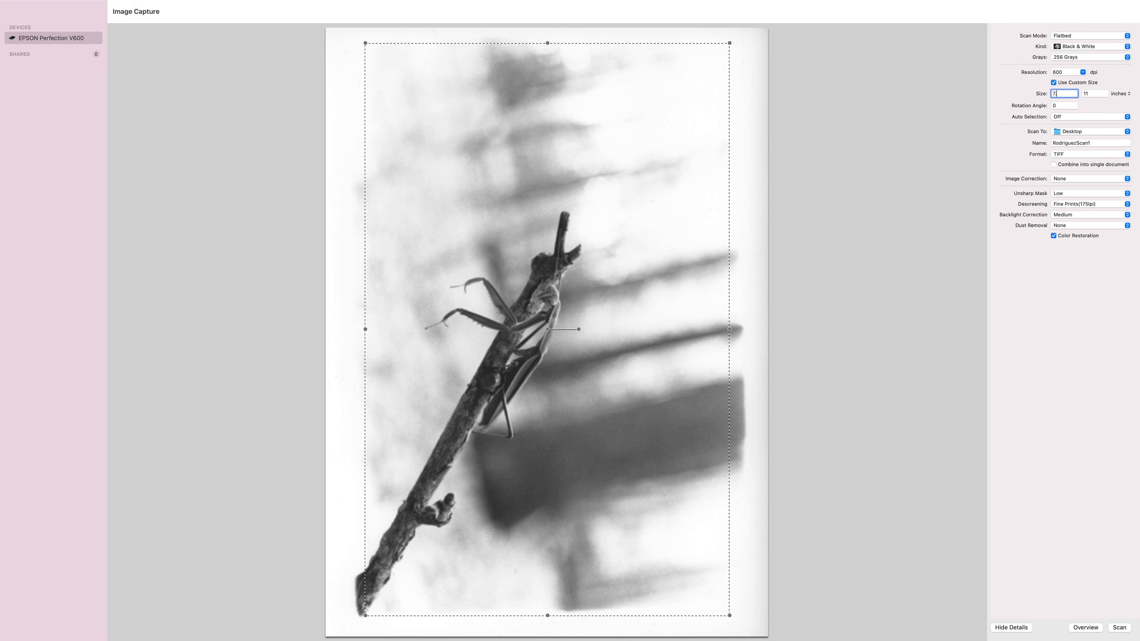
type("7.25")
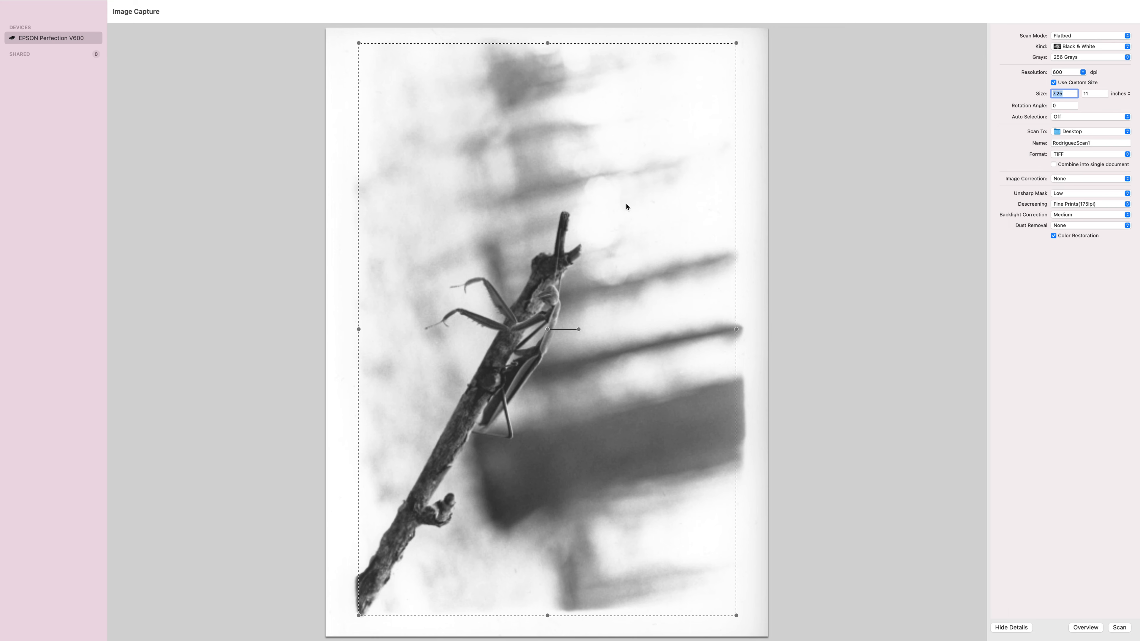
mouse_move(592, 540)
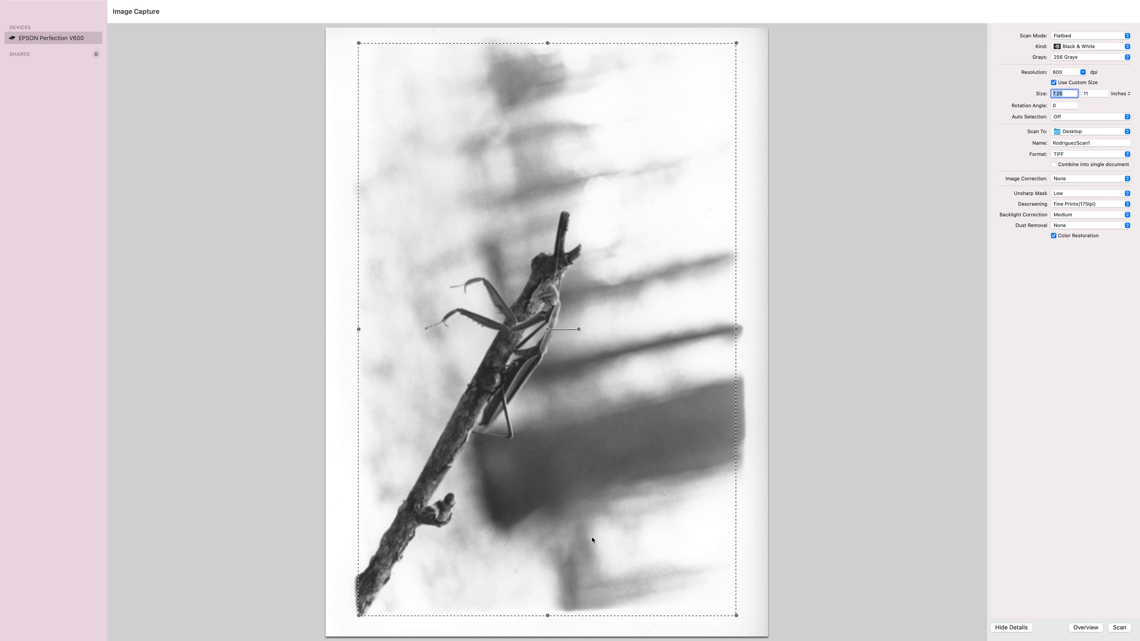
mouse_move(732, 102)
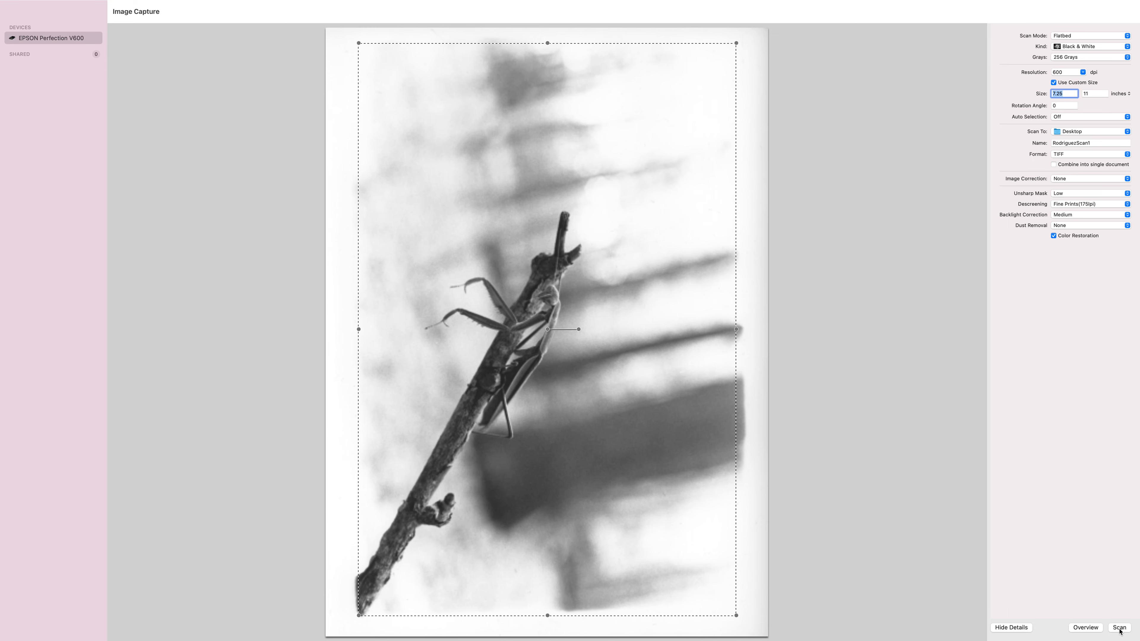
- Start scanning the marked area as RodriguezScan1 and leave full screen
left_click(1118, 628)
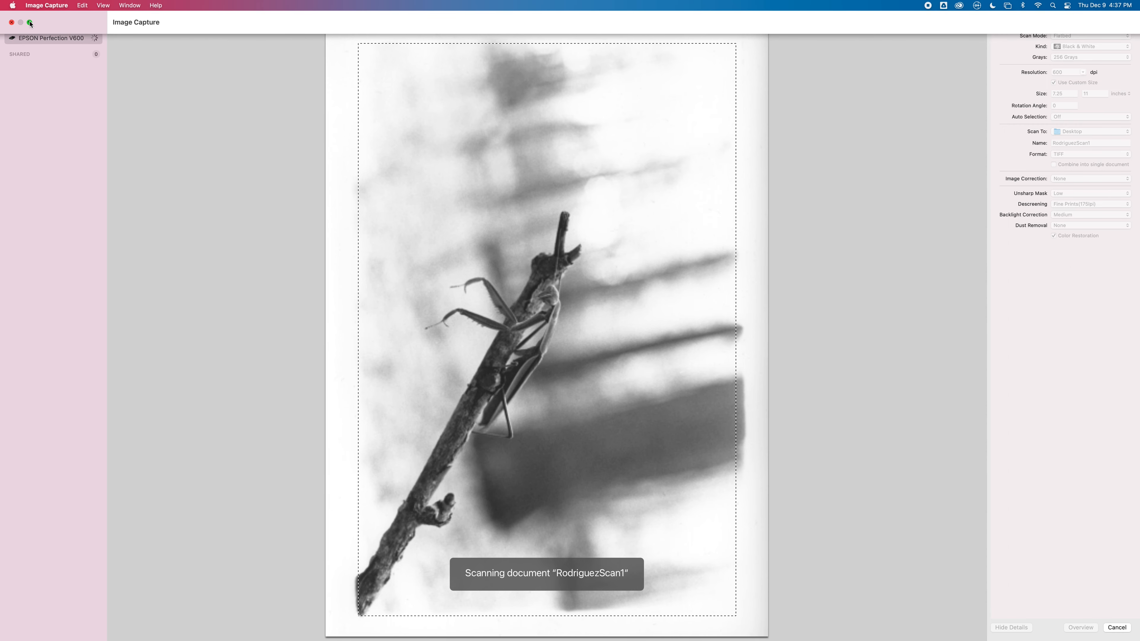
left_click(29, 22)
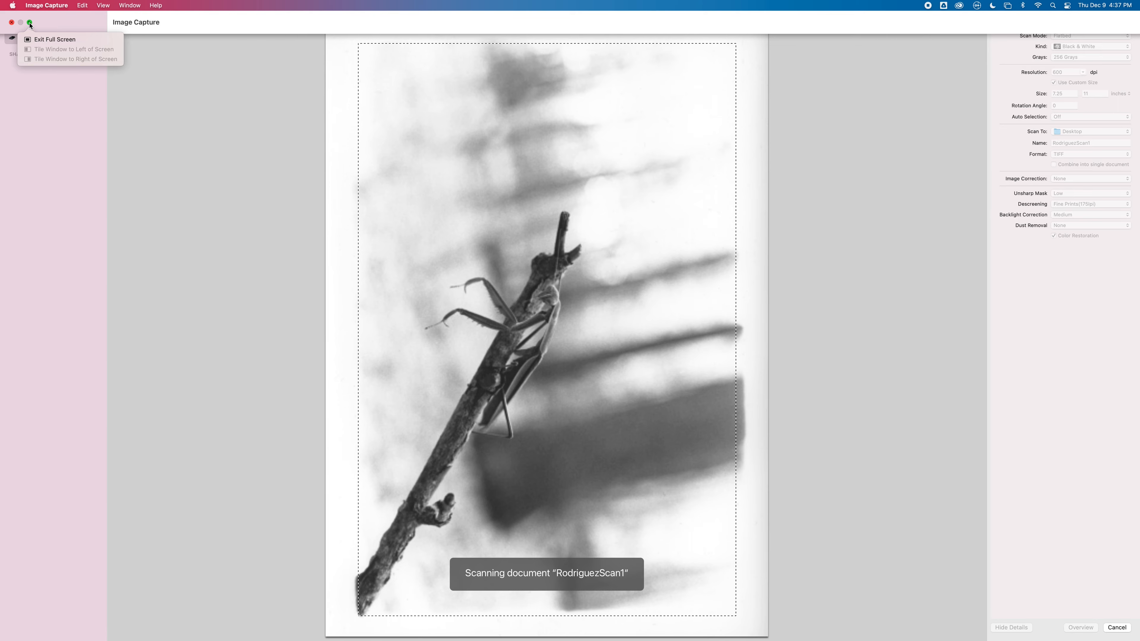
mouse_move(42, 26)
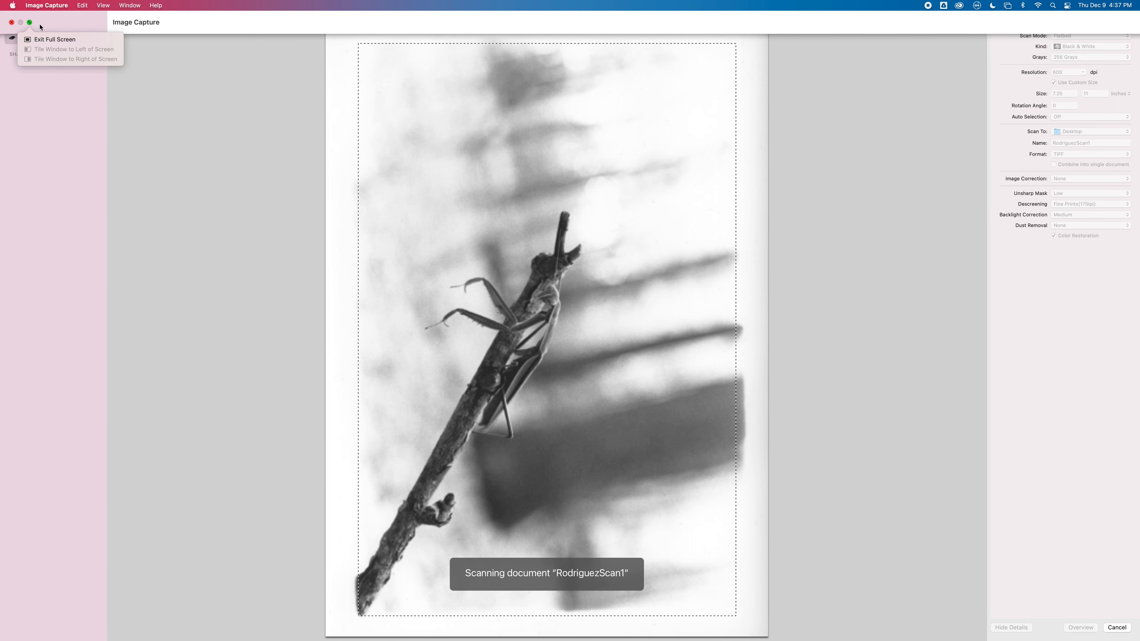
left_click(55, 40)
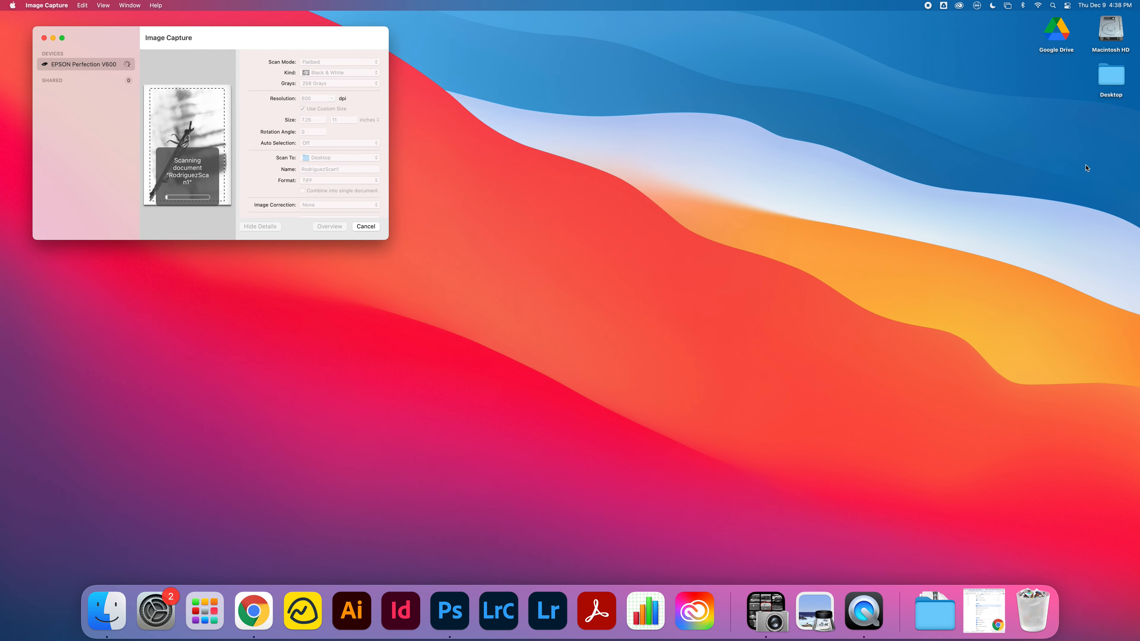
mouse_move(848, 243)
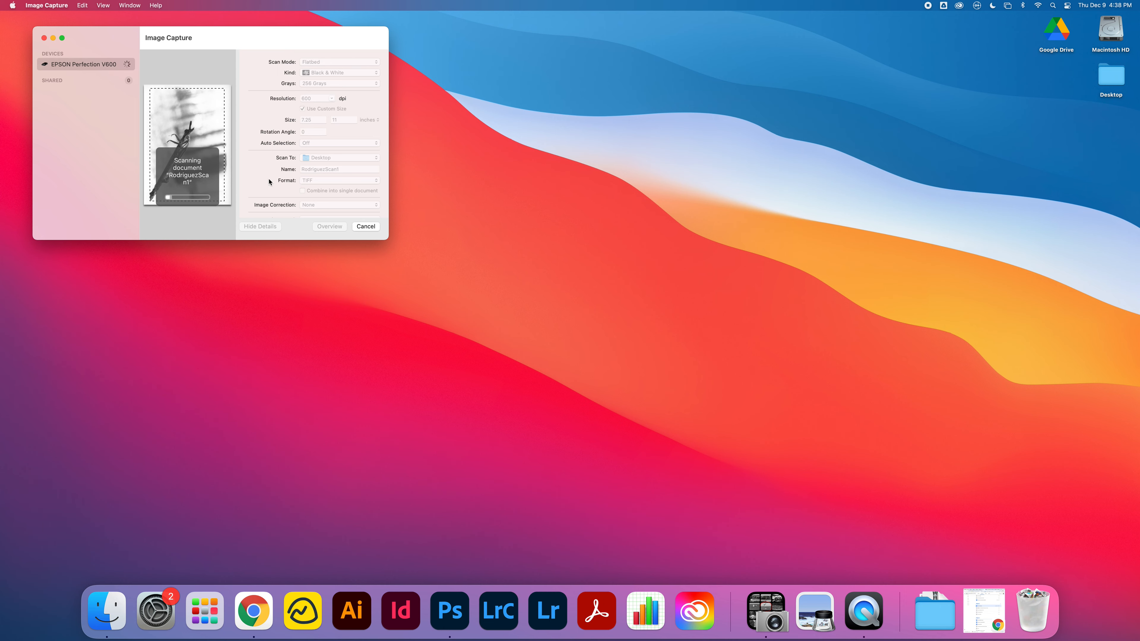
mouse_move(648, 150)
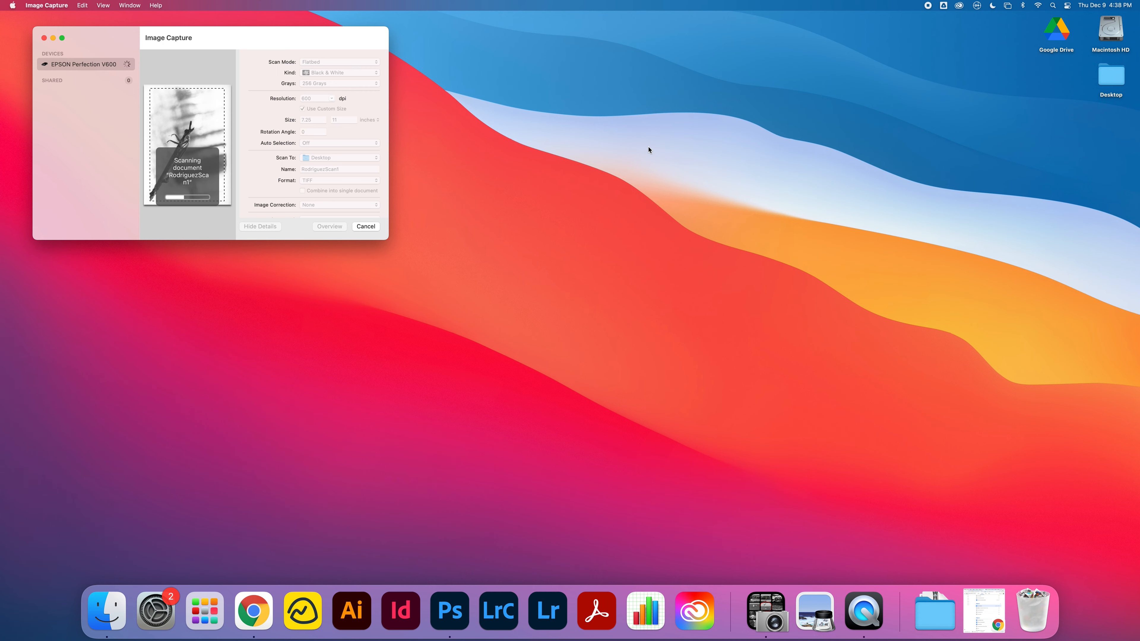
mouse_move(281, 45)
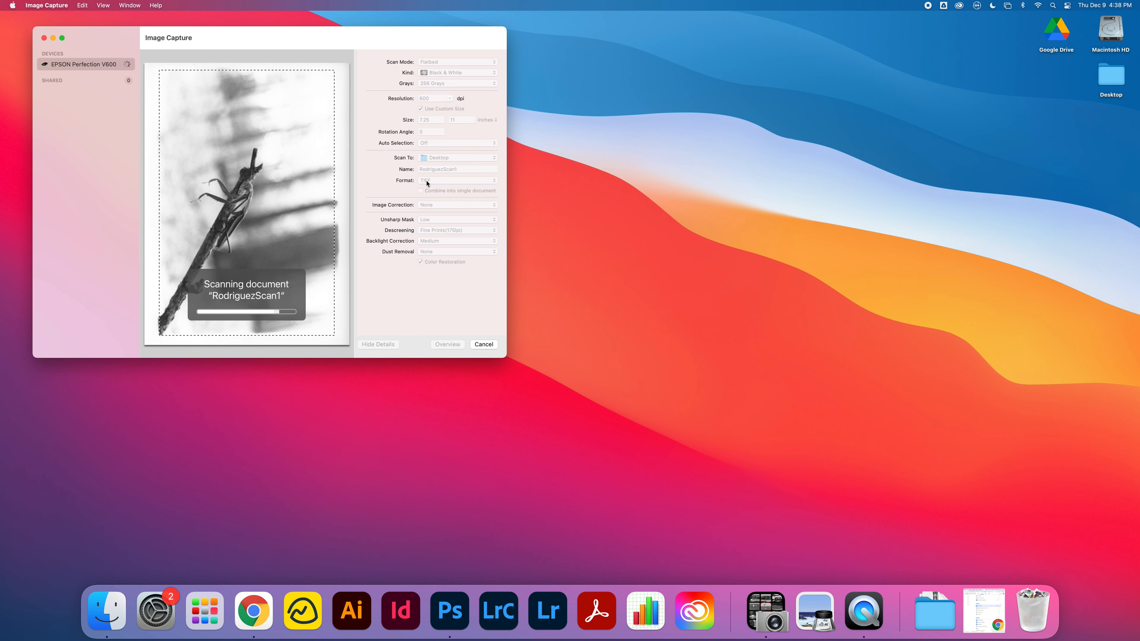
mouse_move(346, 159)
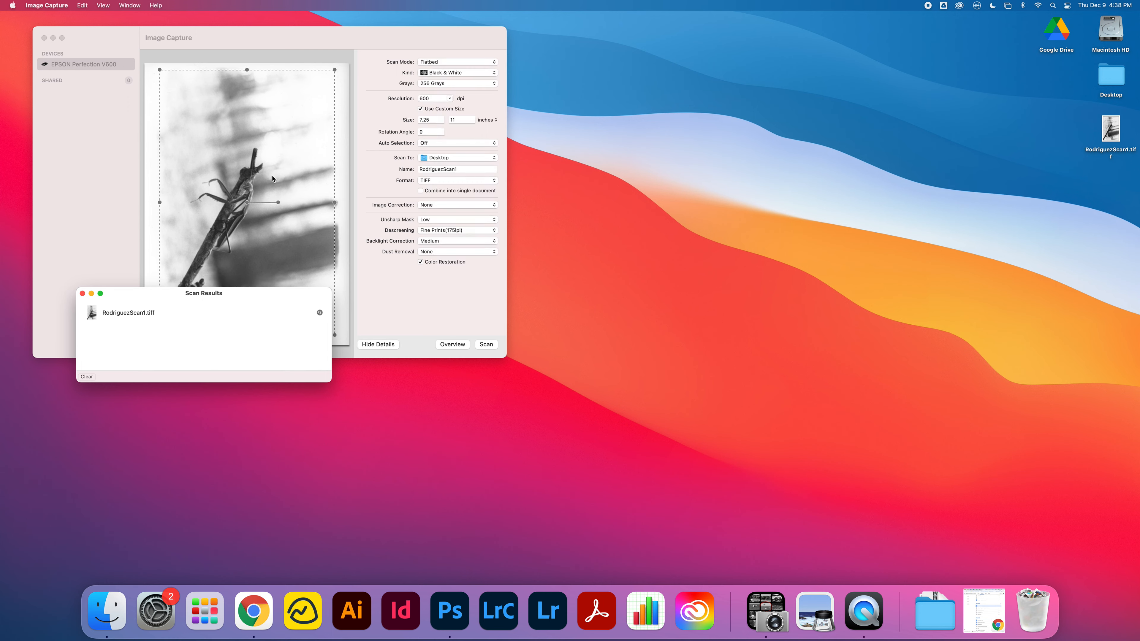
- Quick Look RodriguezScan1.tiff on the desktop
left_click(81, 294)
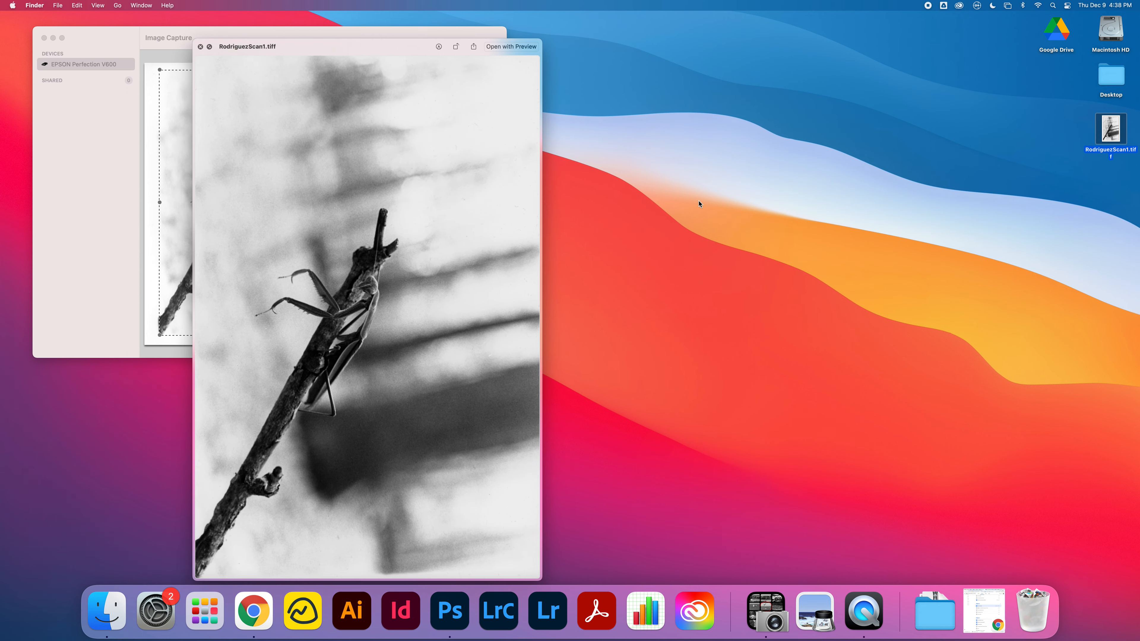
mouse_move(356, 259)
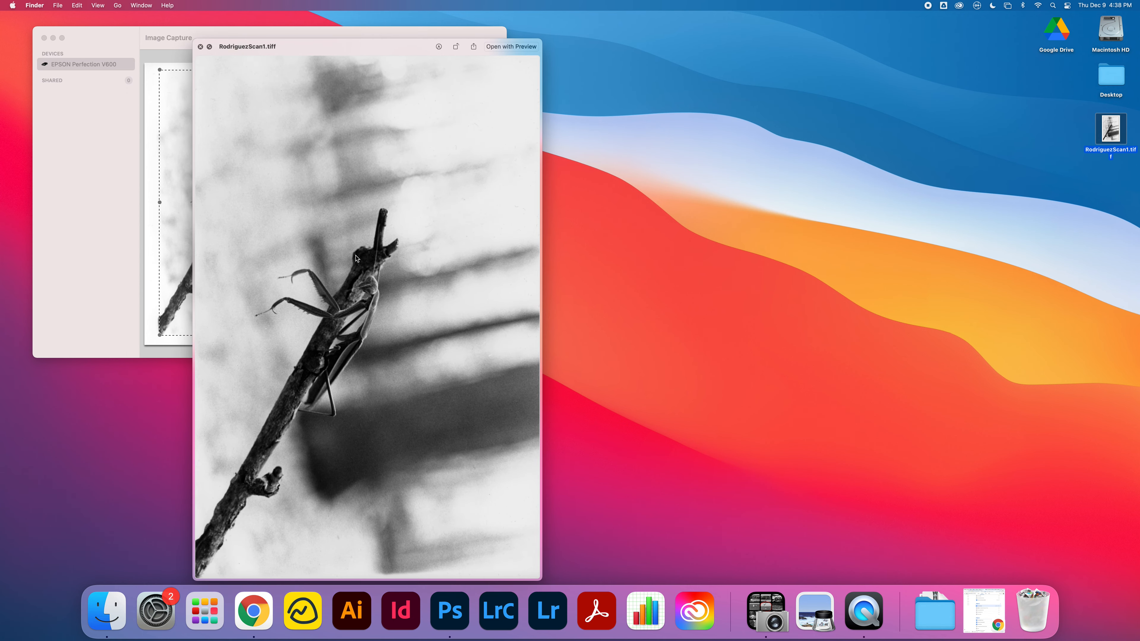
mouse_move(386, 293)
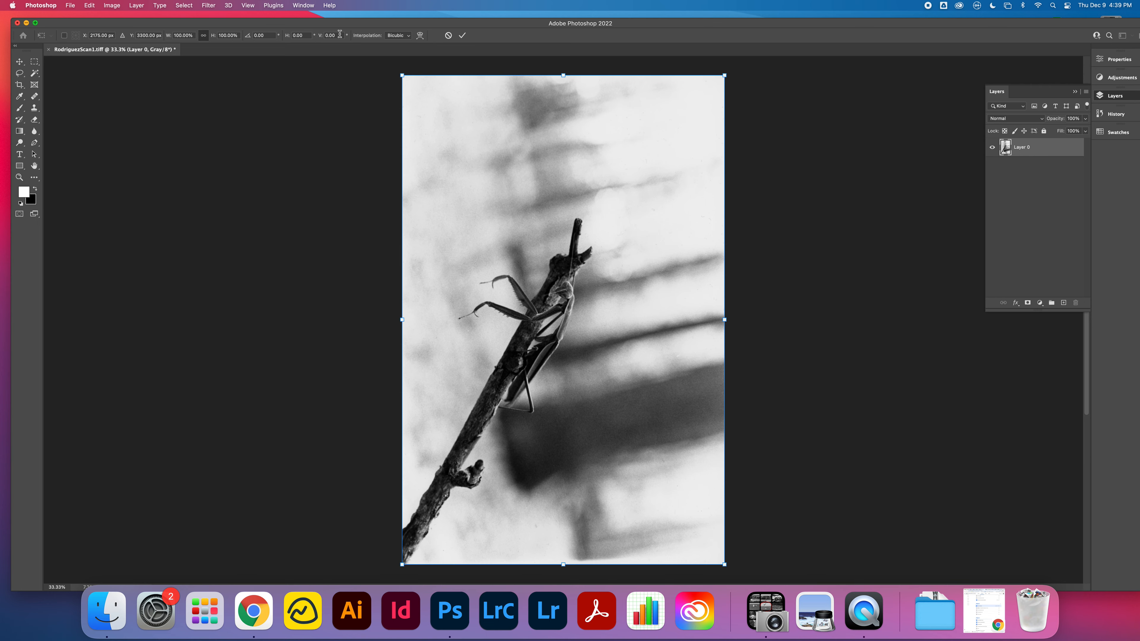
mouse_move(166, 50)
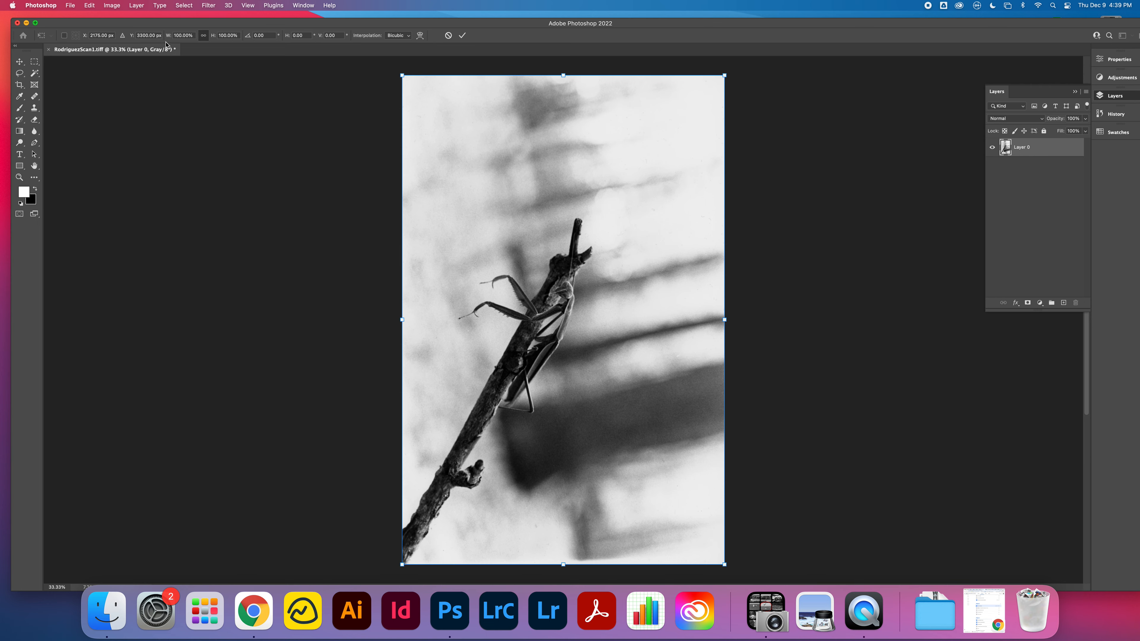
- Commit the transform and rotate the scan 90° counter-clockwise into landscape
left_click(136, 6)
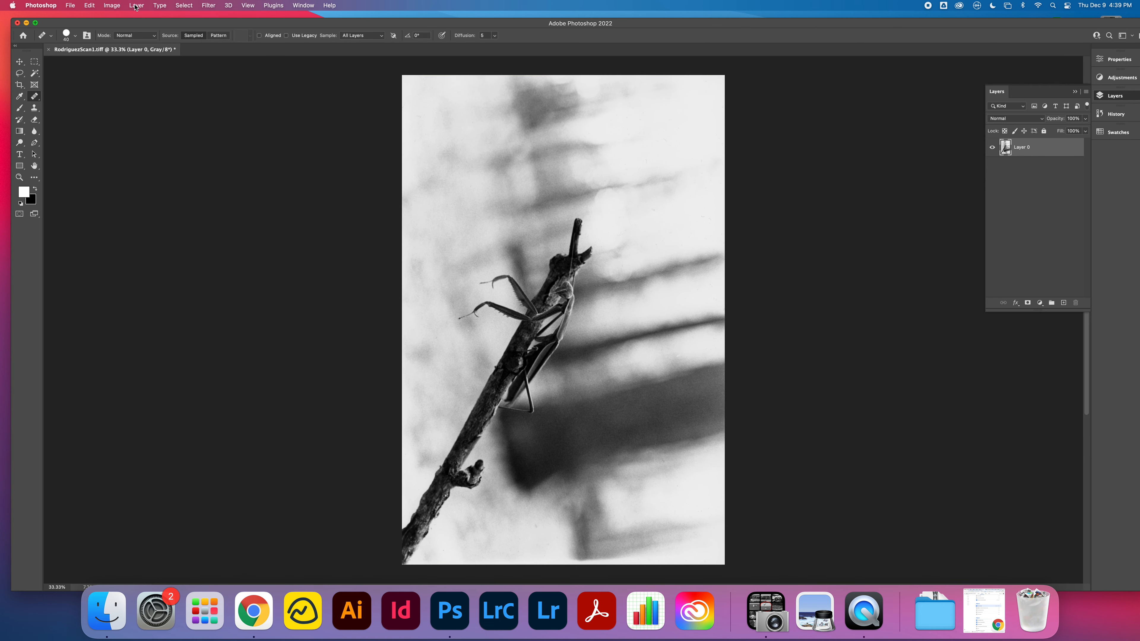
left_click(111, 5)
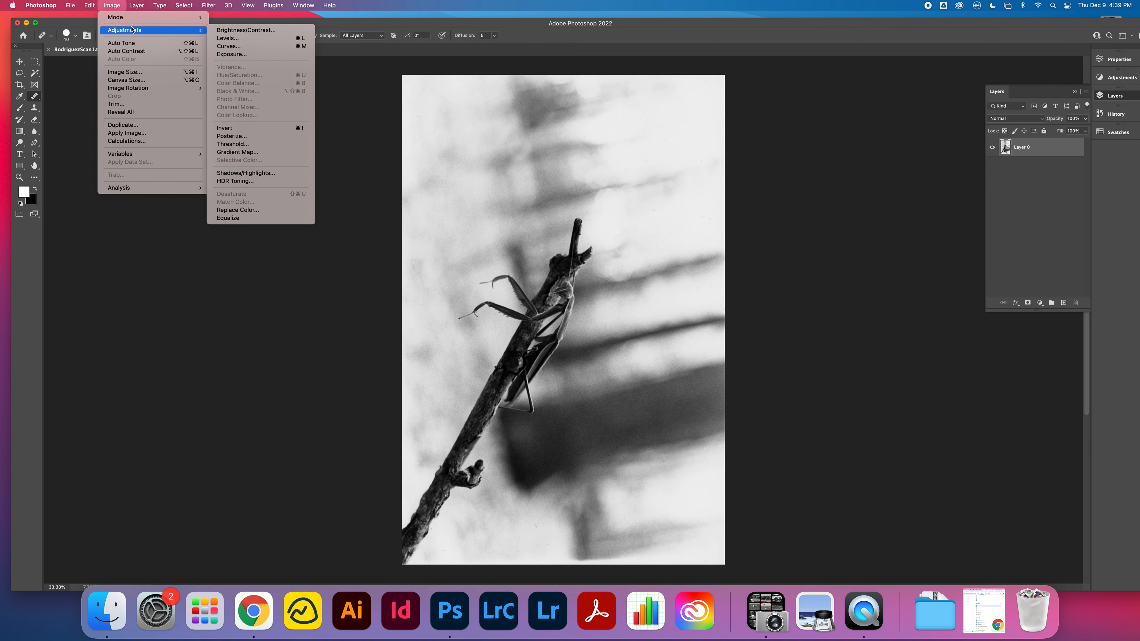
mouse_move(132, 39)
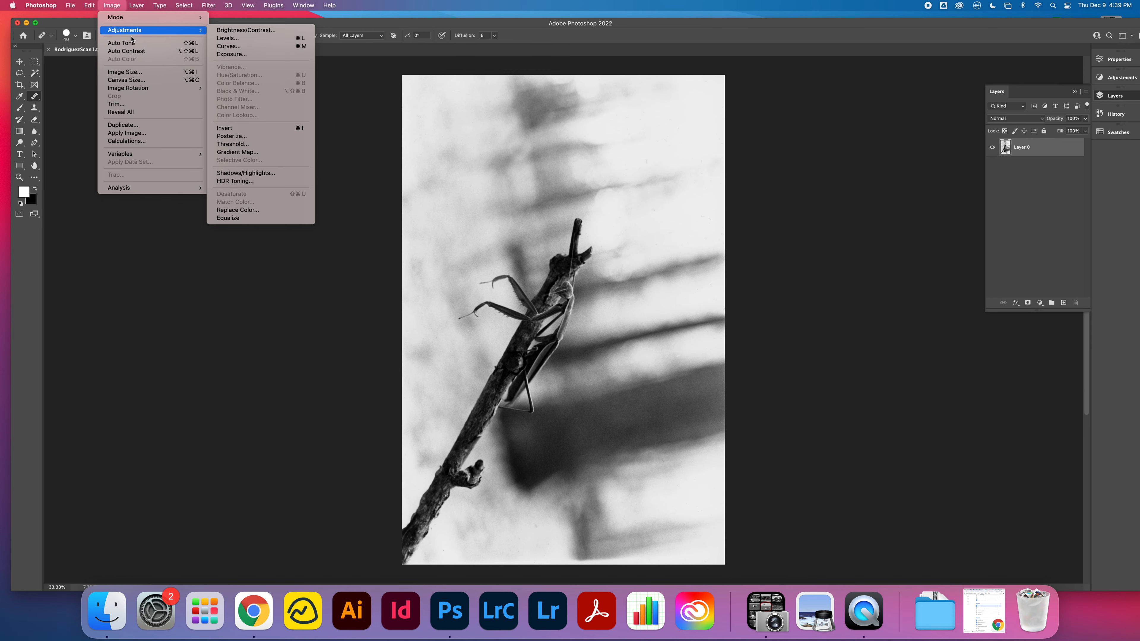
mouse_move(128, 88)
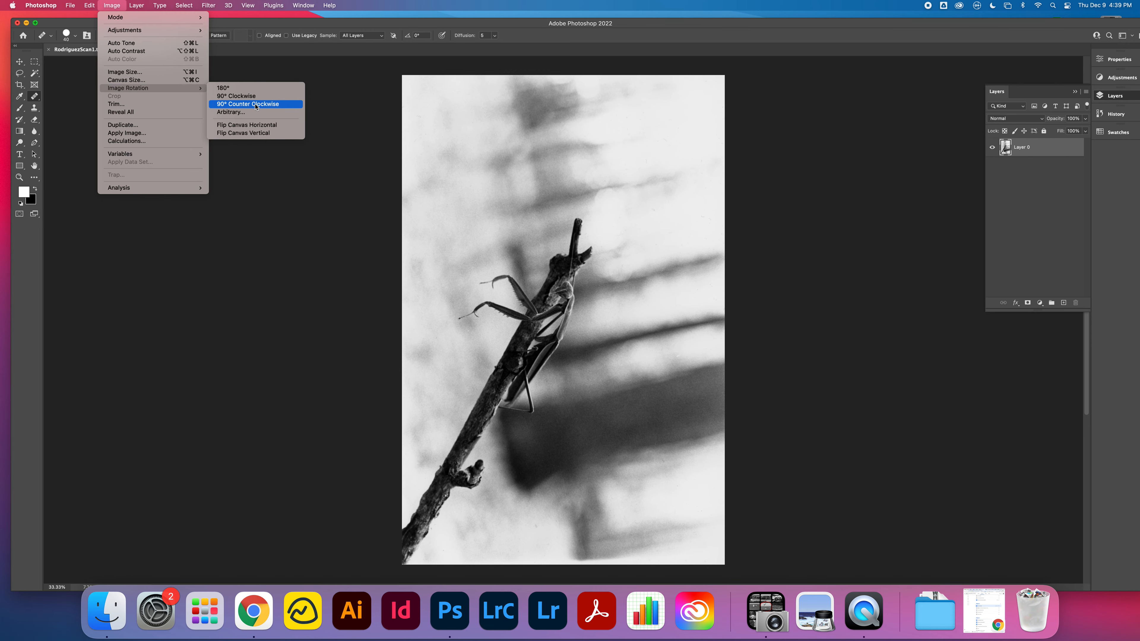
left_click(256, 104)
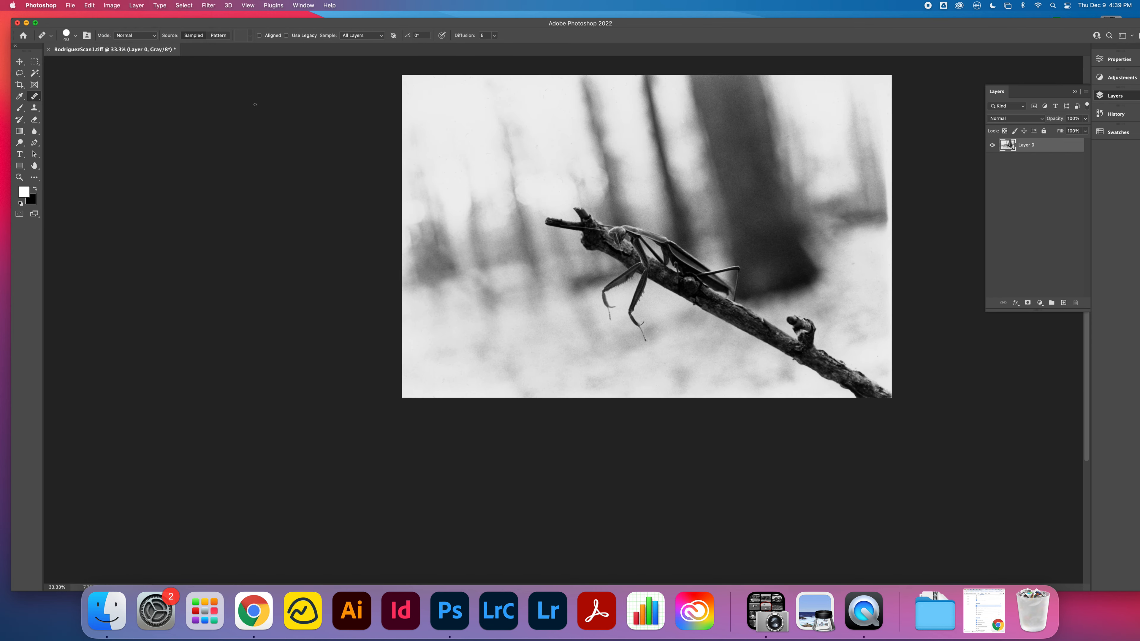
mouse_move(839, 168)
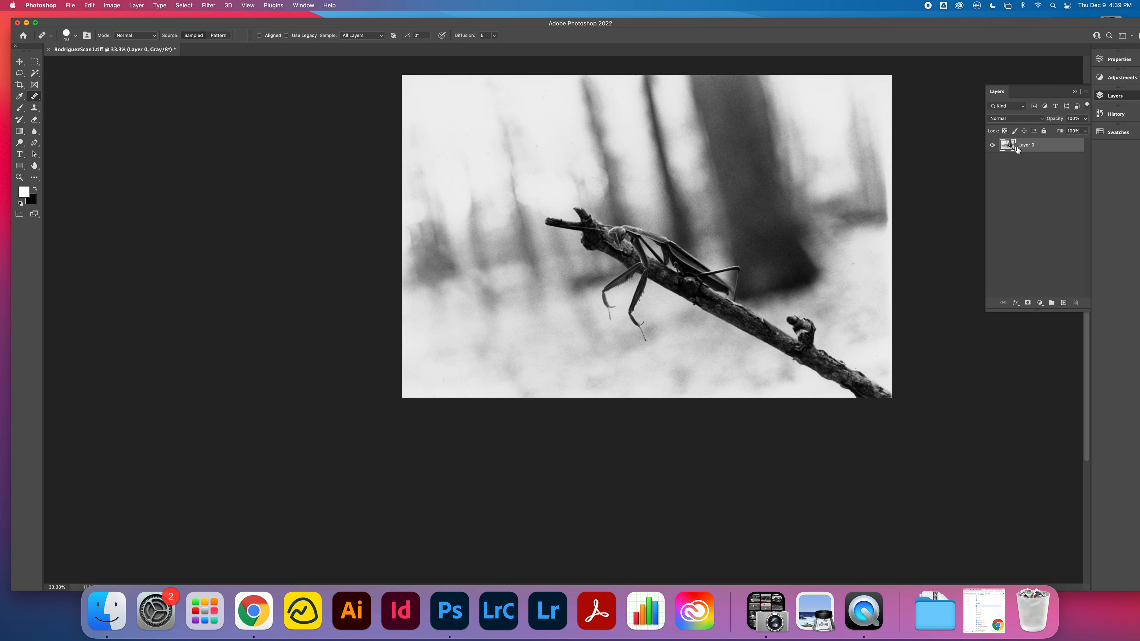
mouse_move(220, 3)
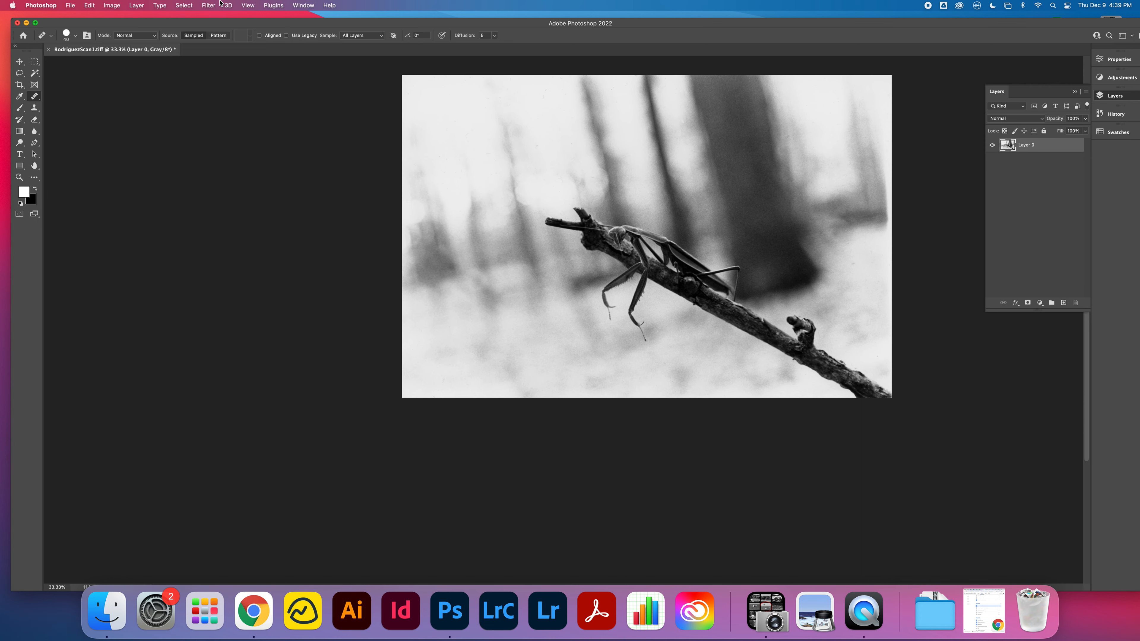
- Convert Layer 0 to a smart object via Convert for Smart Filters, then return to the Filter menu
left_click(208, 4)
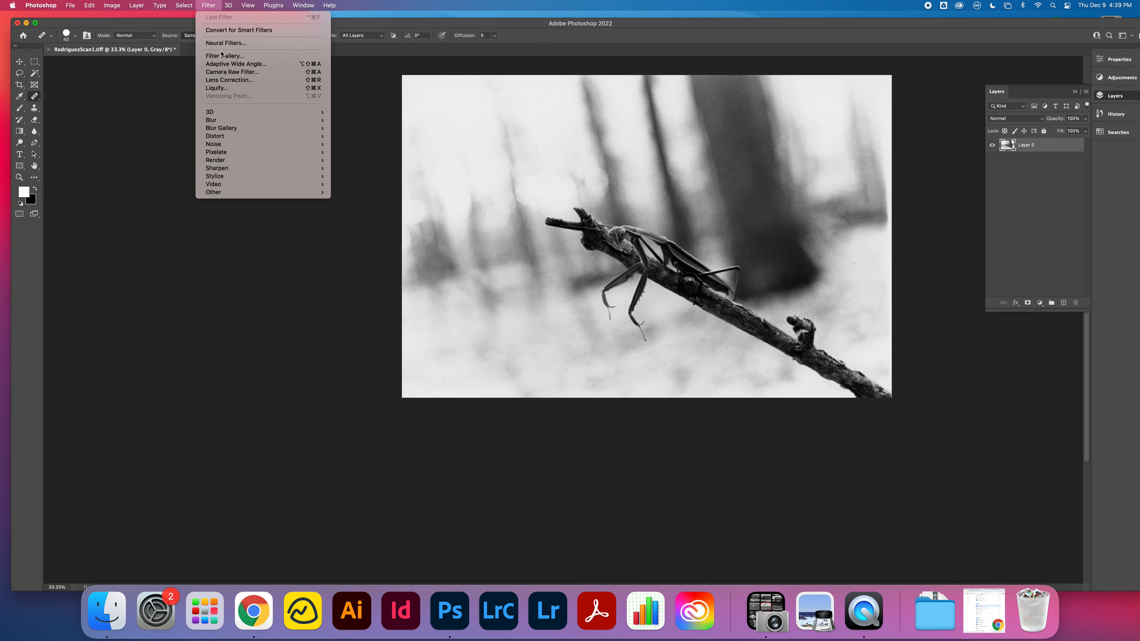
mouse_move(232, 71)
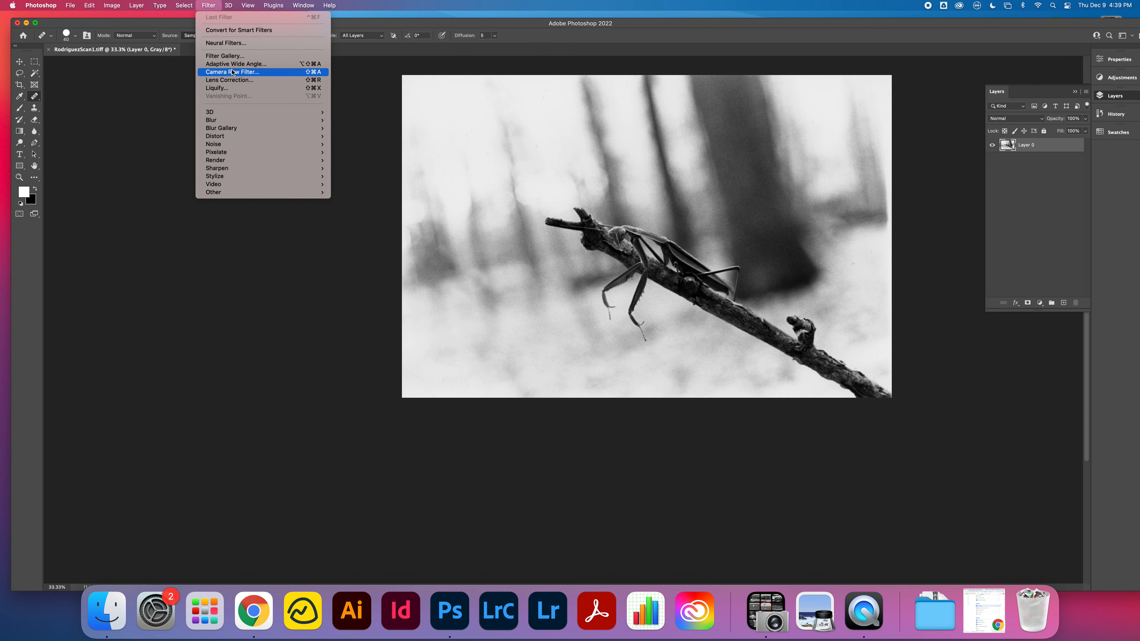
mouse_move(248, 36)
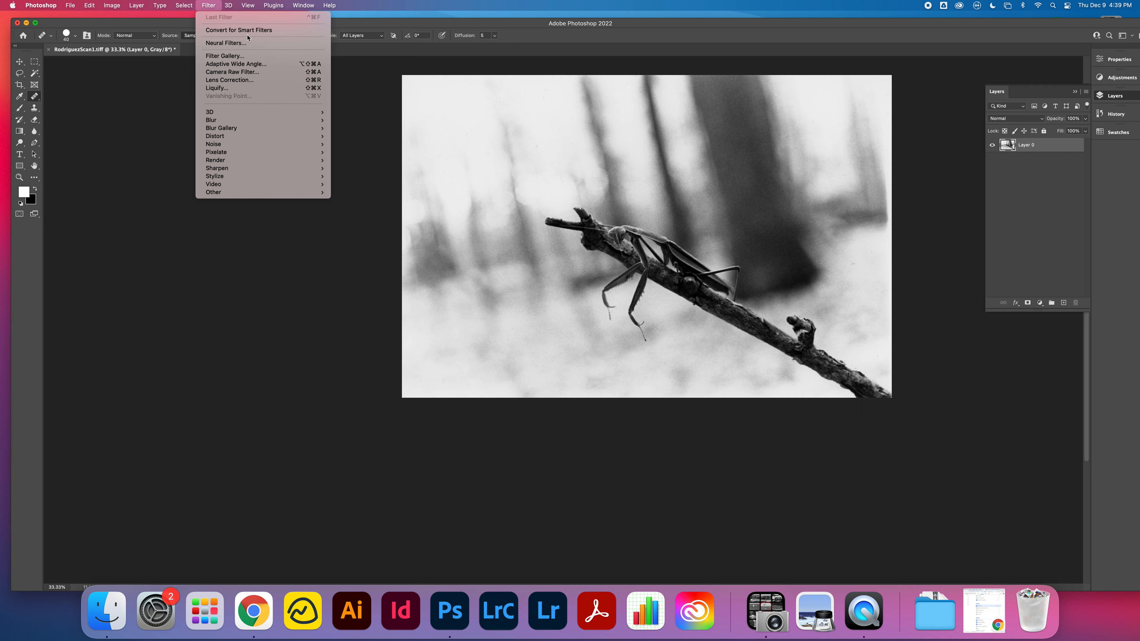
left_click(238, 29)
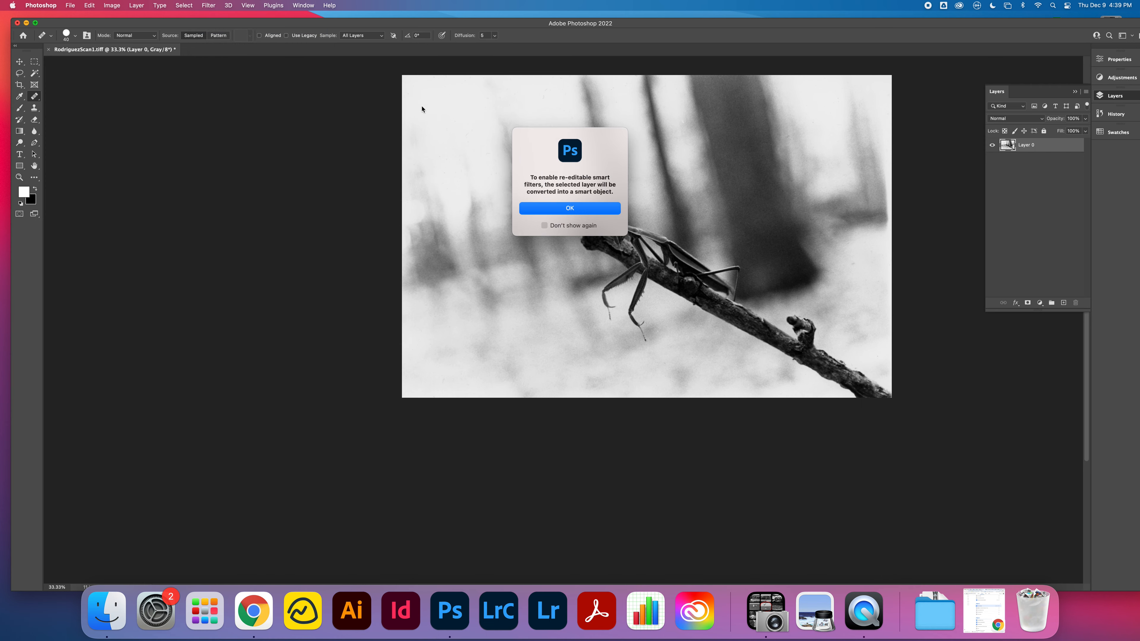
left_click(570, 209)
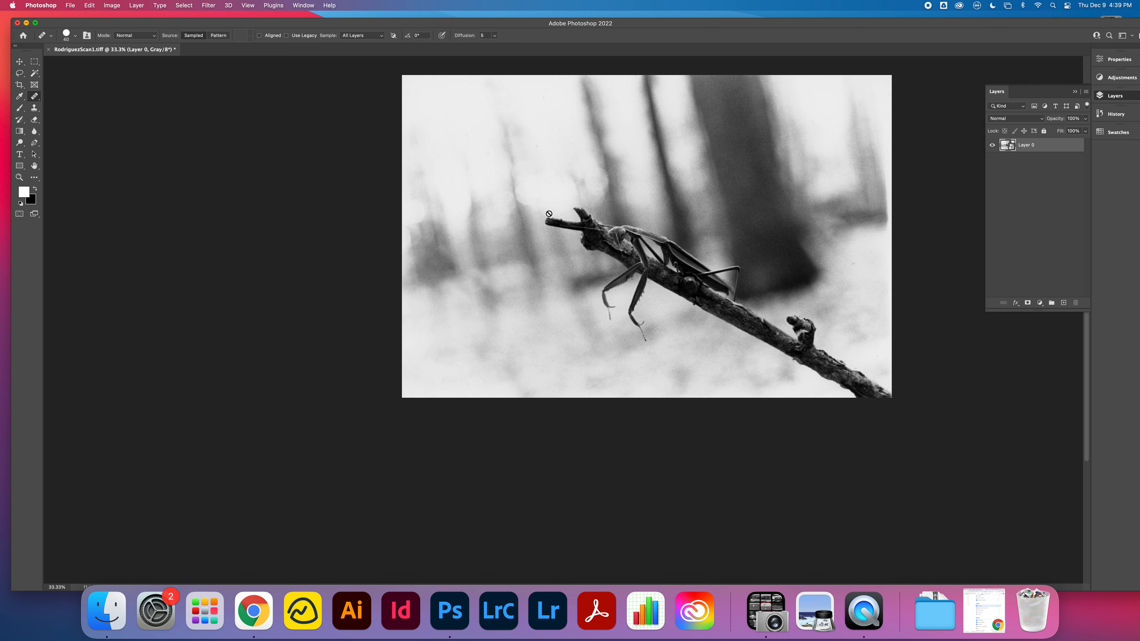
mouse_move(1010, 149)
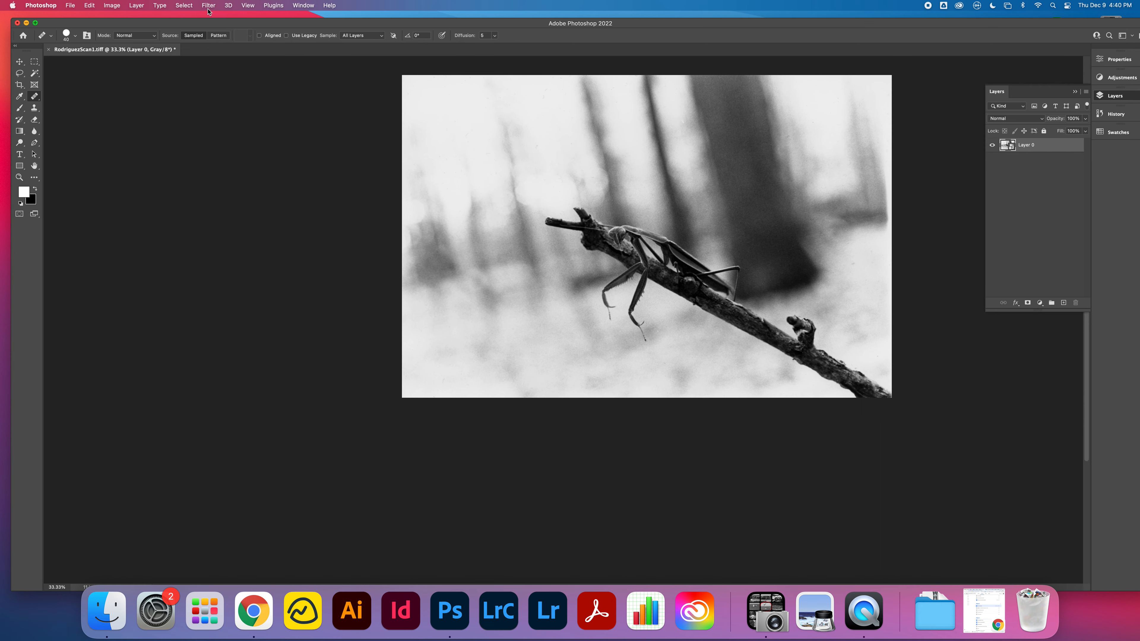
left_click(208, 6)
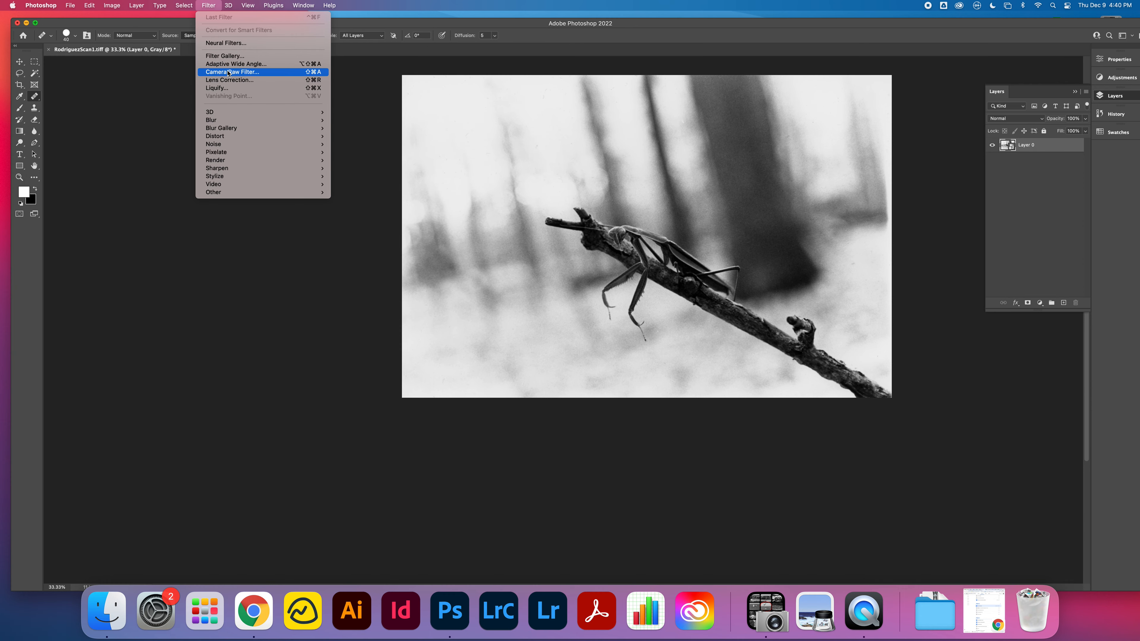
- In the Camera Raw filter's Curve panel, set Lights to +6 and Darks to +9
left_click(235, 71)
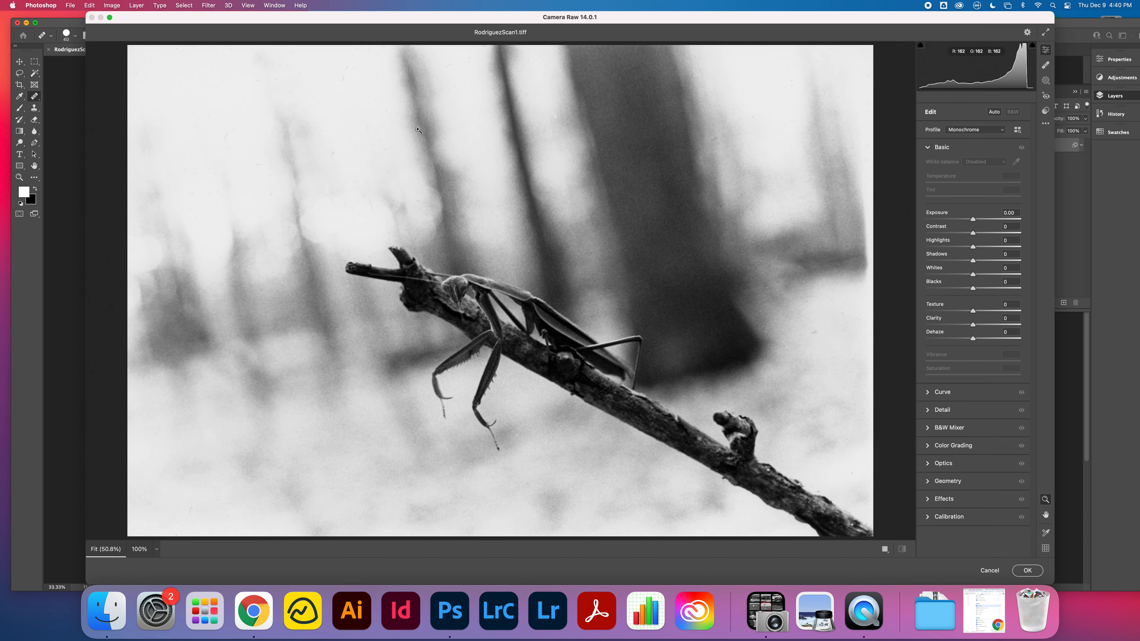
mouse_move(542, 336)
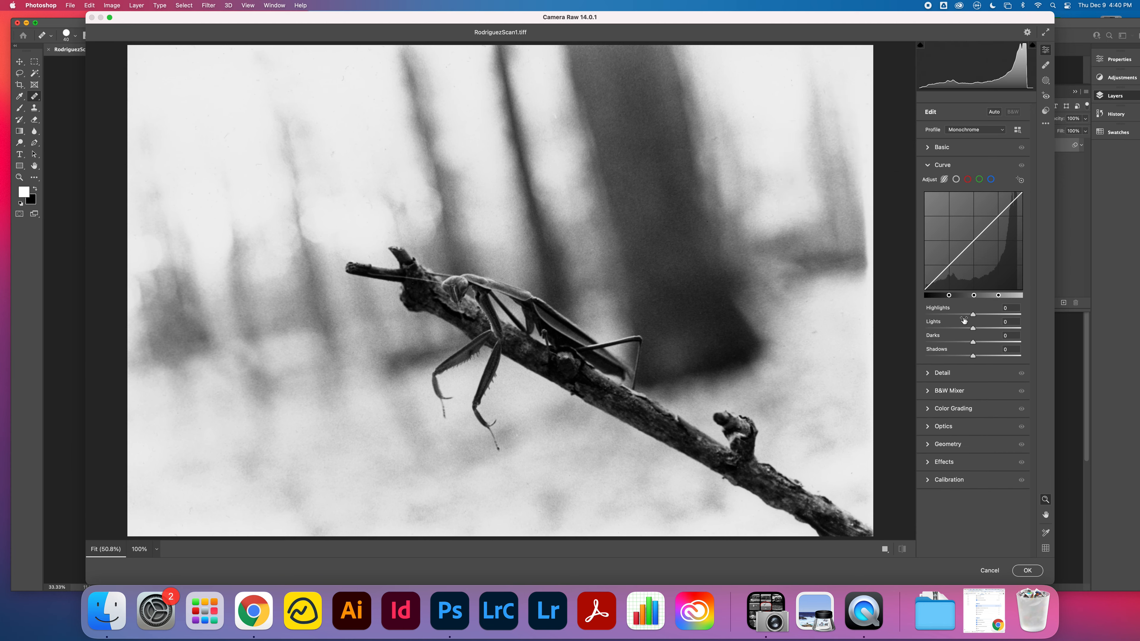
mouse_move(910, 348)
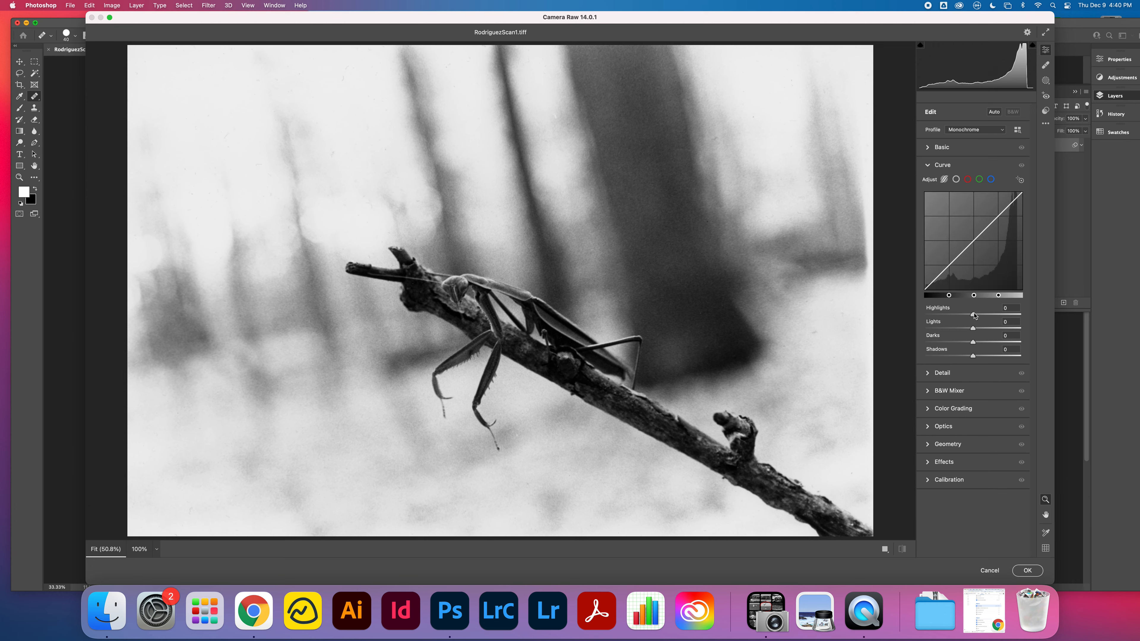
mouse_move(974, 325)
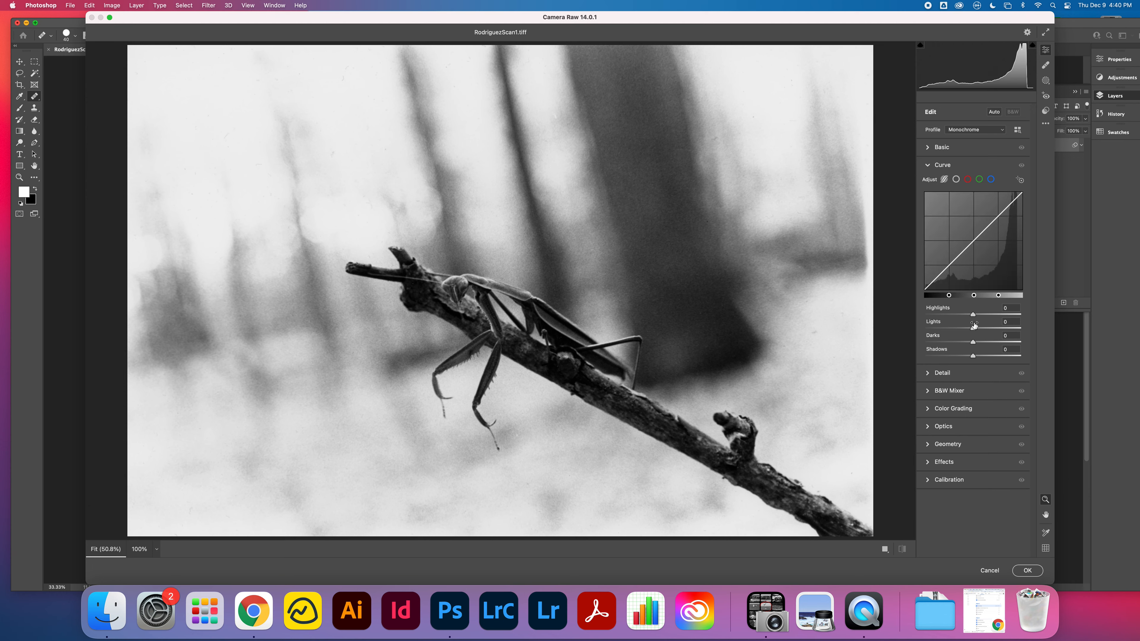
left_click_drag(974, 323, 979, 327)
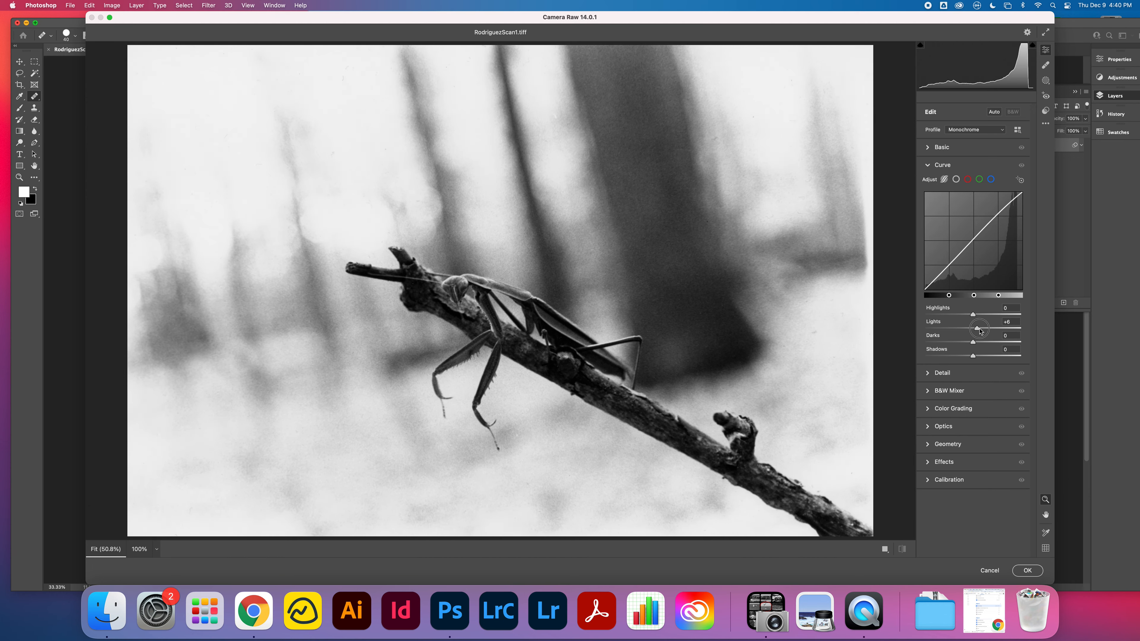
left_click_drag(978, 327, 975, 326)
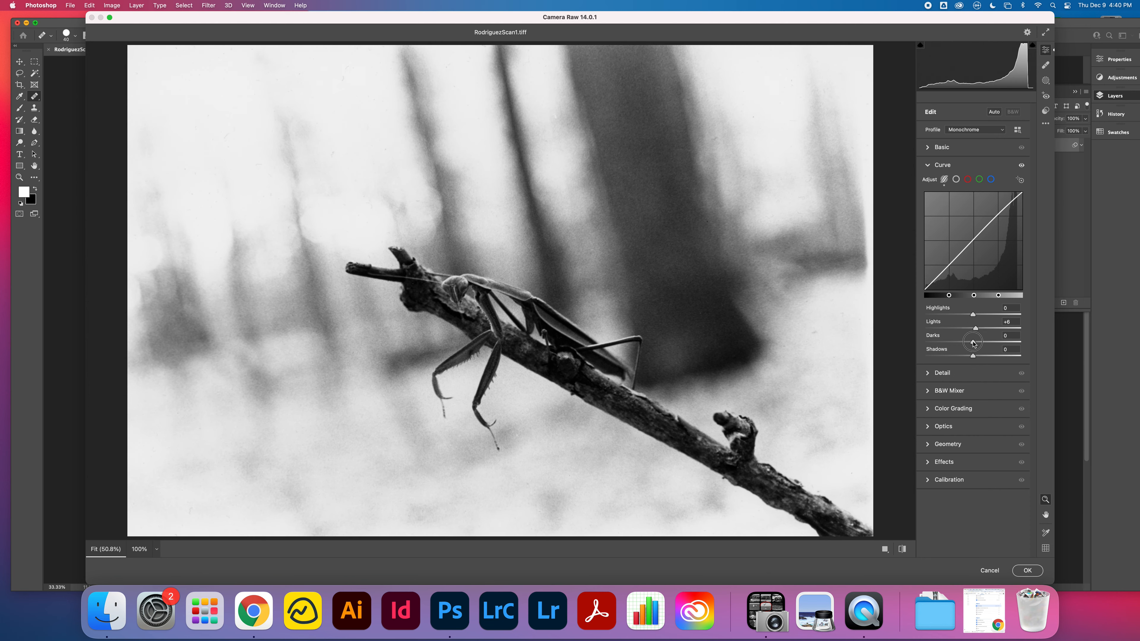
left_click_drag(973, 342, 977, 346)
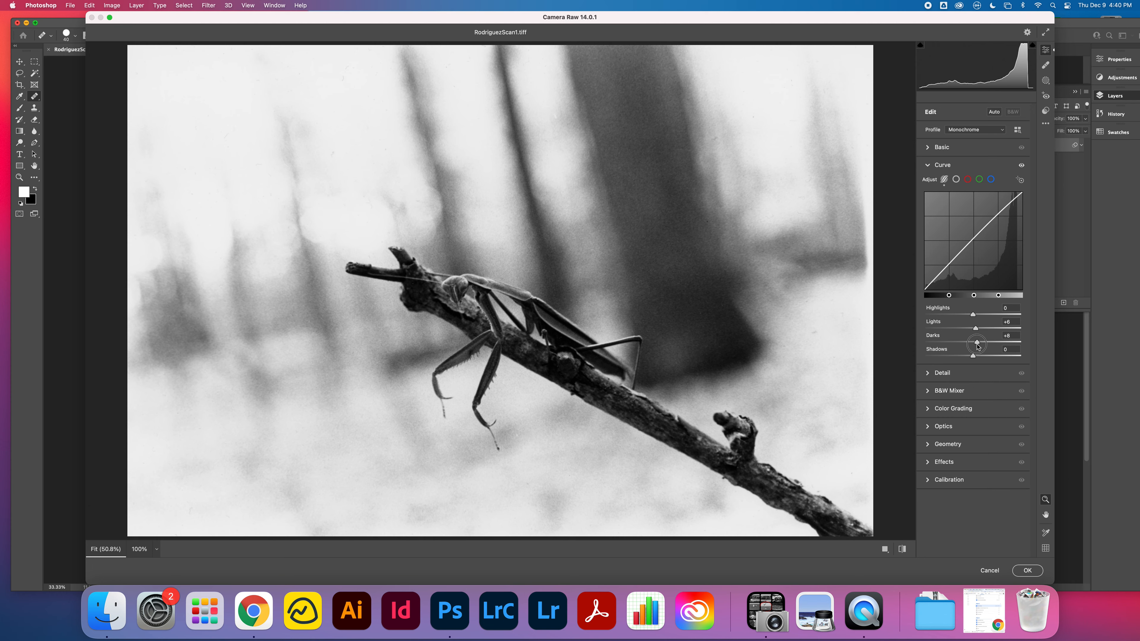
left_click_drag(977, 345, 974, 356)
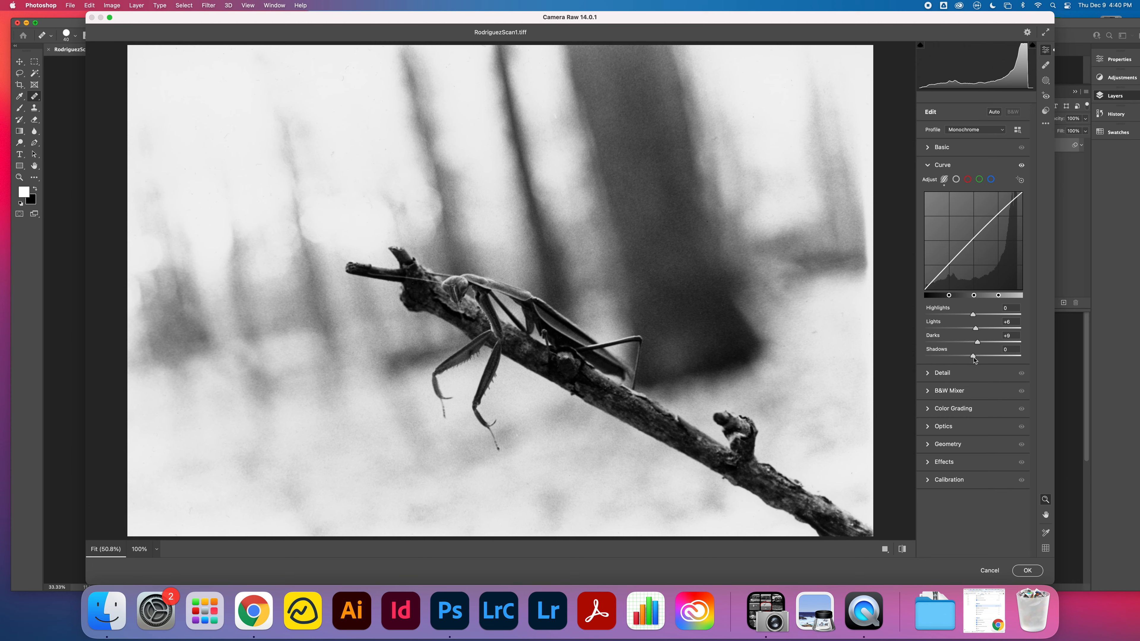
- Lift the Shadows slider on the parametric curve to about +21
left_click_drag(972, 356, 978, 356)
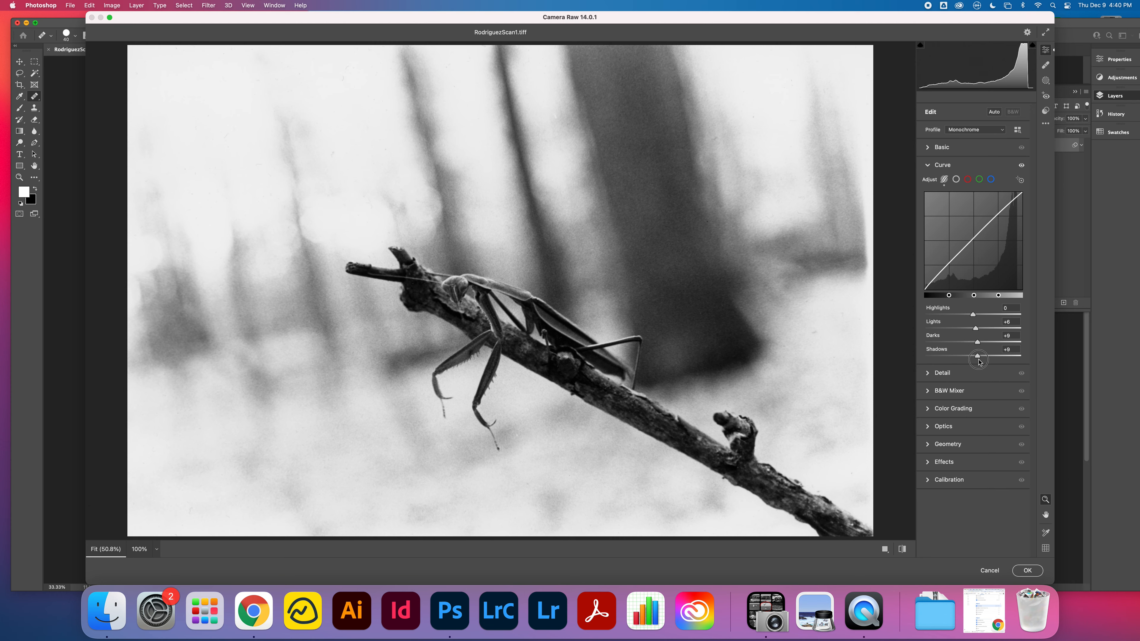
left_click_drag(977, 356, 979, 357)
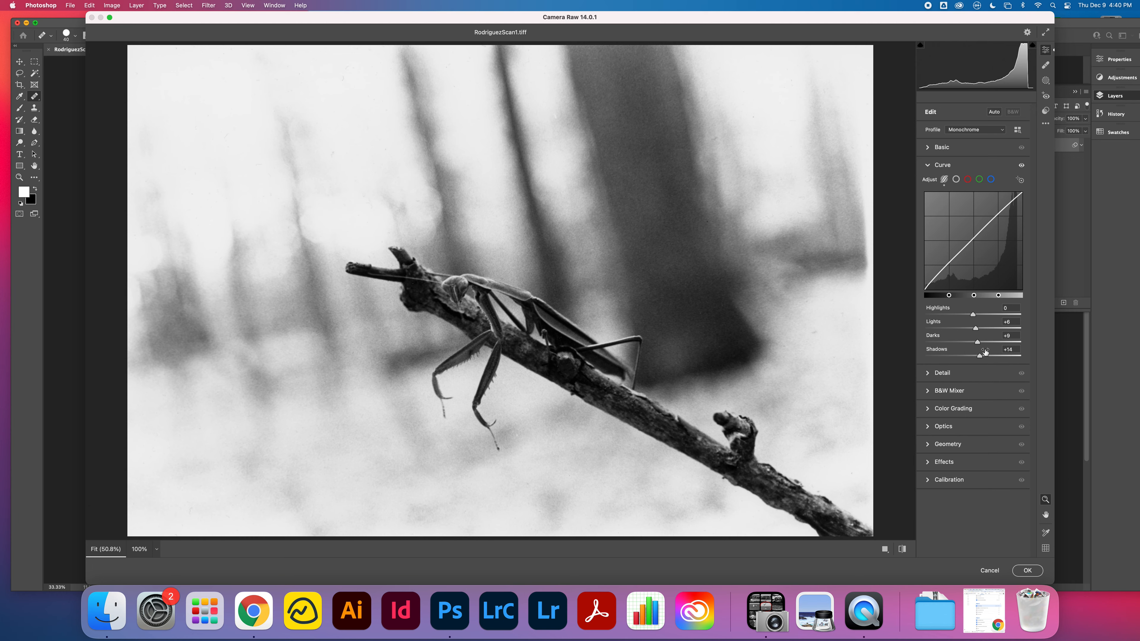
mouse_move(979, 360)
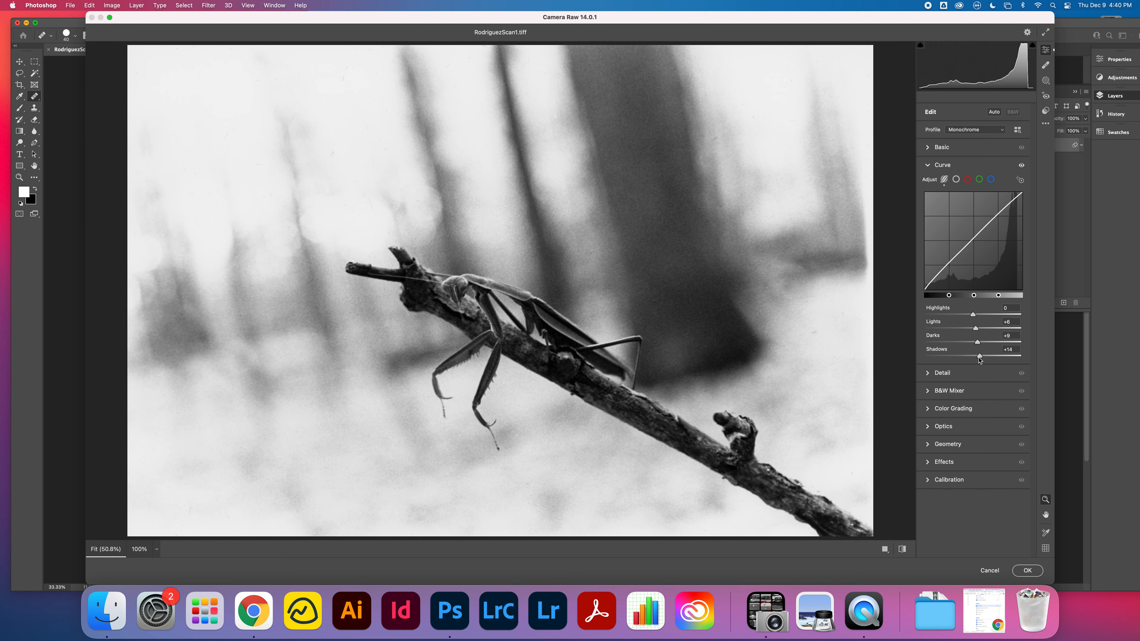
left_click_drag(978, 357, 983, 357)
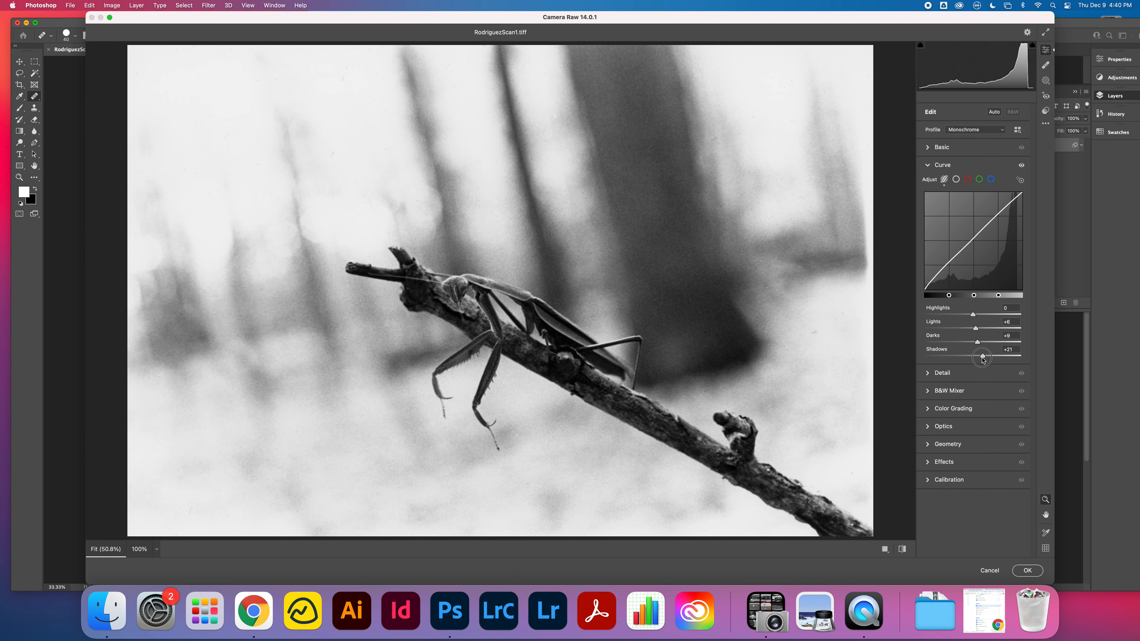
left_click_drag(982, 357, 981, 356)
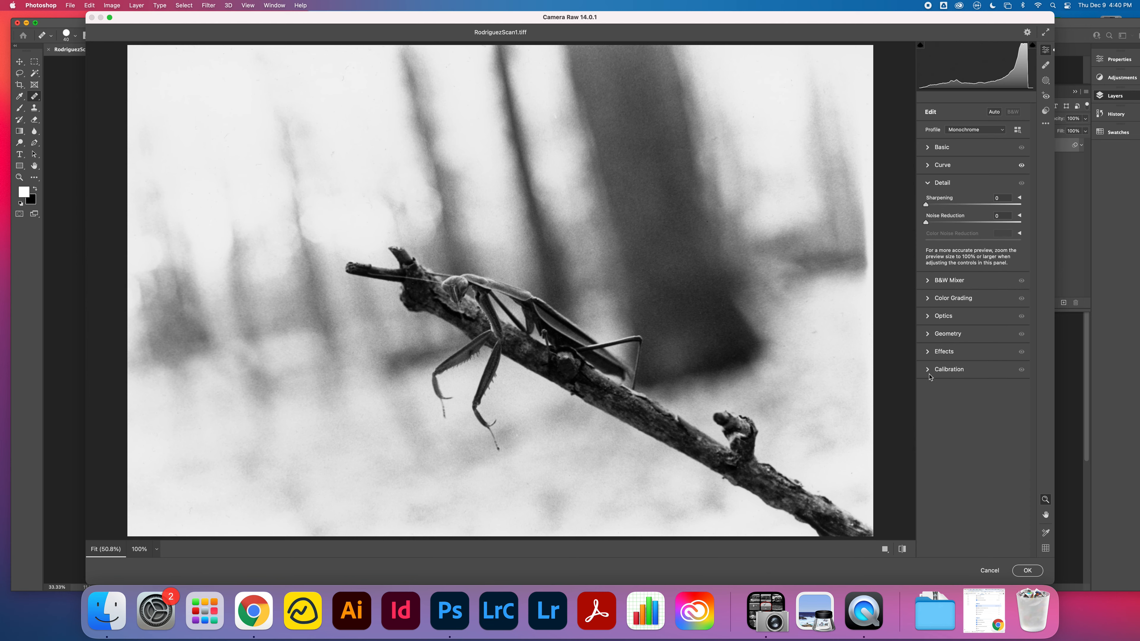
- In the Detail panel, test Sharpening at higher amounts up to 131 while checking at 100% zoom
left_click_drag(931, 205, 957, 205)
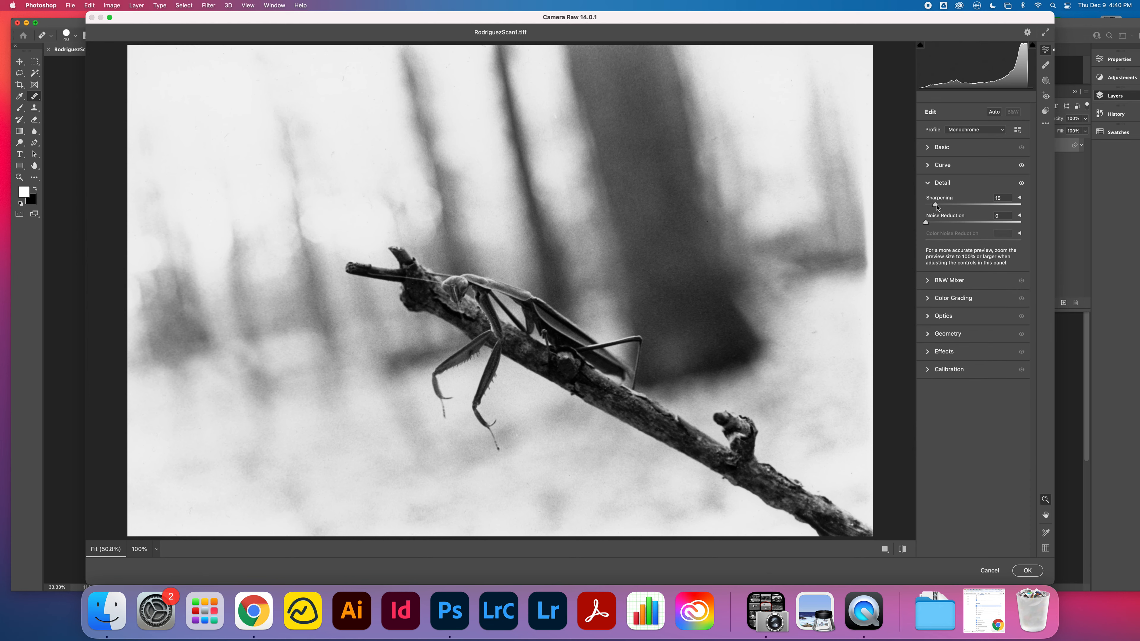
left_click_drag(936, 206, 932, 206)
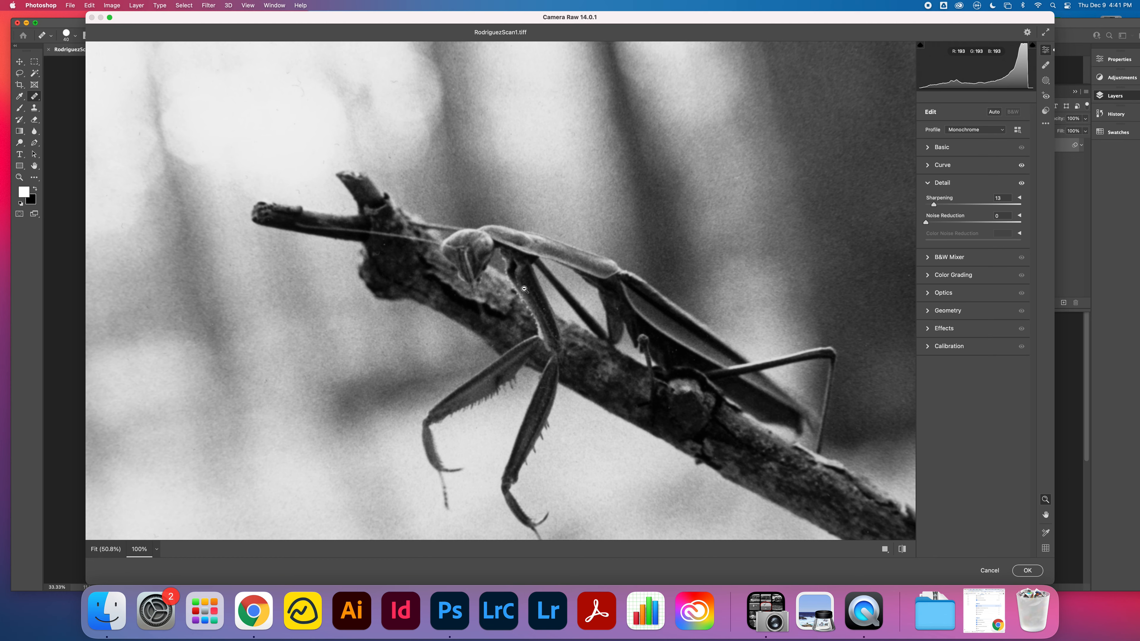
mouse_move(575, 278)
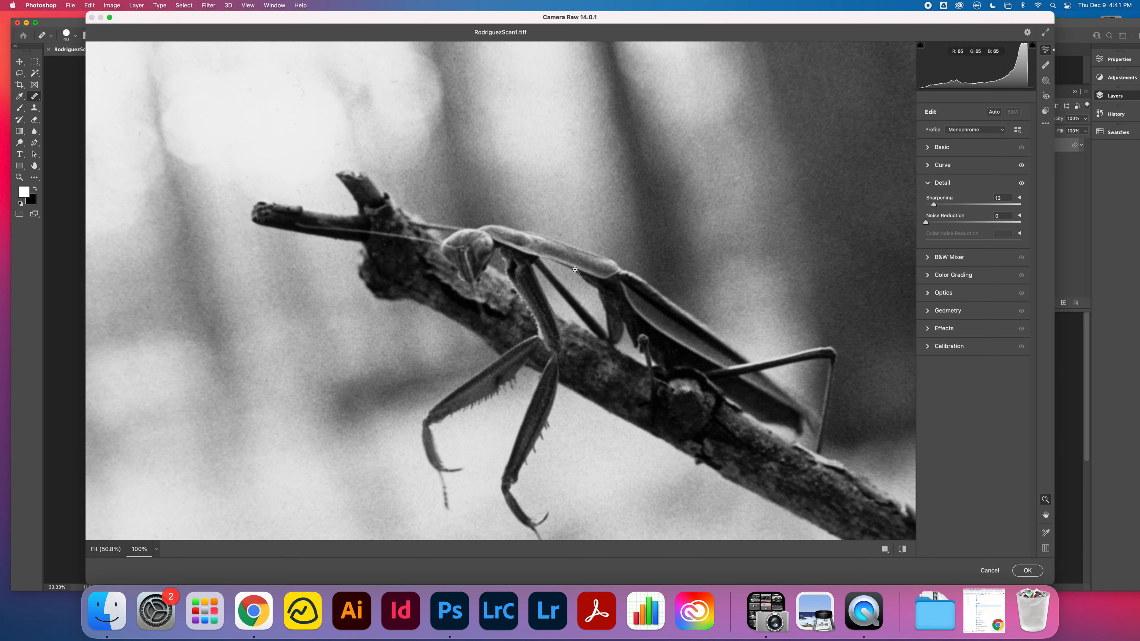
mouse_move(934, 202)
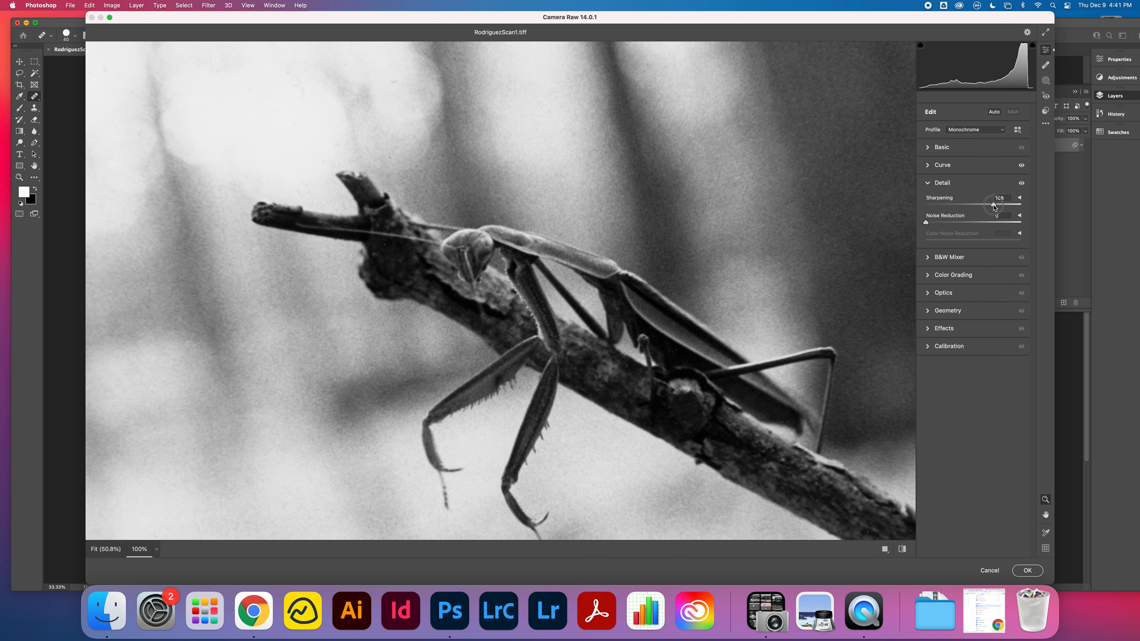
left_click_drag(993, 206, 1007, 206)
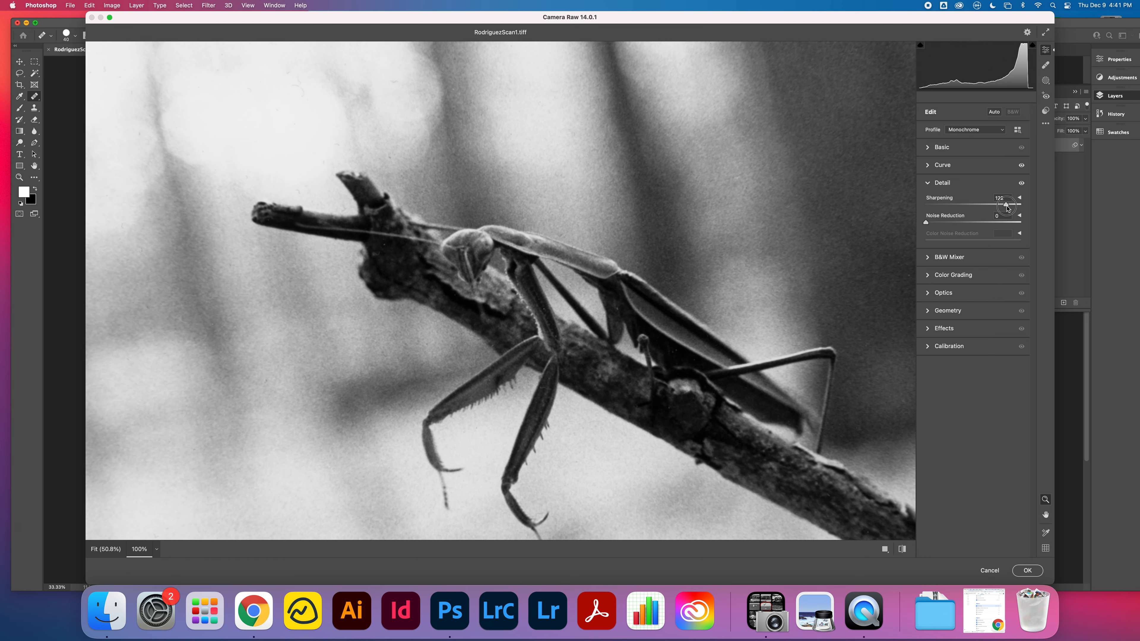
left_click_drag(1007, 204, 1010, 204)
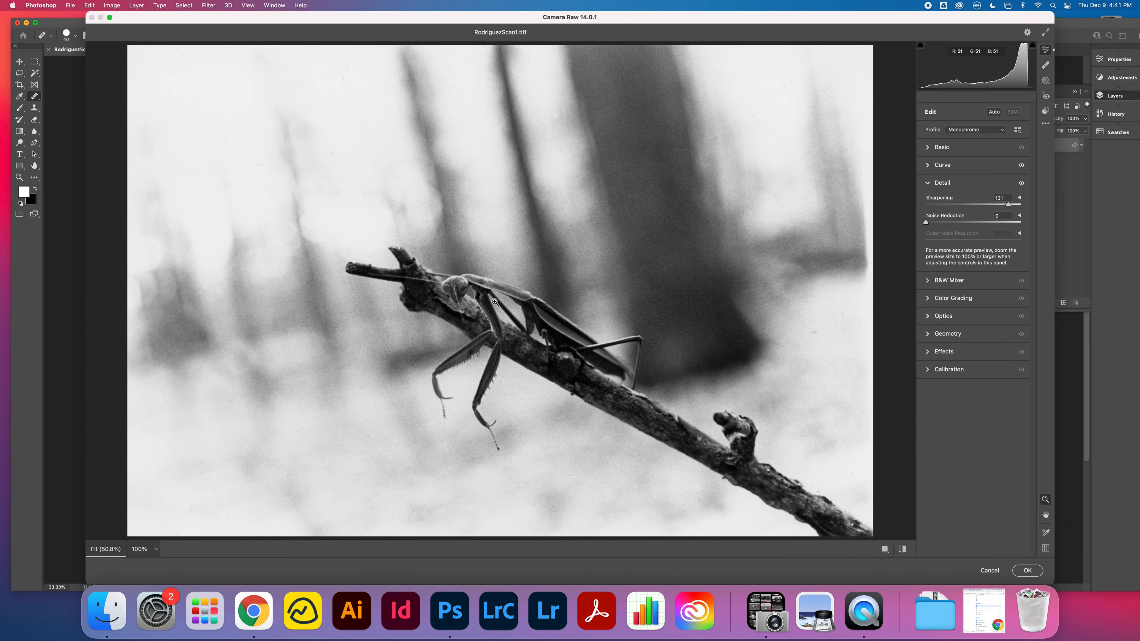
left_click(493, 302)
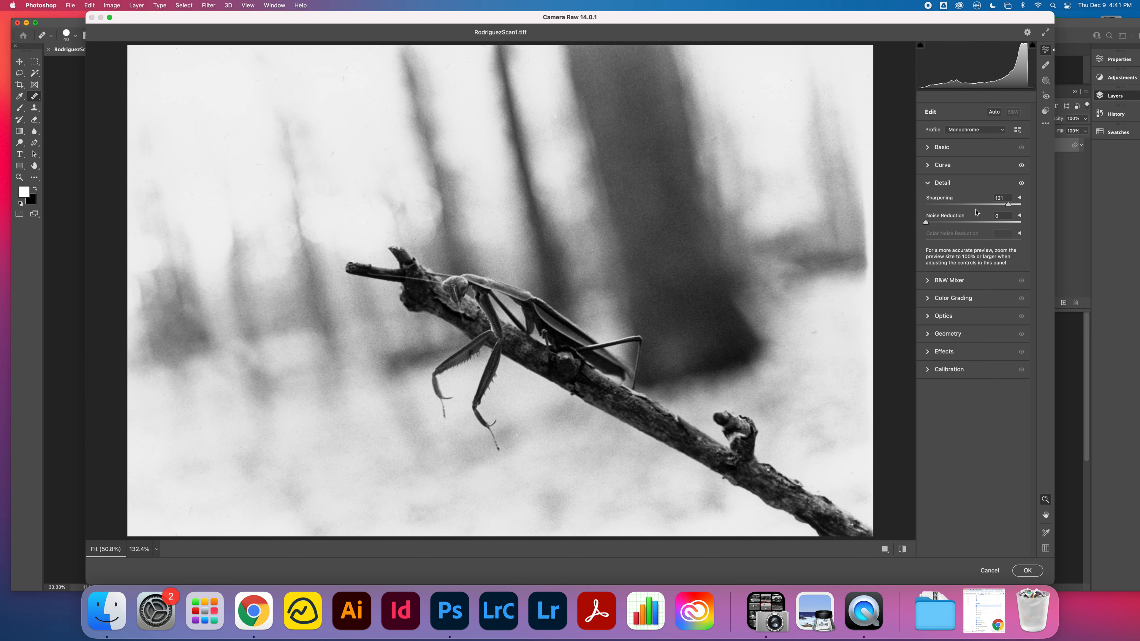
- Settle Sharpening at 20 with noise reduction at 0 and collapse the Detail panel
left_click_drag(1008, 203, 947, 203)
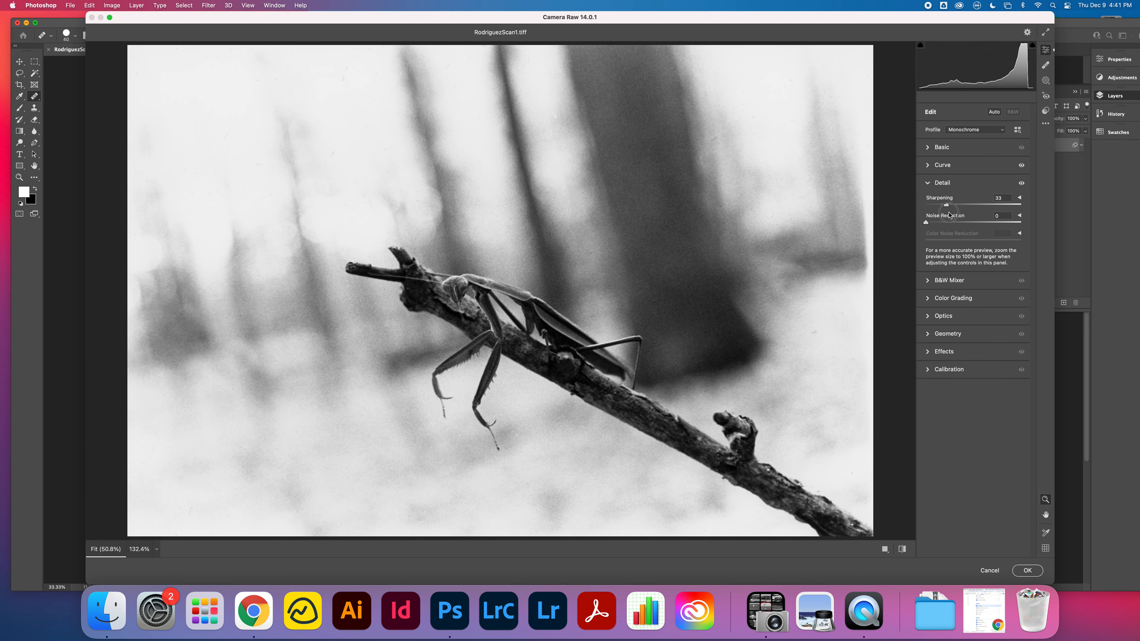
left_click_drag(952, 206, 941, 206)
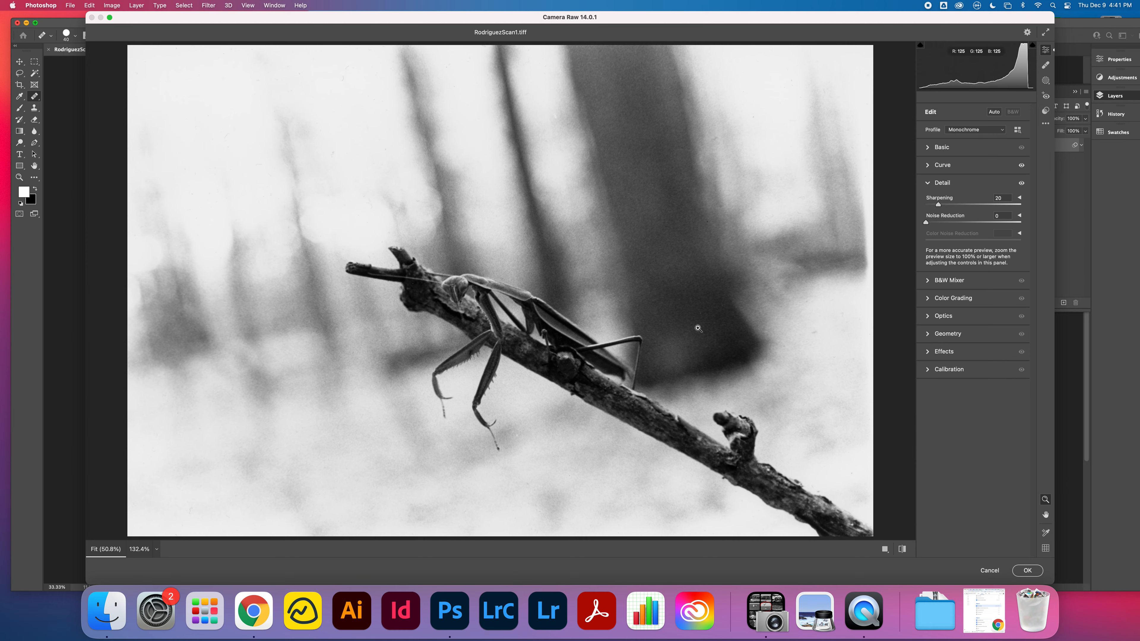
mouse_move(550, 355)
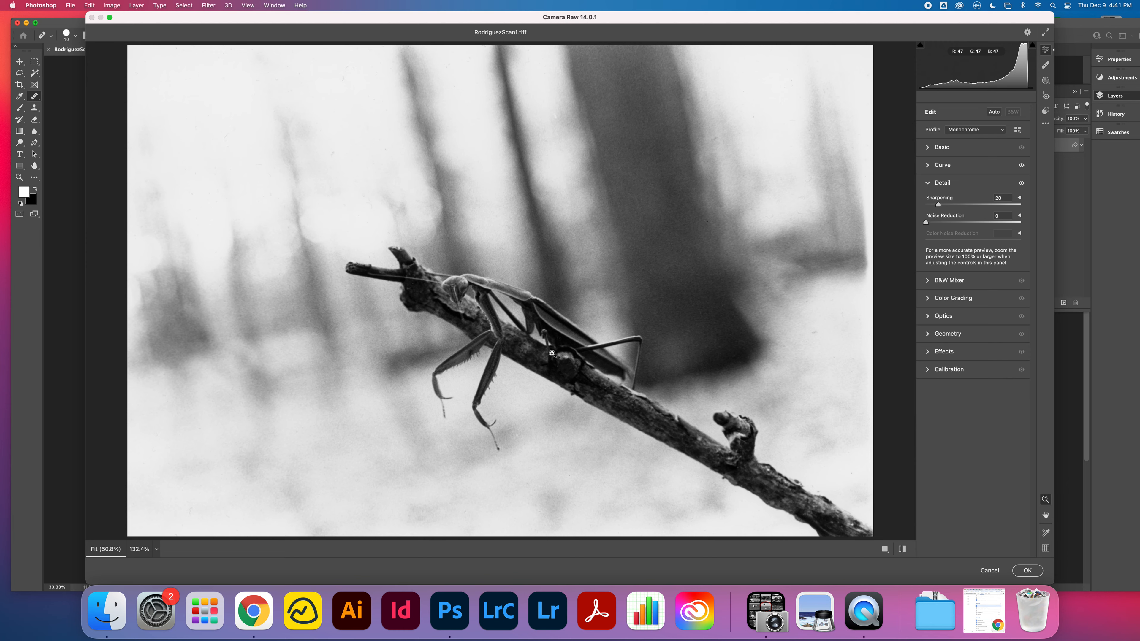
left_click(928, 183)
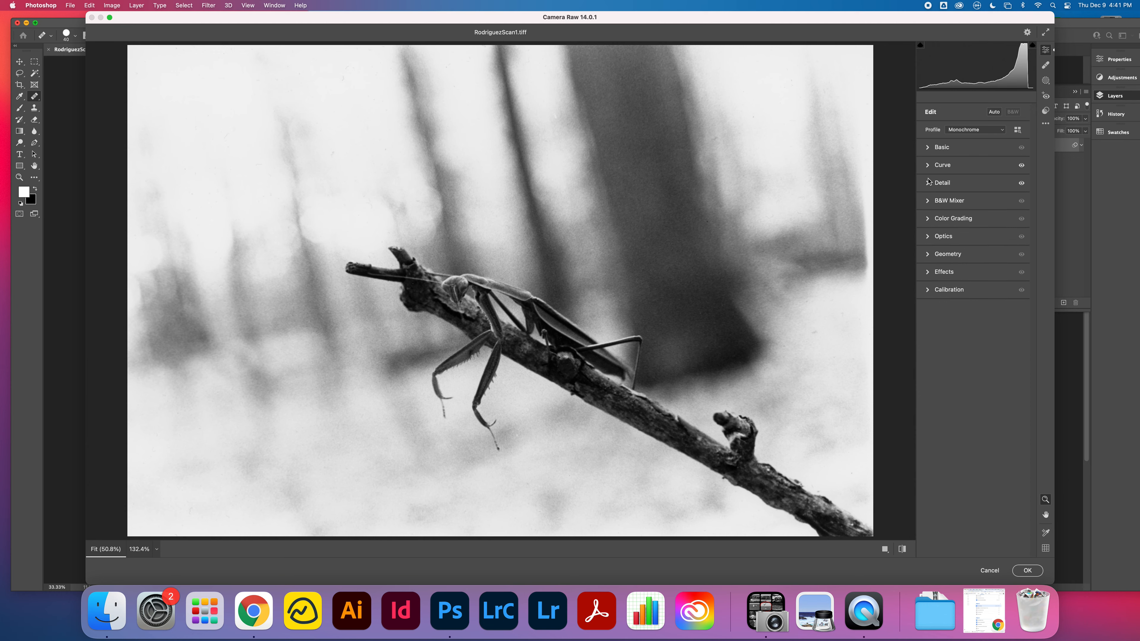
- In the Basic panel, set Dehaze to +19 after testing +23
left_click(941, 147)
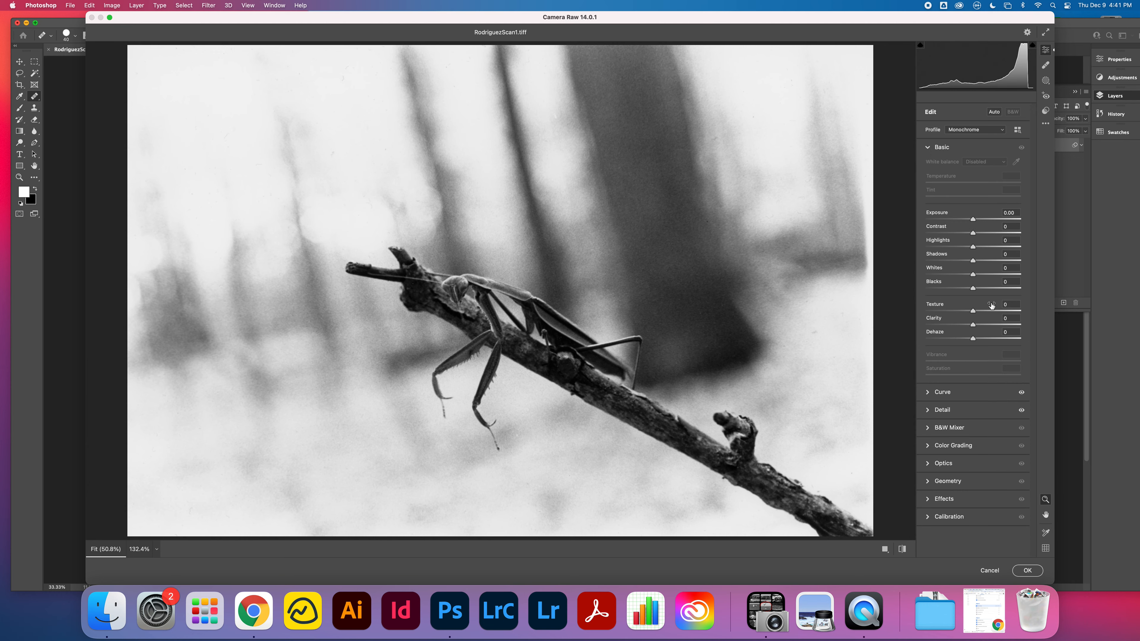
mouse_move(973, 326)
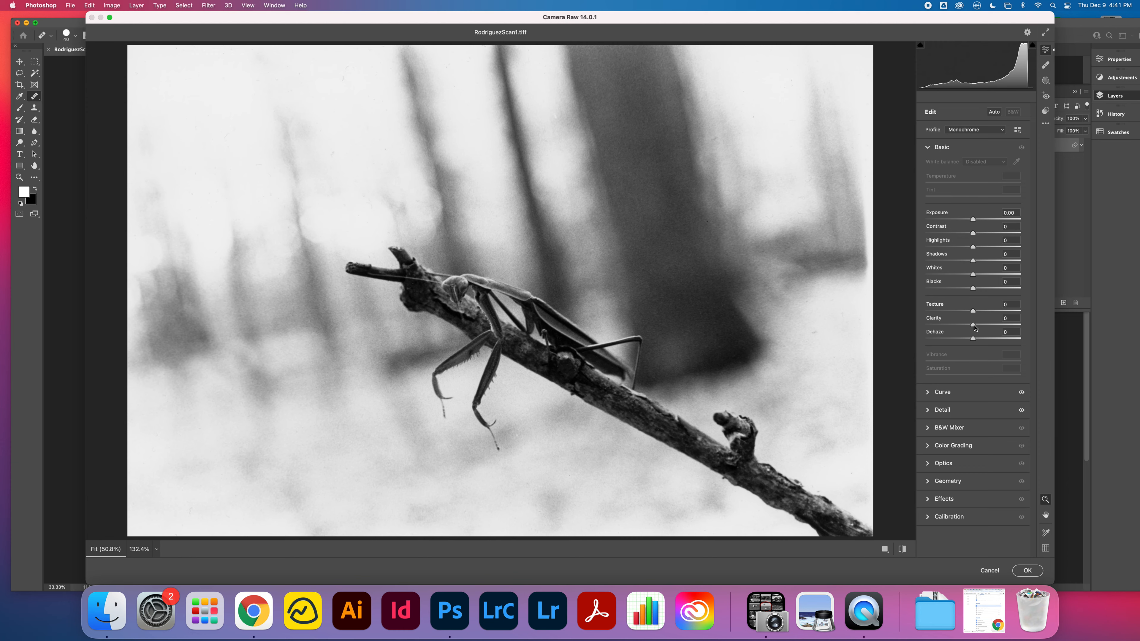
left_click_drag(971, 338, 981, 339)
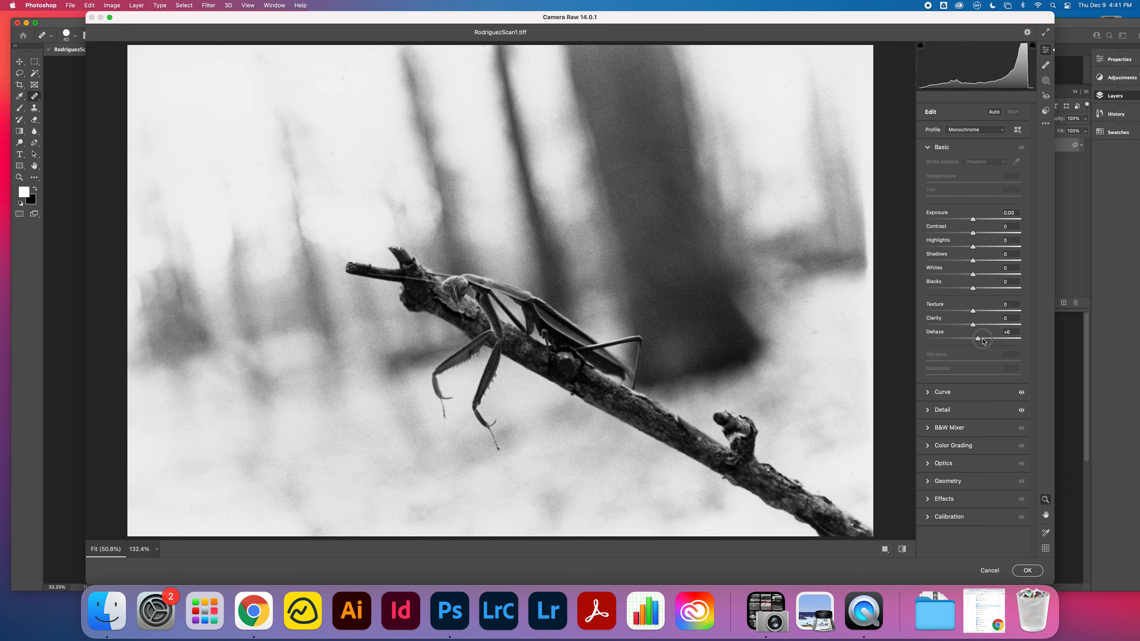
left_click_drag(981, 340, 988, 340)
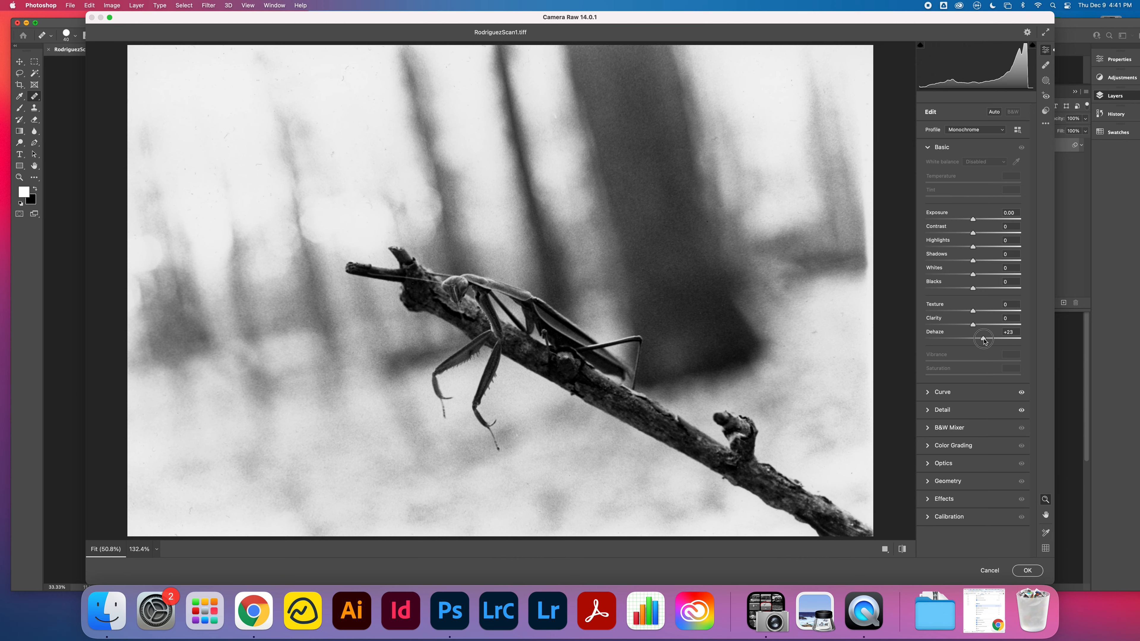
left_click_drag(984, 340, 981, 340)
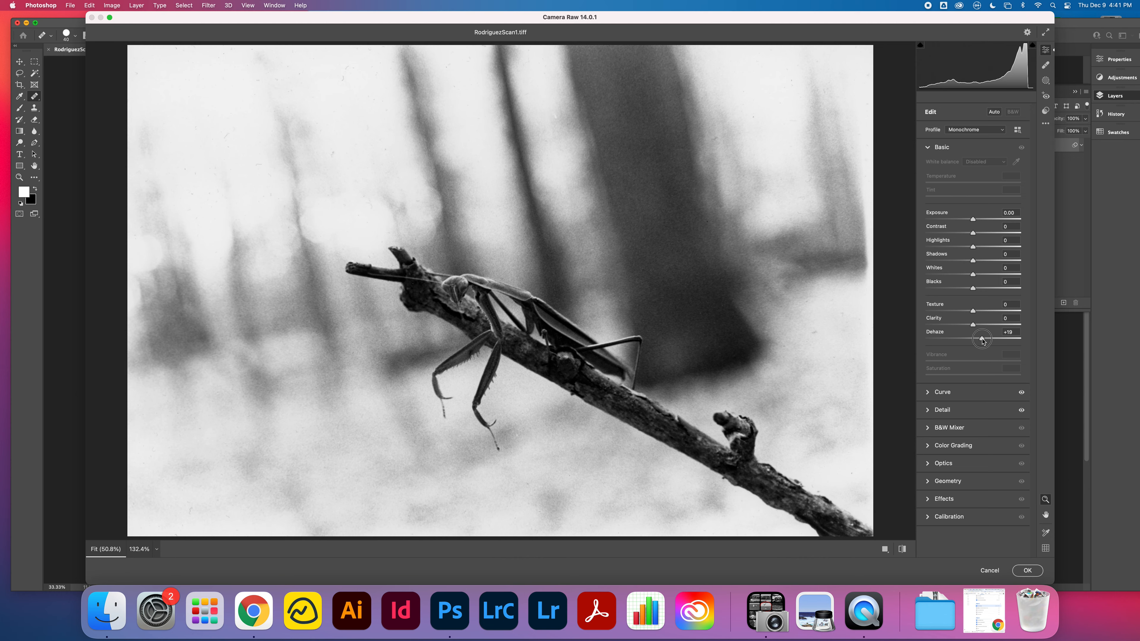
left_click_drag(983, 331, 981, 331)
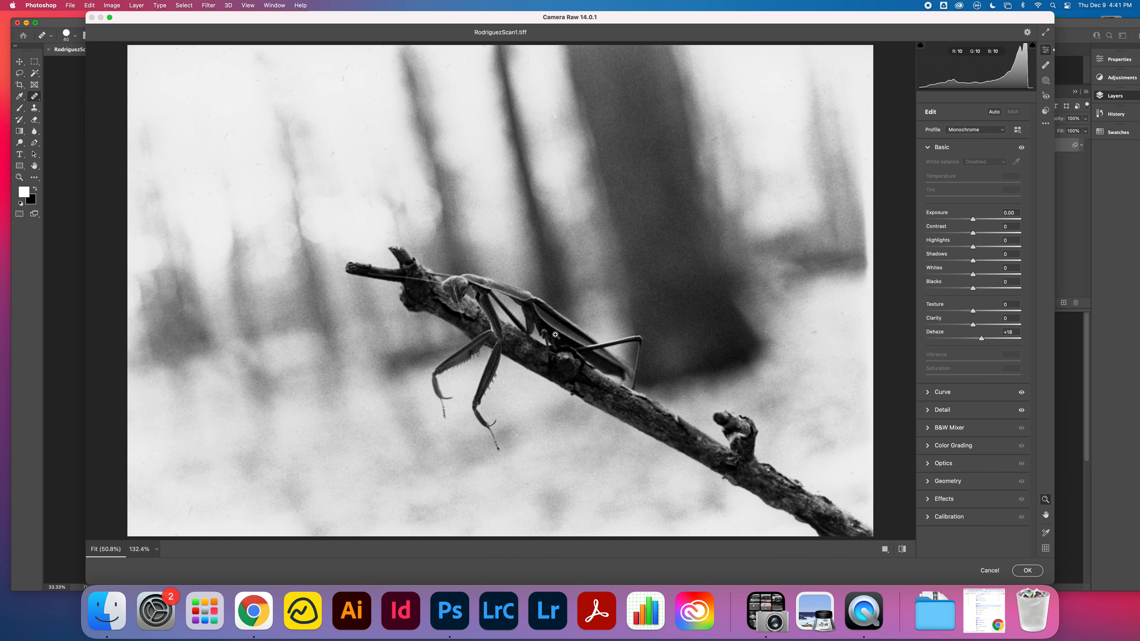
mouse_move(891, 282)
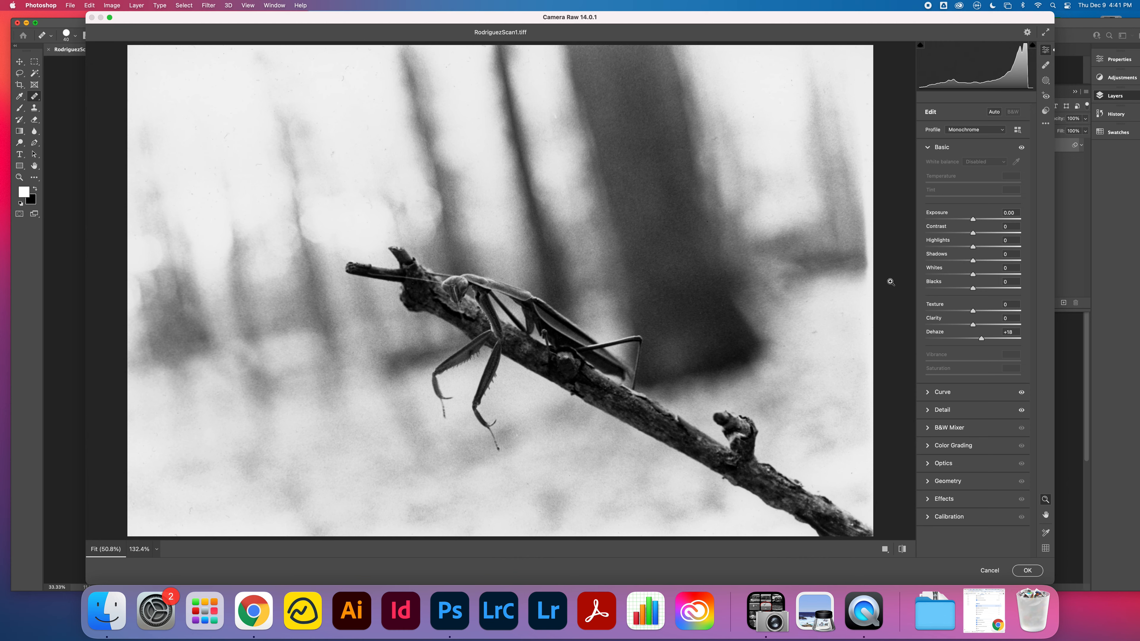
mouse_move(733, 334)
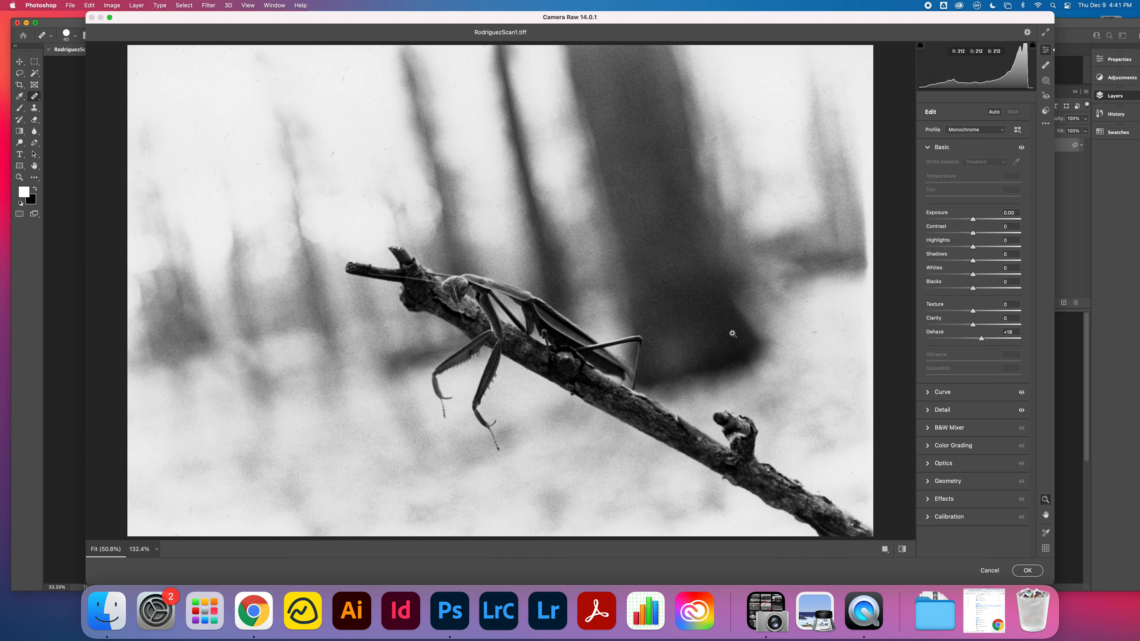
- Raise Clarity to +9 and Texture to +12
left_click_drag(948, 326, 959, 326)
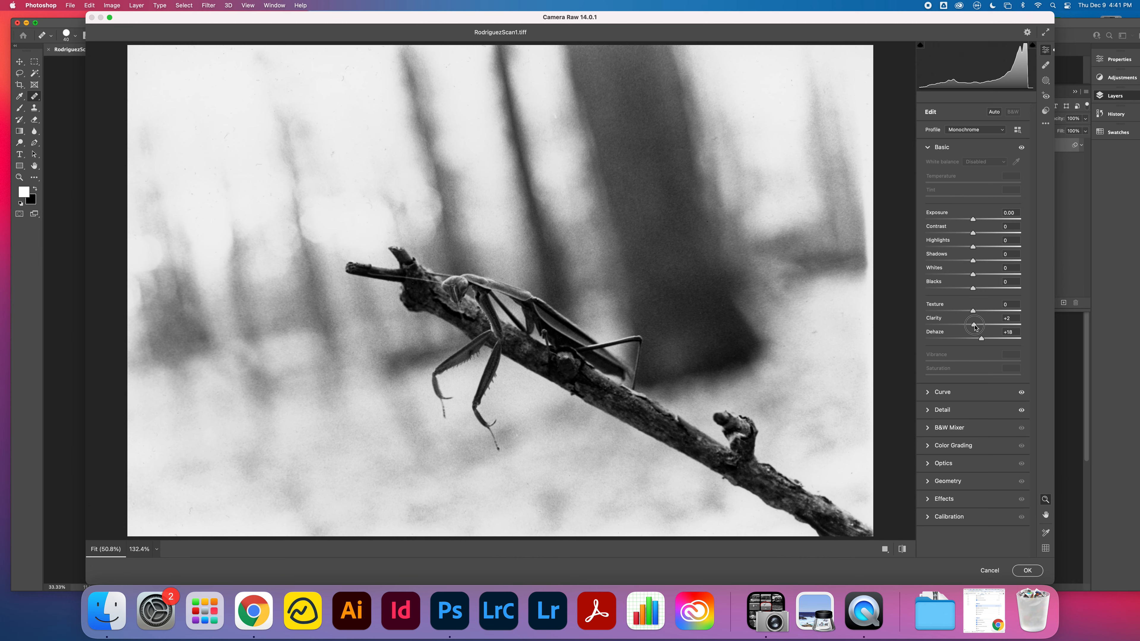
left_click_drag(973, 324, 979, 325)
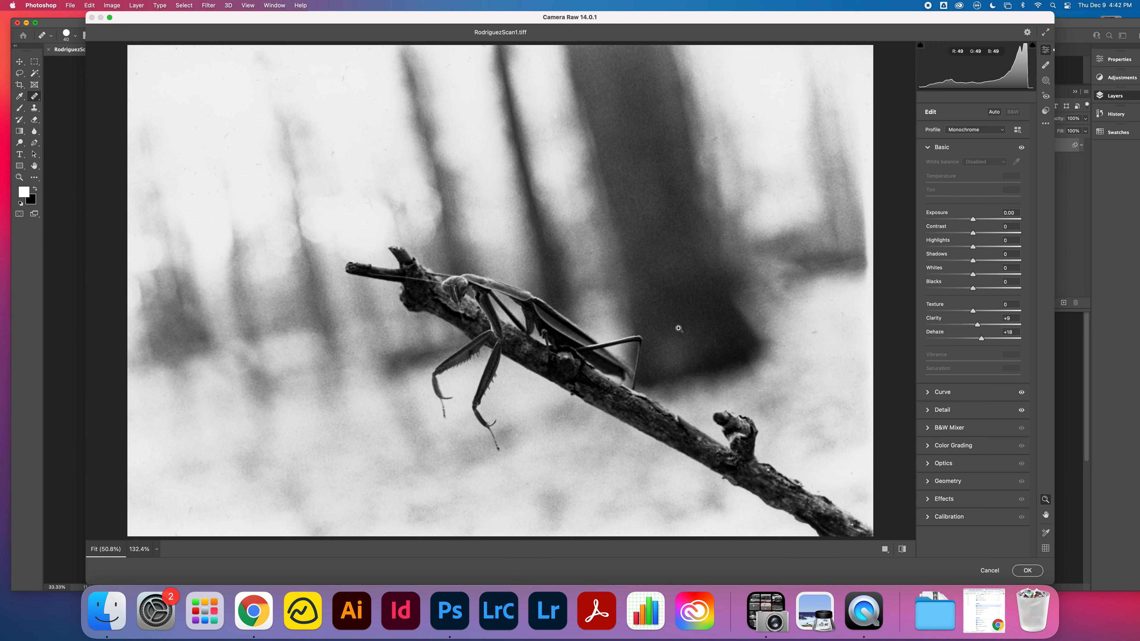
mouse_move(956, 276)
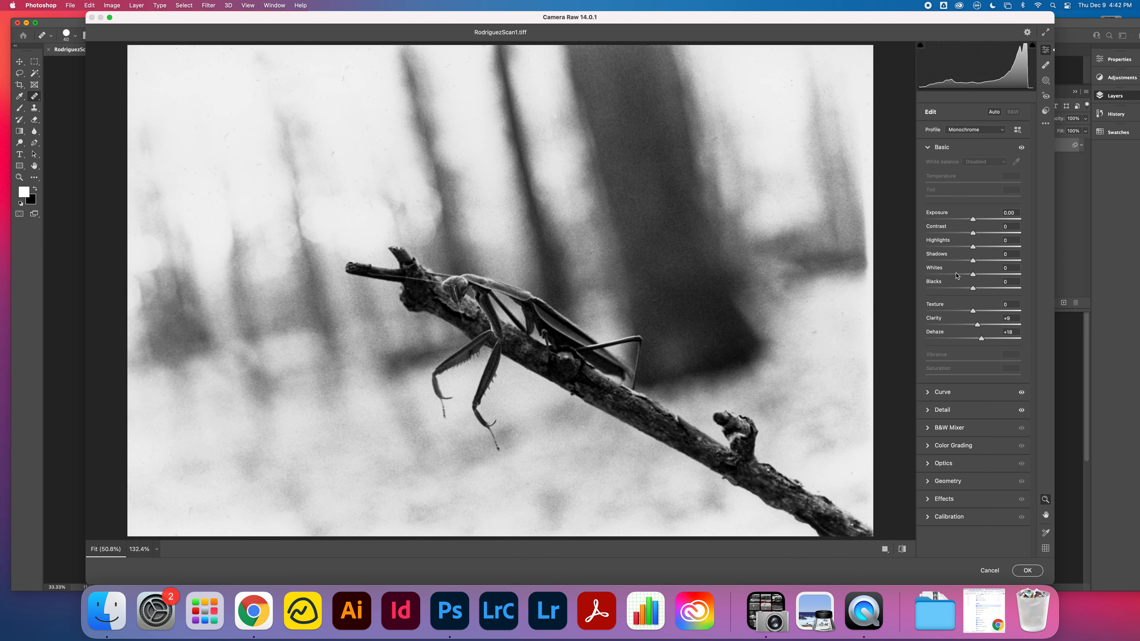
left_click_drag(971, 311, 977, 311)
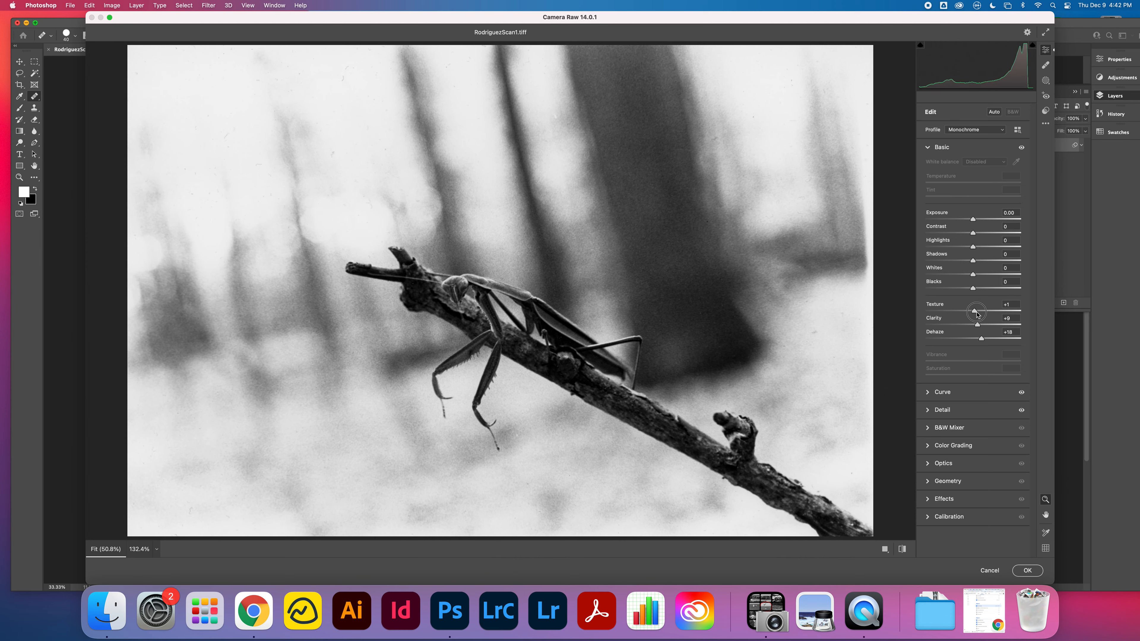
left_click_drag(975, 310, 993, 311)
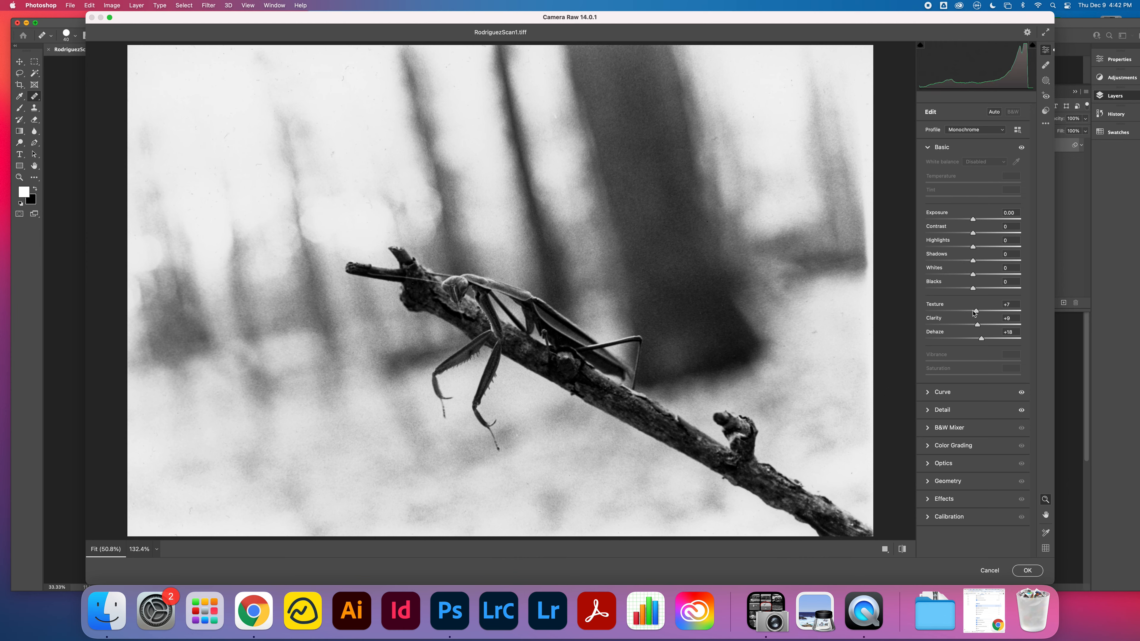
left_click_drag(975, 310, 982, 311)
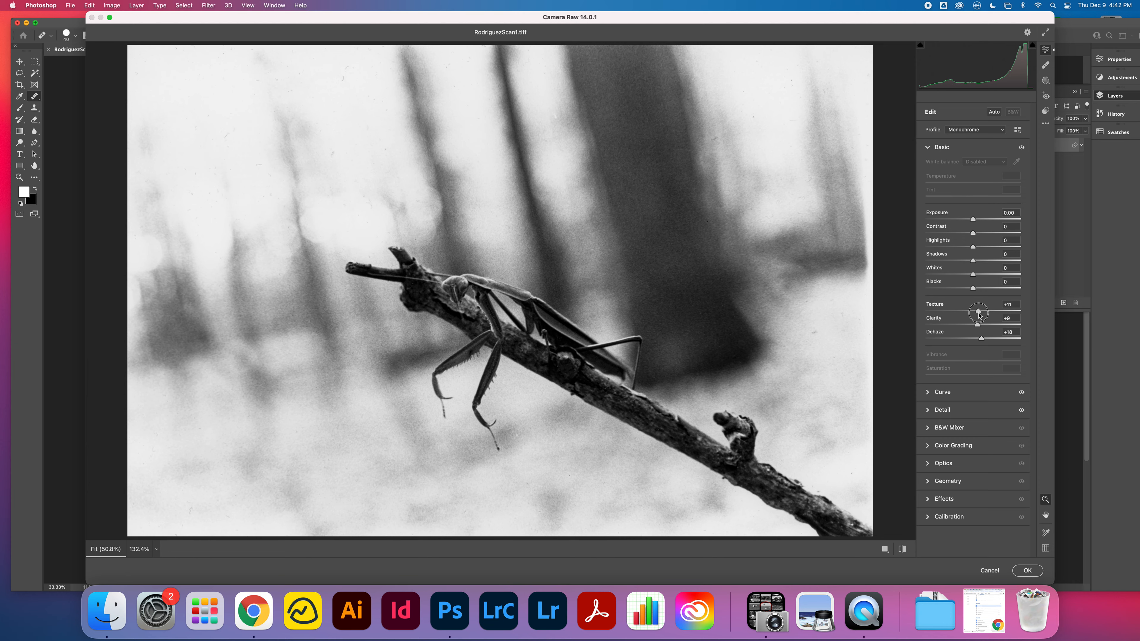
left_click_drag(977, 310, 981, 310)
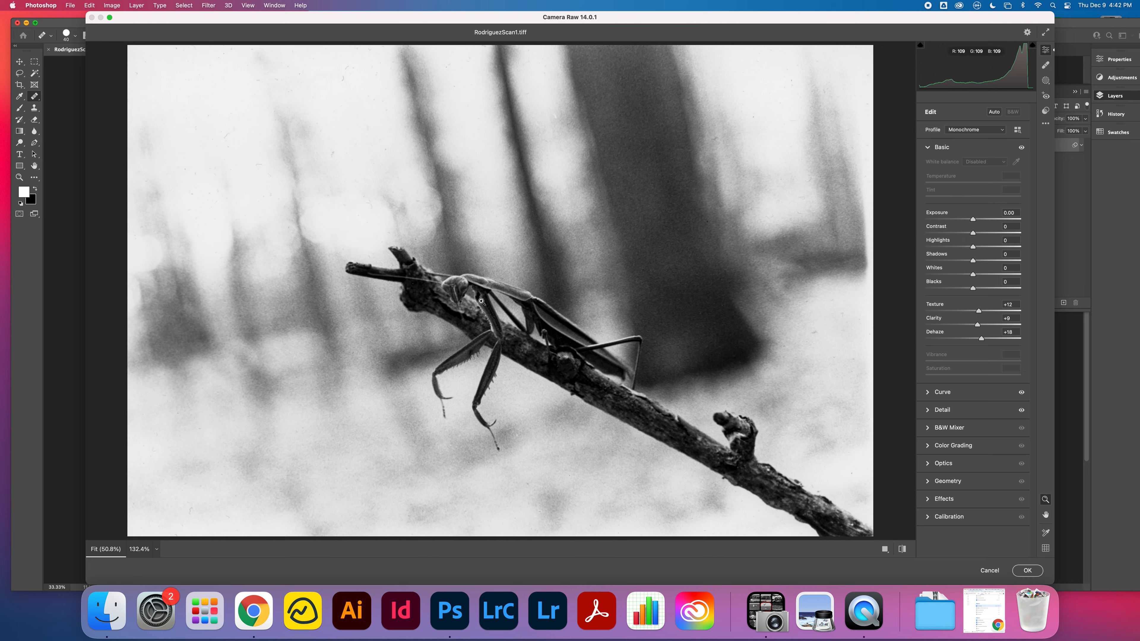
mouse_move(973, 281)
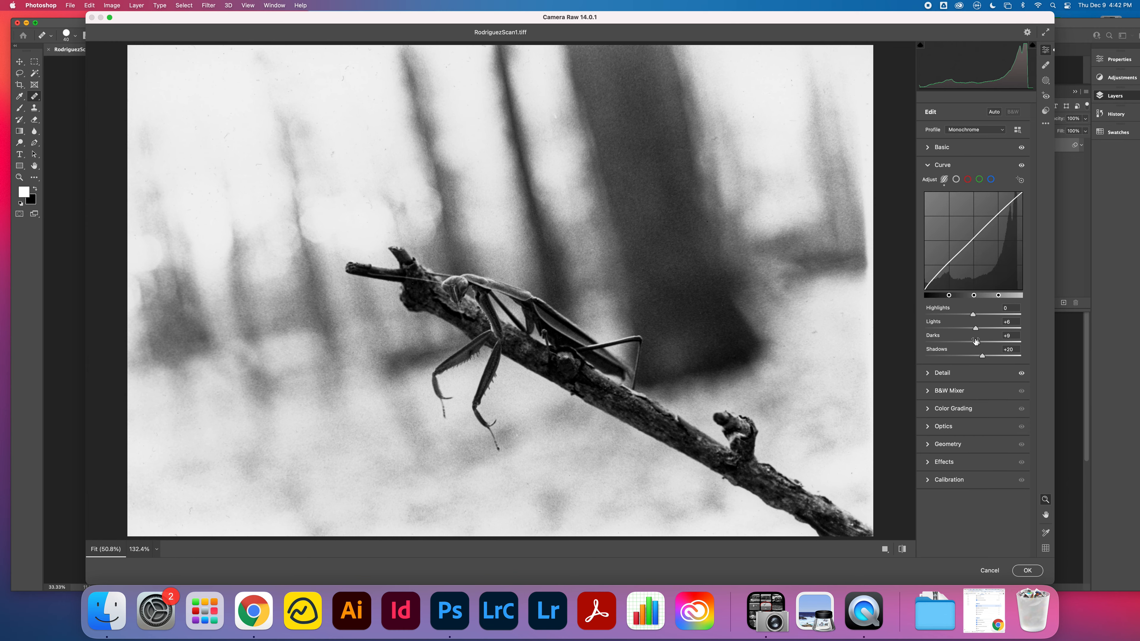
mouse_move(980, 345)
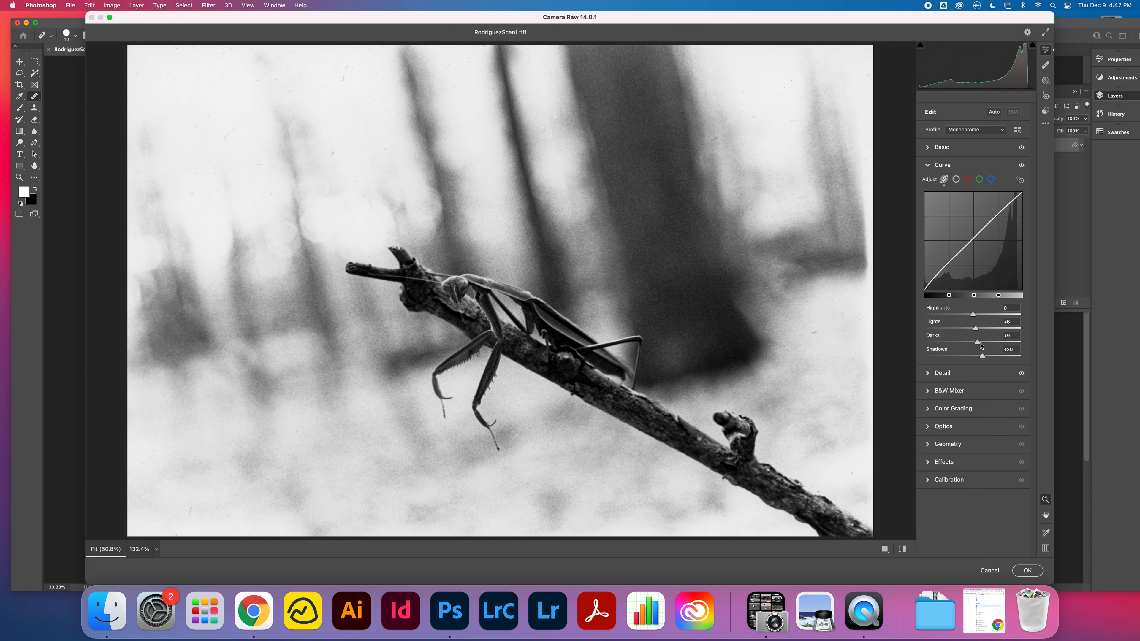
- Set the curve to Lights +10, Darks +18, Shadows +30 and apply the Camera Raw filter
left_click_drag(977, 342, 981, 342)
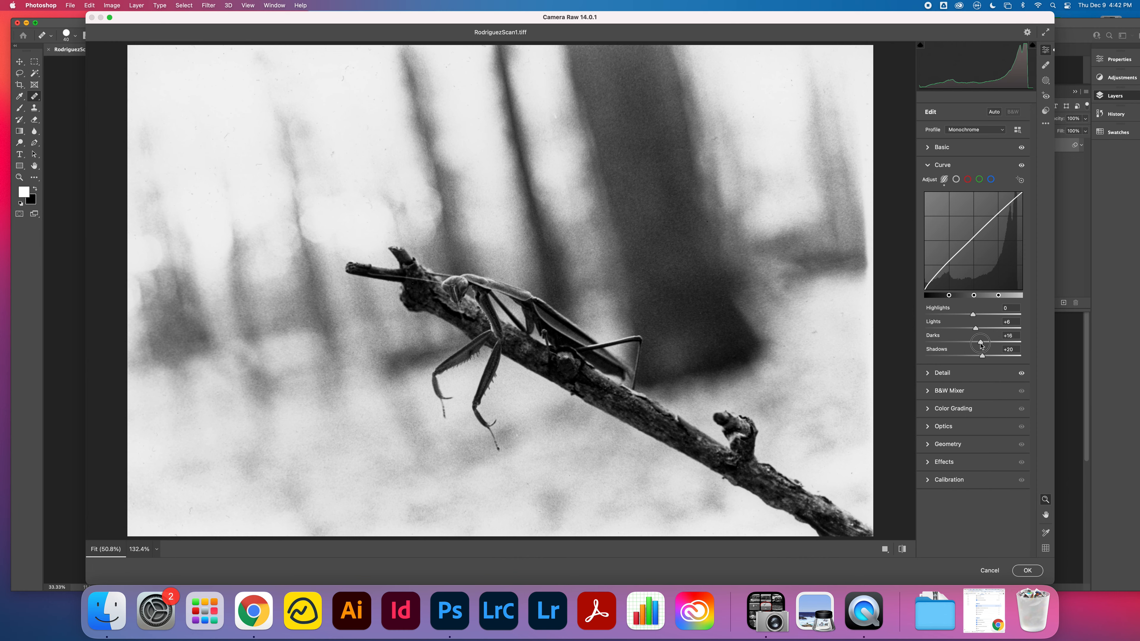
left_click_drag(981, 342, 980, 343)
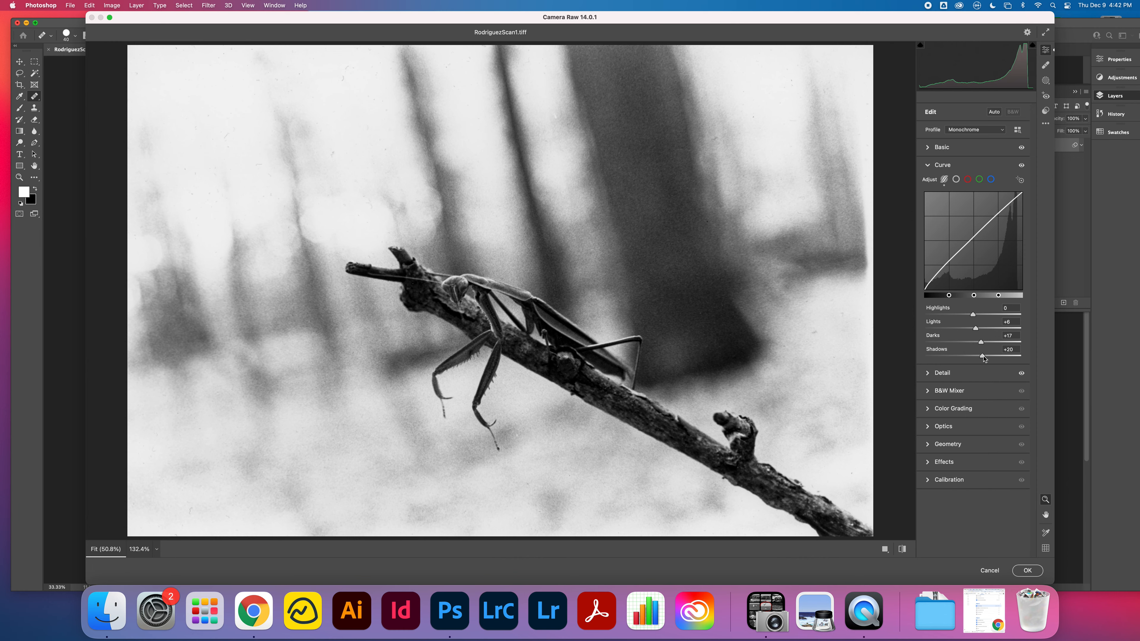
left_click_drag(983, 356, 988, 356)
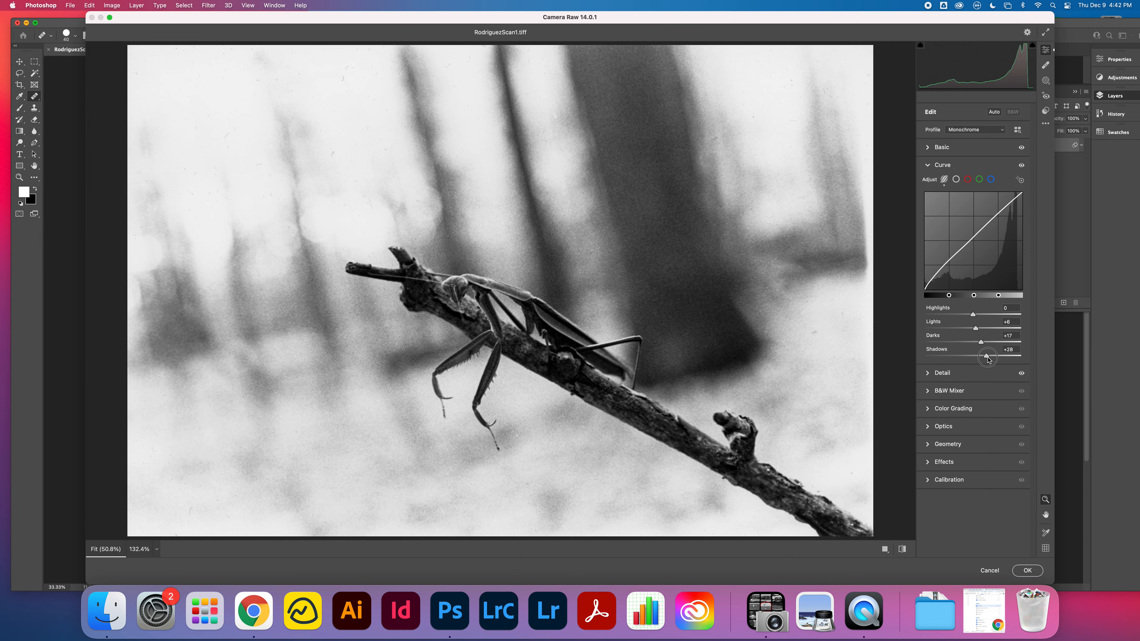
left_click_drag(987, 358, 1008, 356)
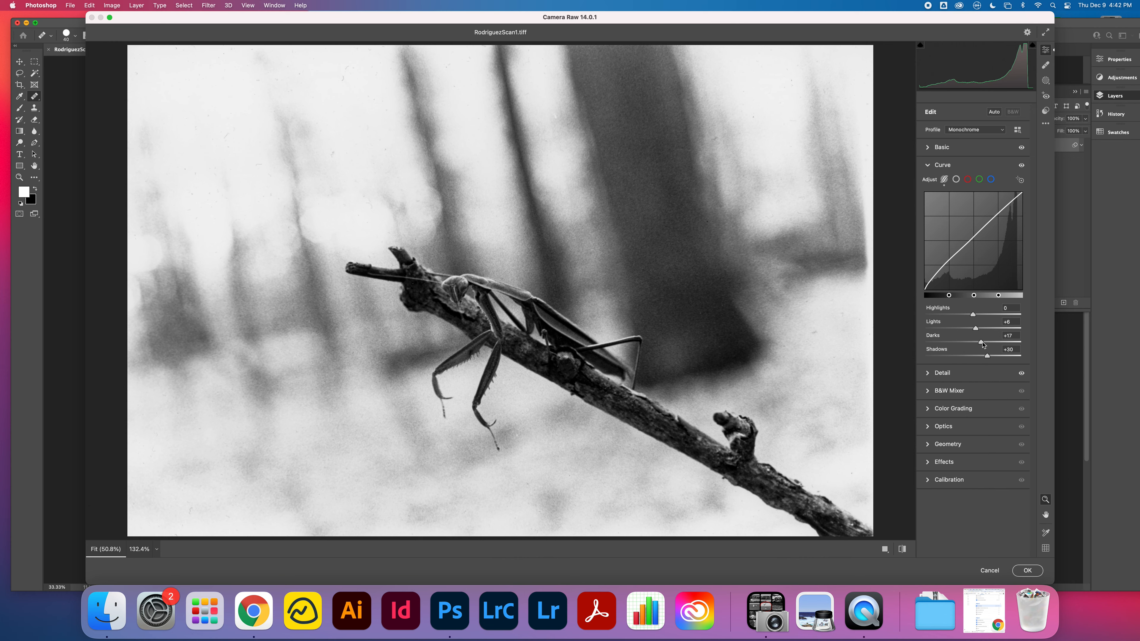
left_click_drag(980, 343, 976, 343)
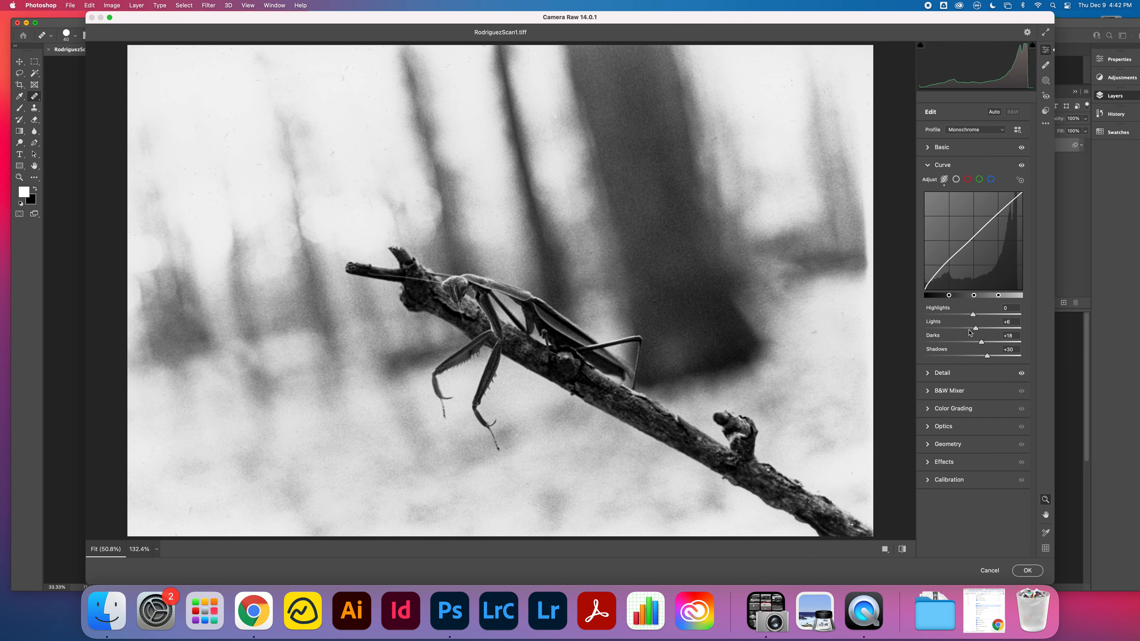
left_click_drag(974, 330, 978, 329)
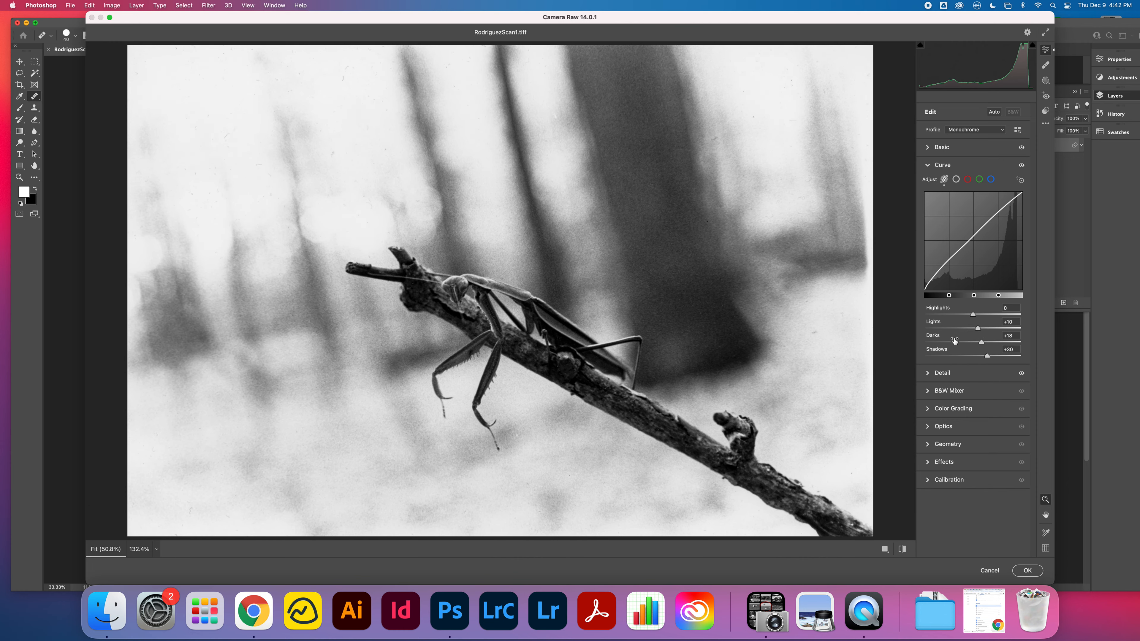
mouse_move(946, 310)
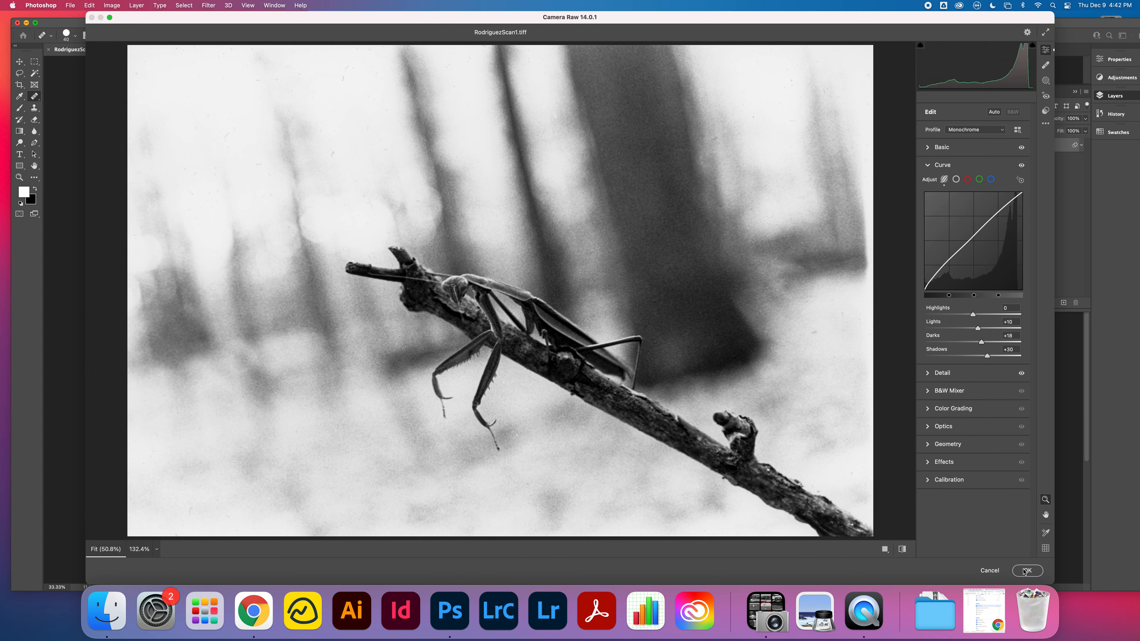
left_click(1027, 570)
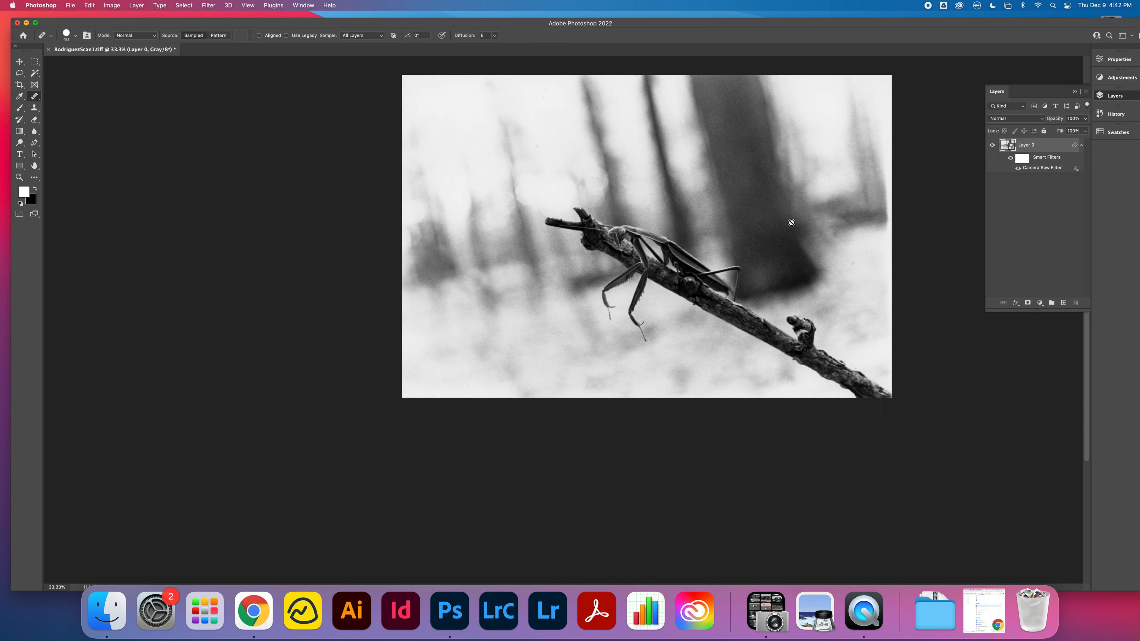
mouse_move(790, 224)
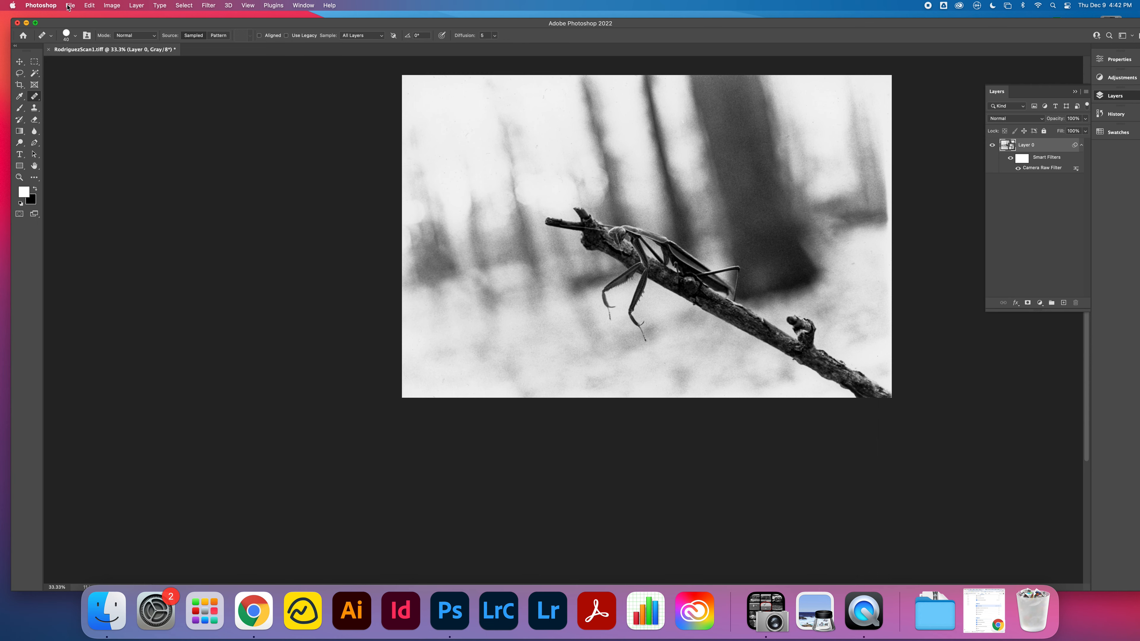
- Save the edited scan as RodriguezScan1.tif, a TIFF on the Desktop, via Save on your computer
left_click(70, 6)
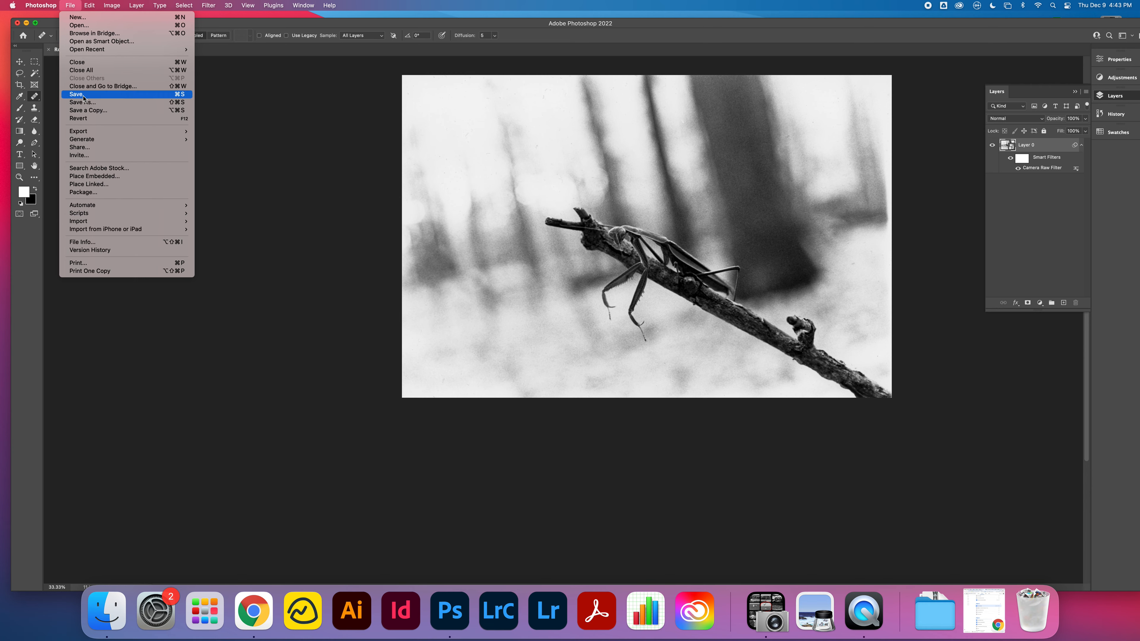
left_click(84, 94)
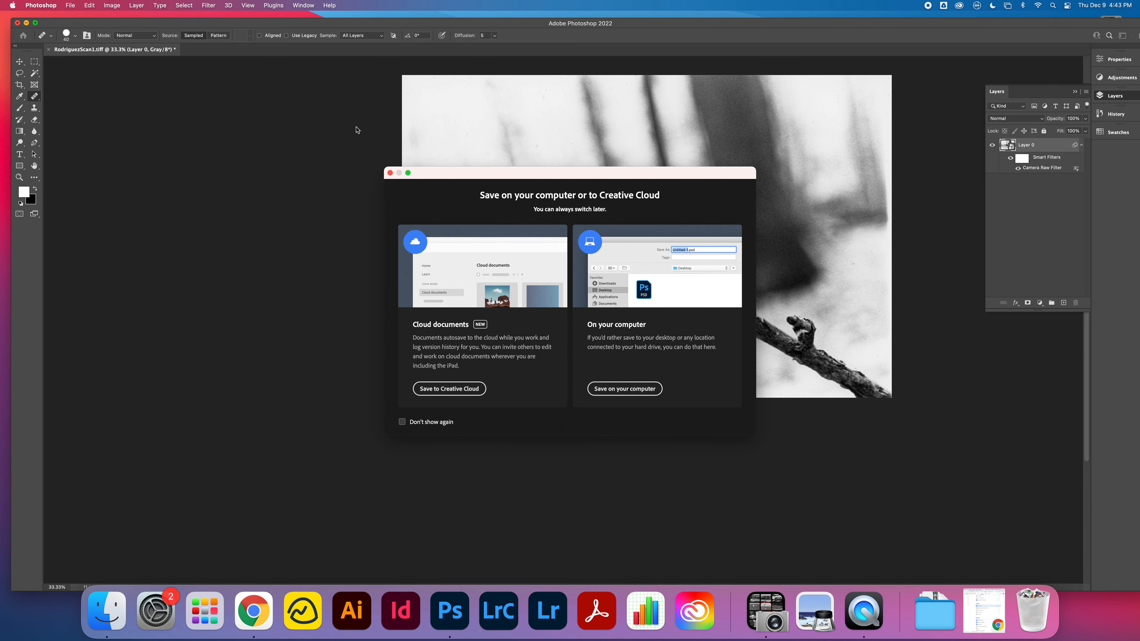
mouse_move(513, 372)
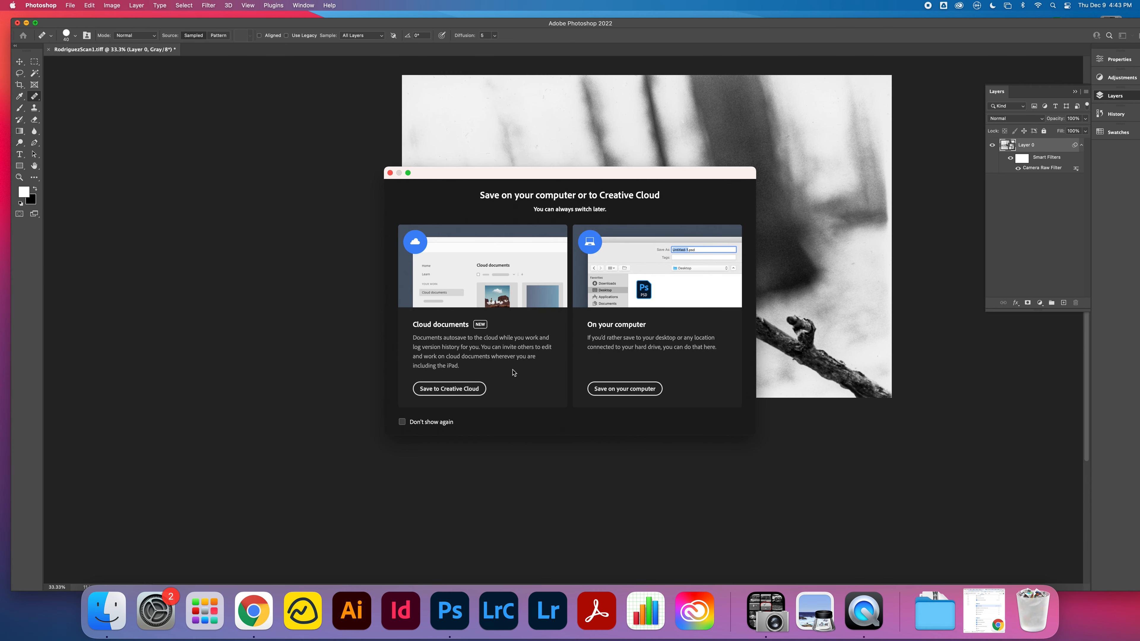
mouse_move(621, 391)
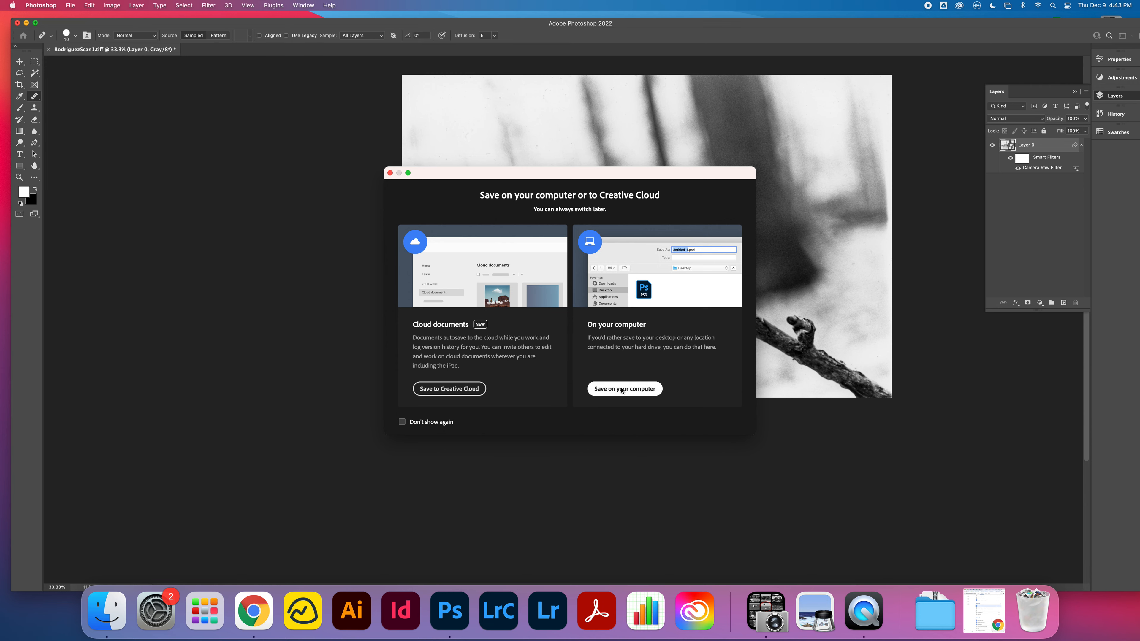
left_click(624, 389)
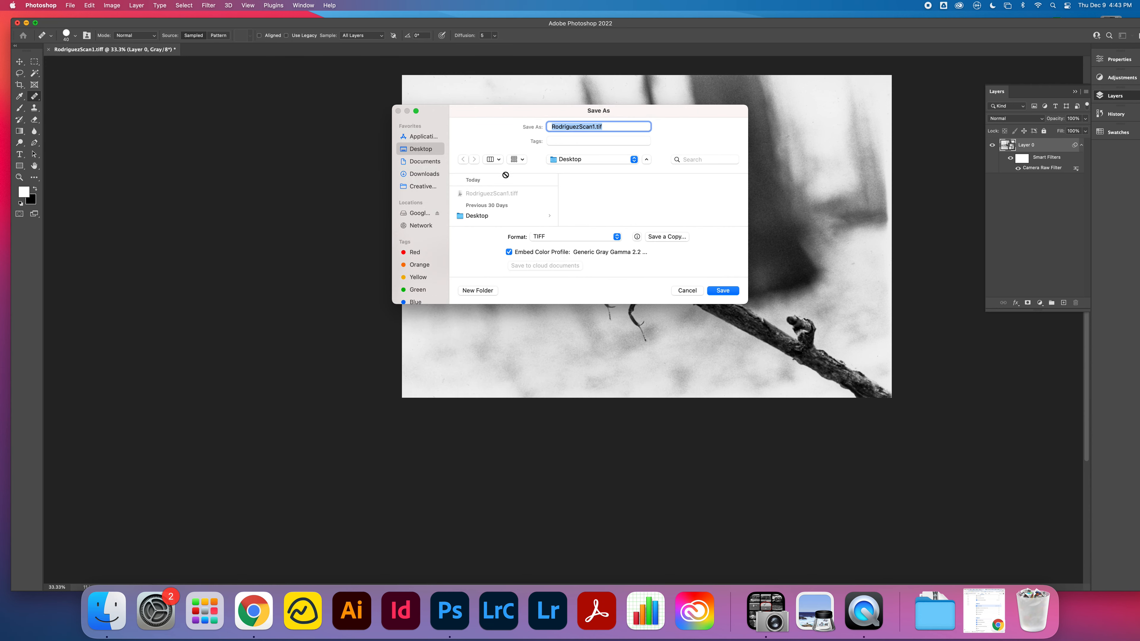
left_click(576, 237)
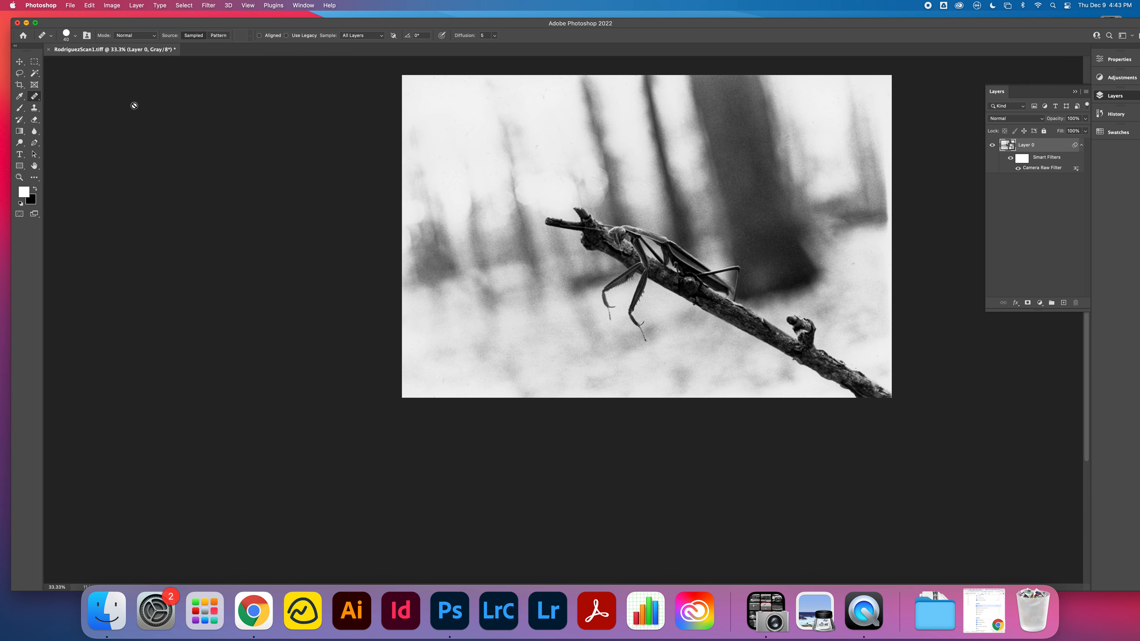
- Export the scan as a 6600 × 4350 JPG at Great quality through Export As
left_click(70, 5)
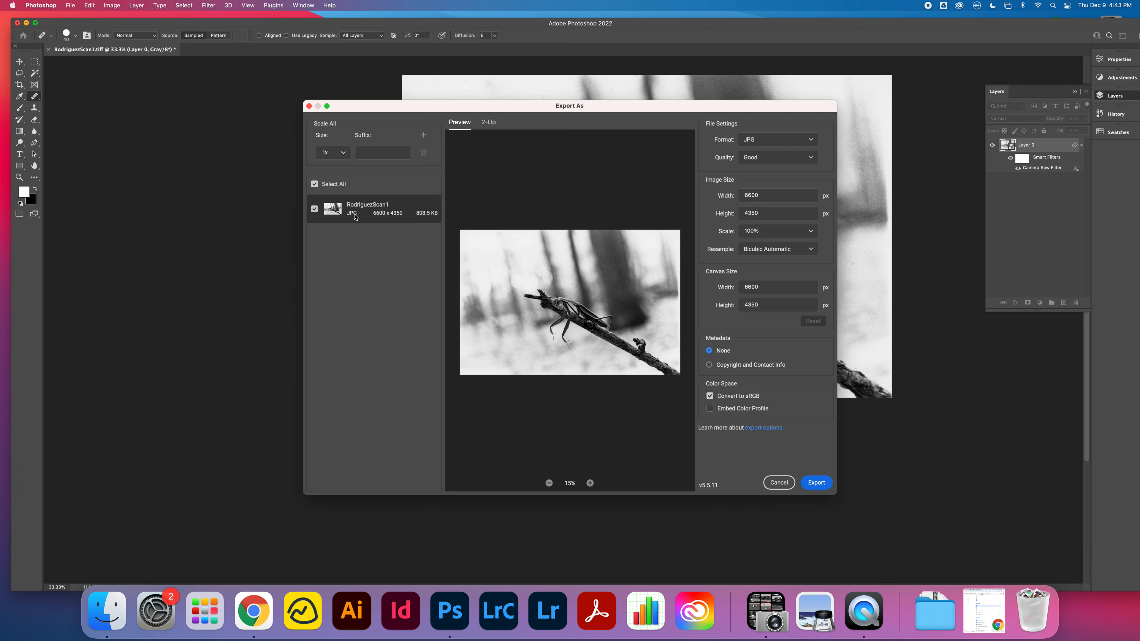
left_click(777, 157)
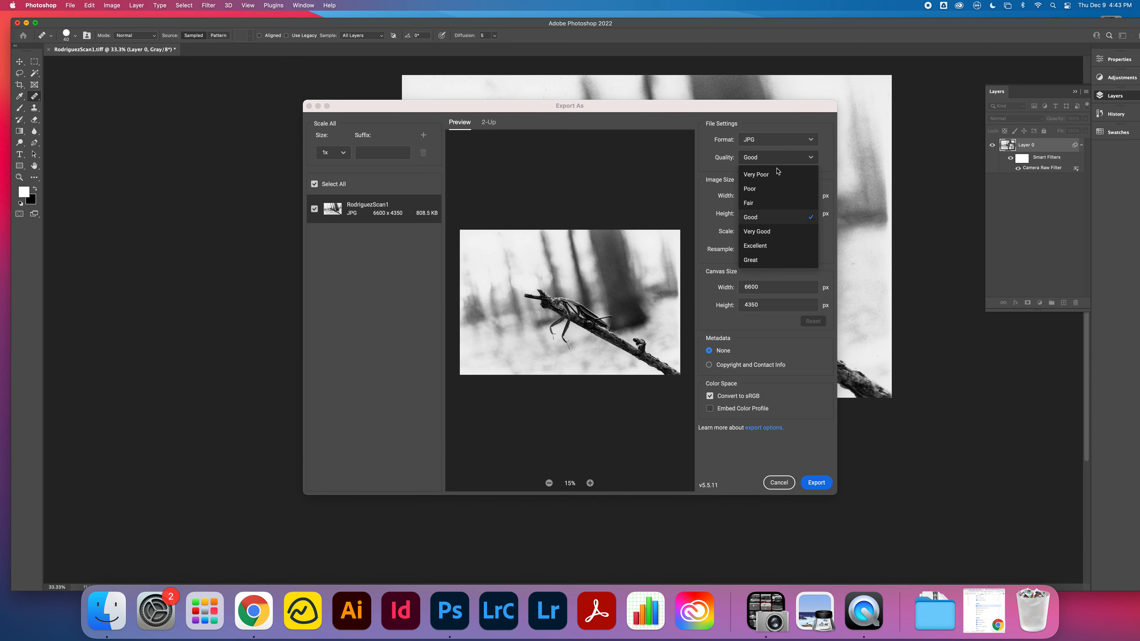
mouse_move(754, 262)
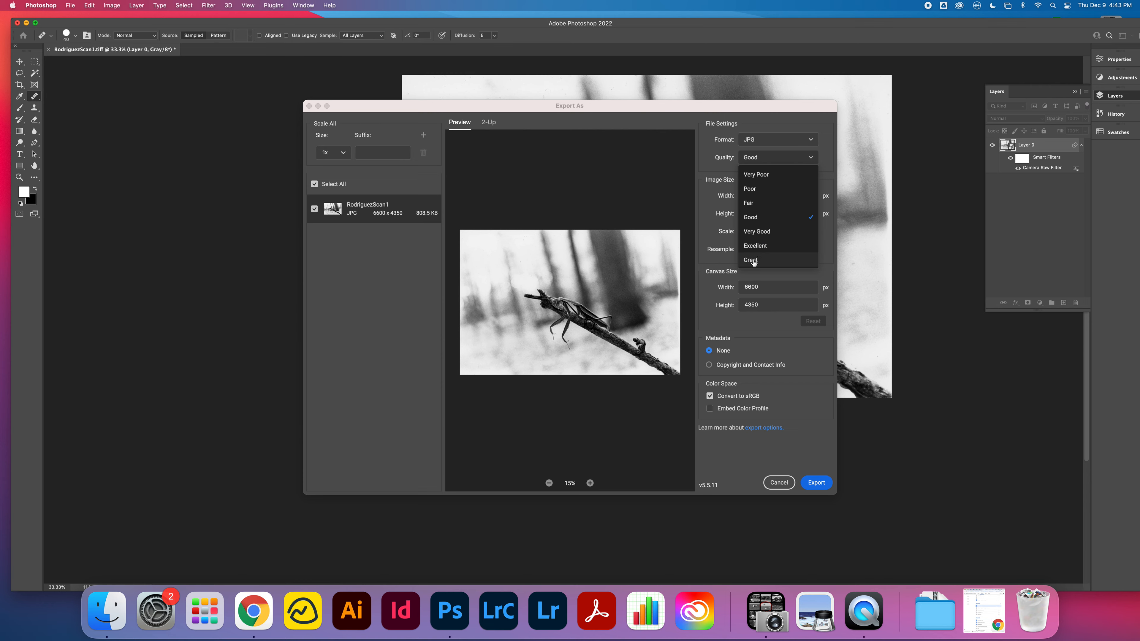
left_click(750, 259)
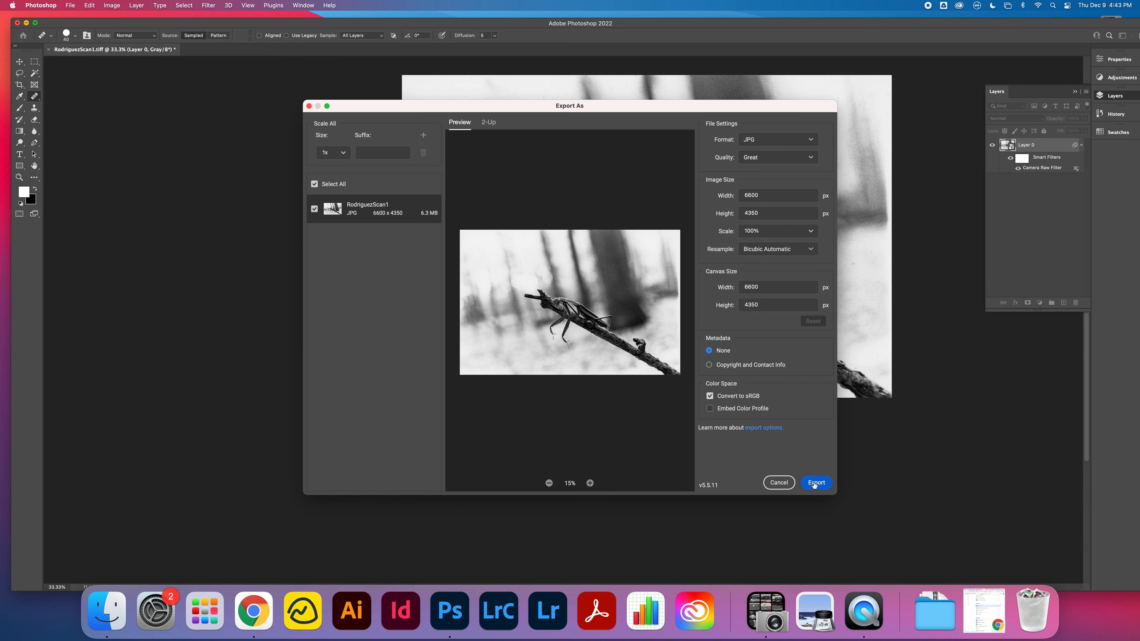
left_click(817, 483)
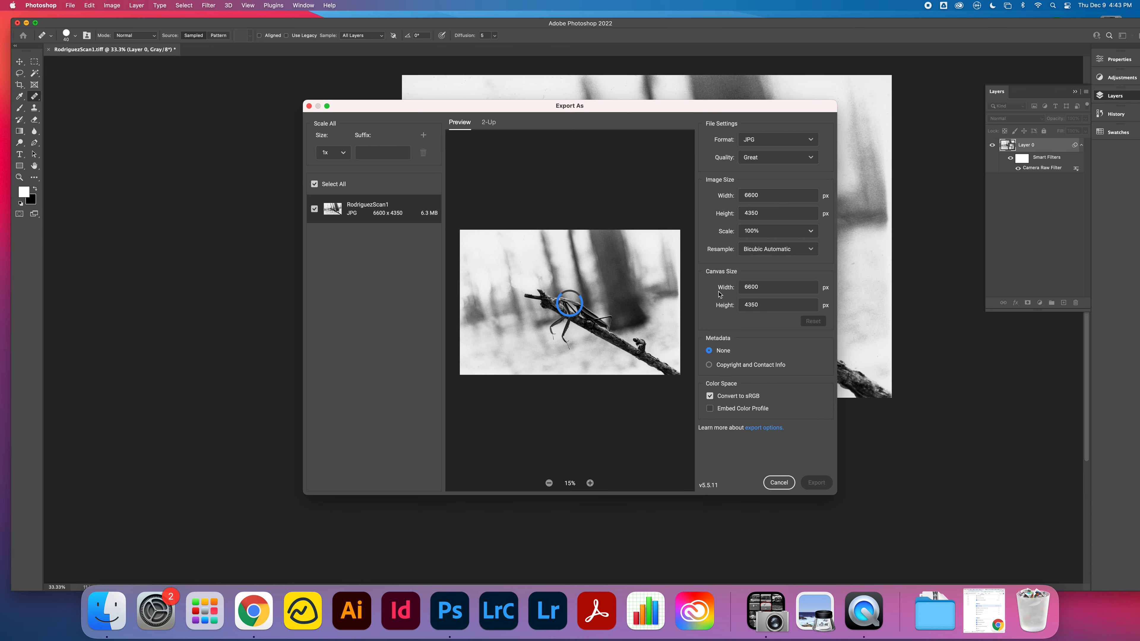
left_click(778, 482)
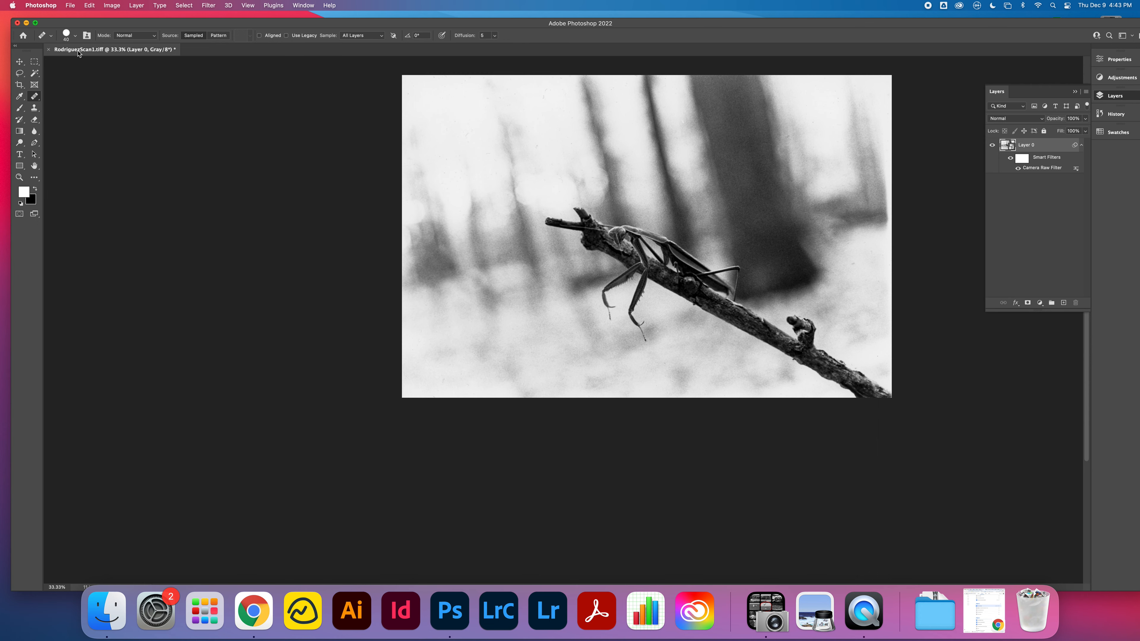
- Save the scan as a Creative Cloud document via Save As, then close it
left_click(70, 6)
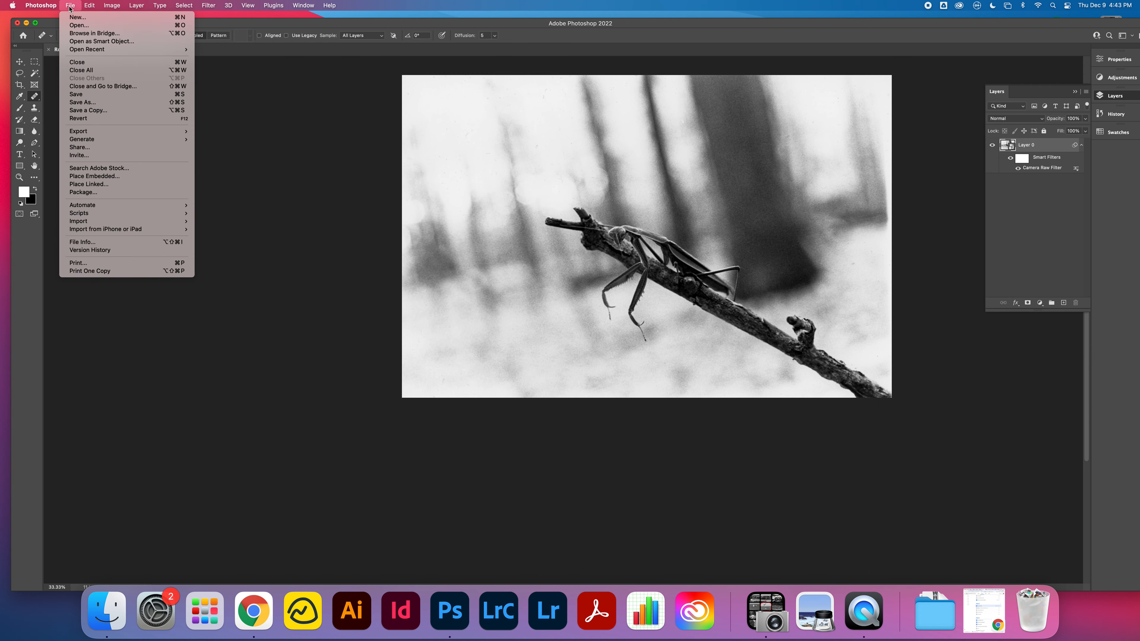
mouse_move(82, 102)
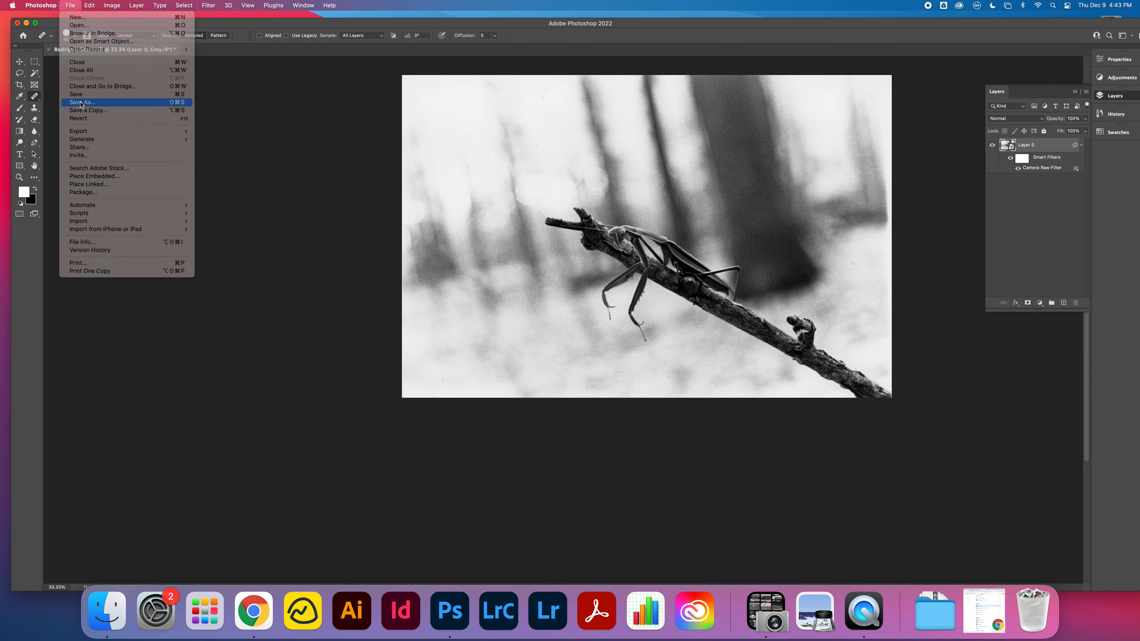
left_click(82, 102)
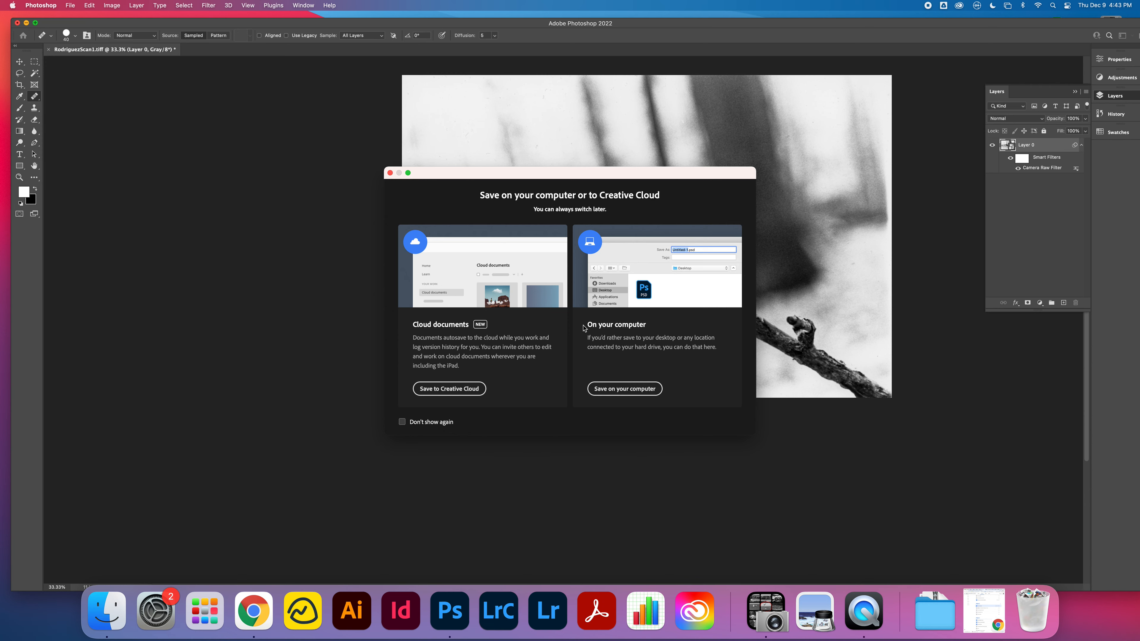
mouse_move(451, 393)
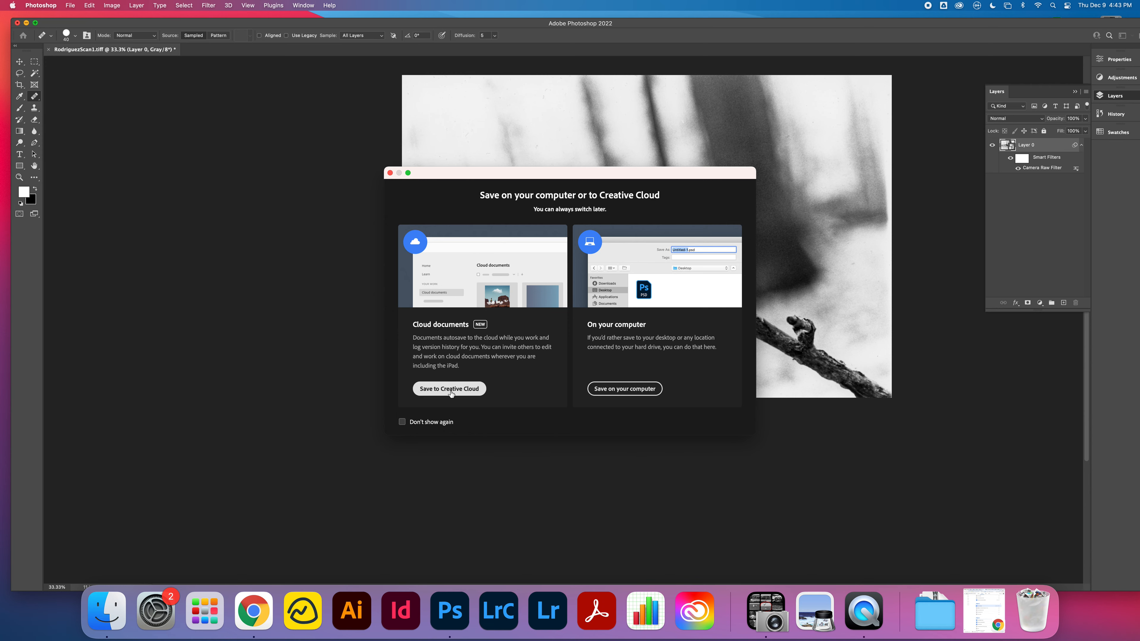
left_click(449, 389)
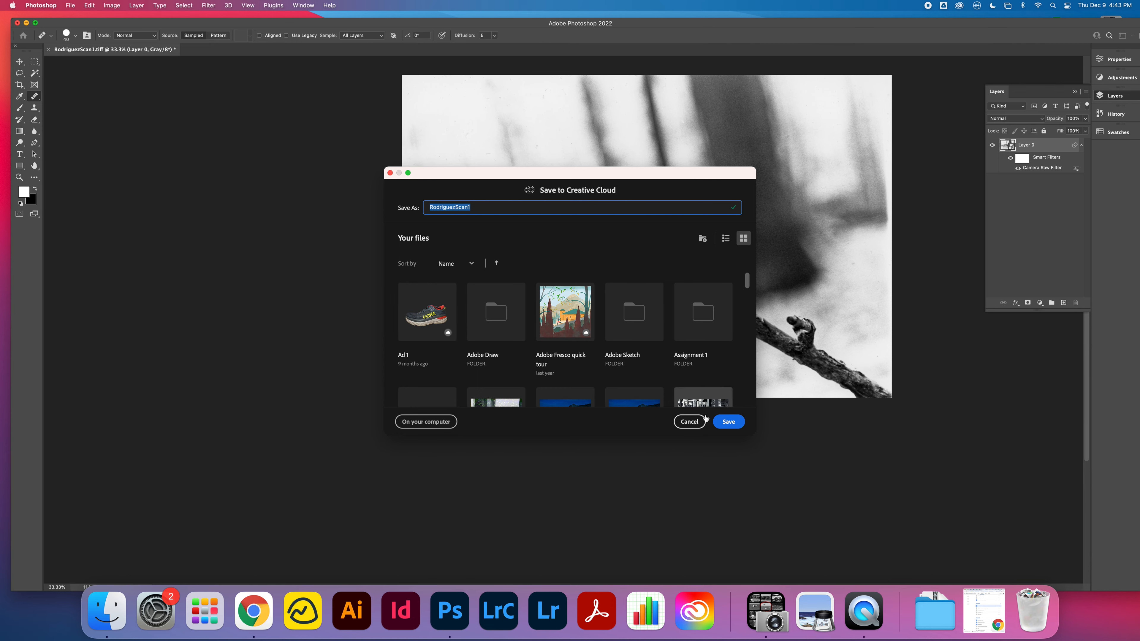
left_click(729, 421)
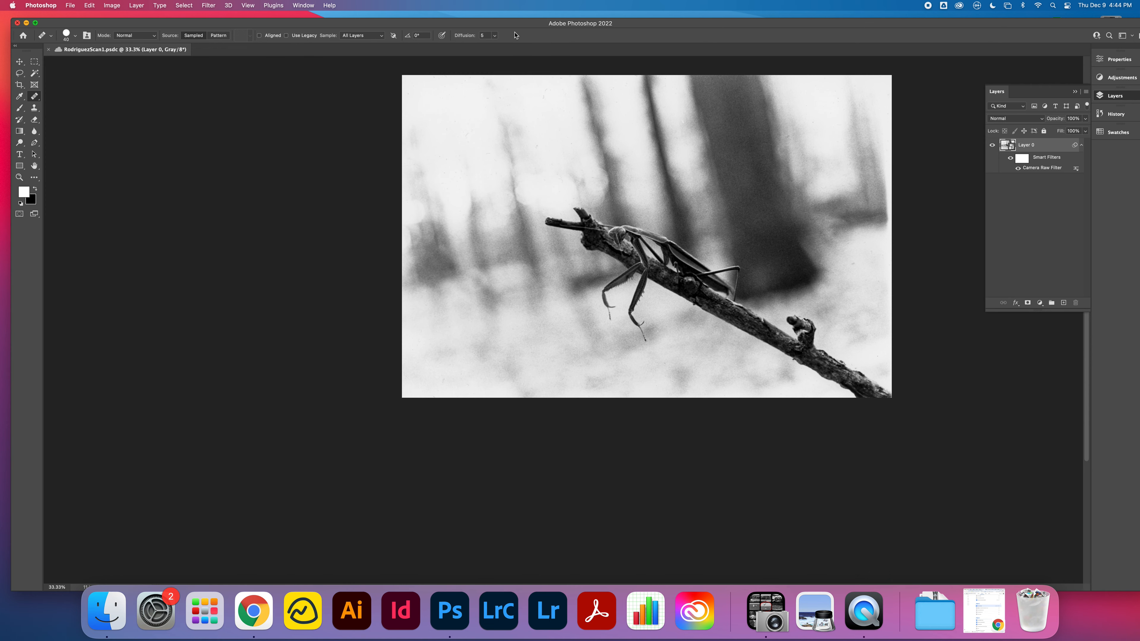
mouse_move(50, 50)
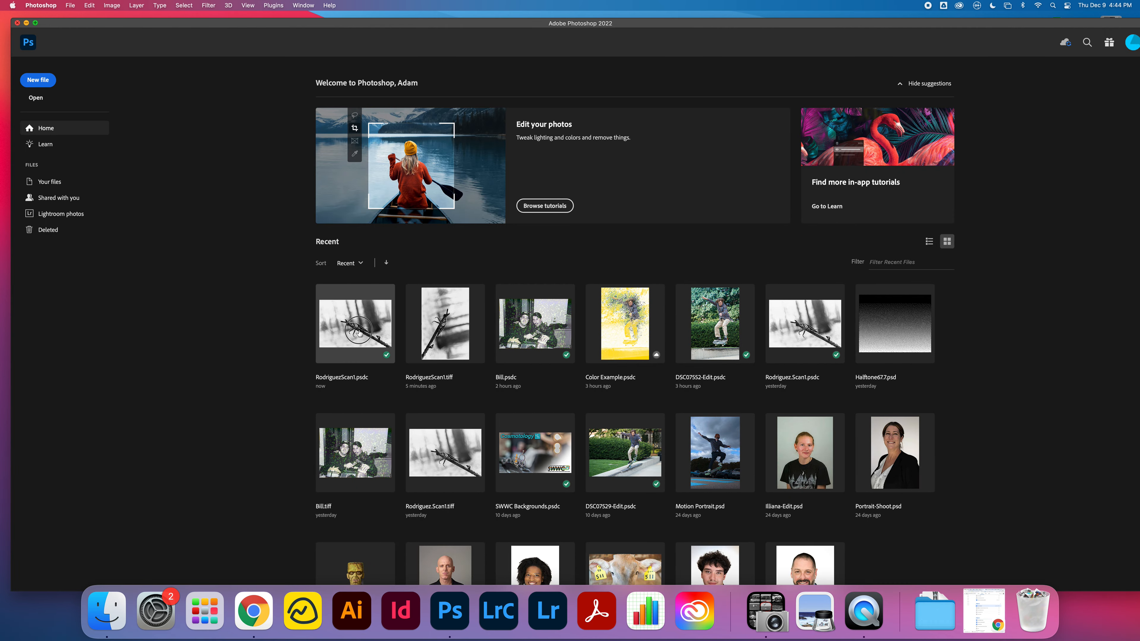
double_click(355, 329)
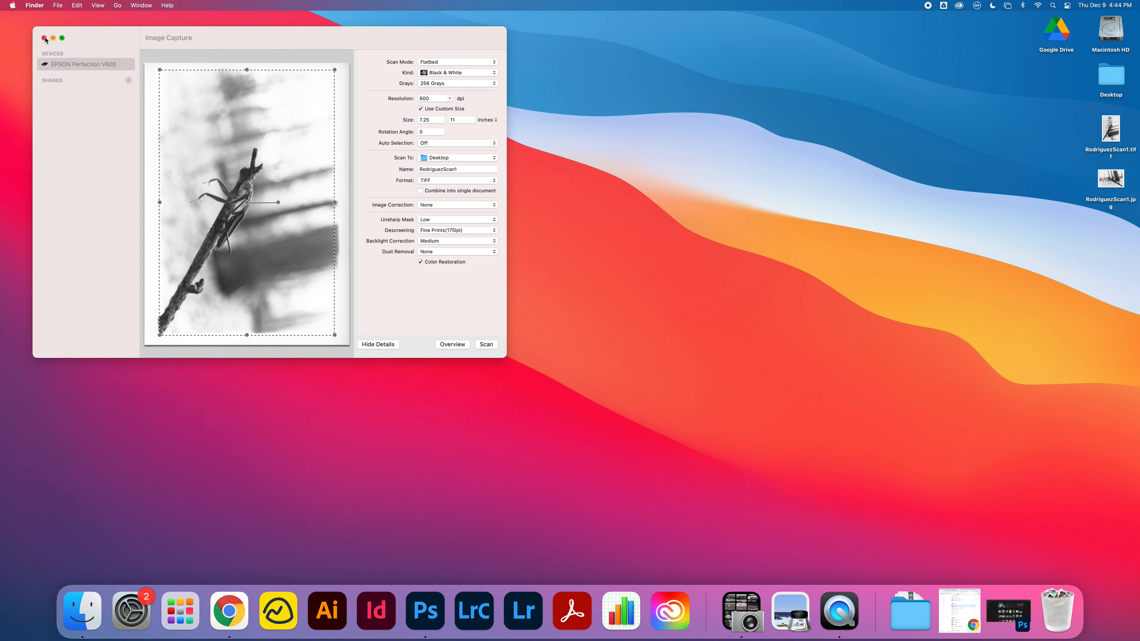
- Close Image Capture, dismiss the Quick Look preview of RodriguezScan1.jpg and launch Chrome
left_click(43, 38)
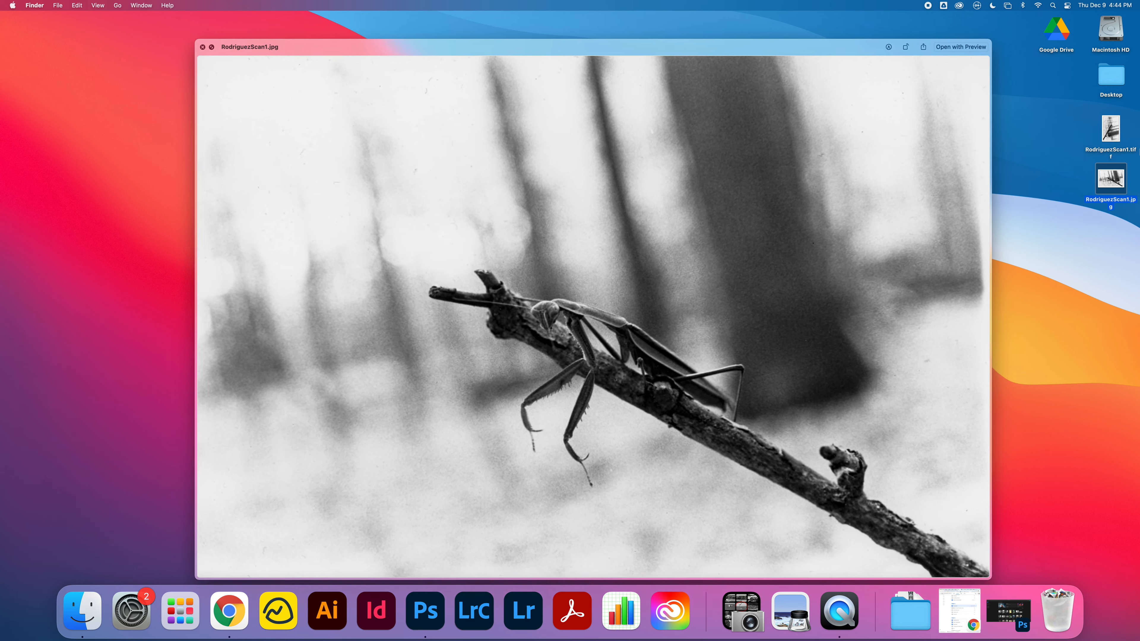
left_click(202, 47)
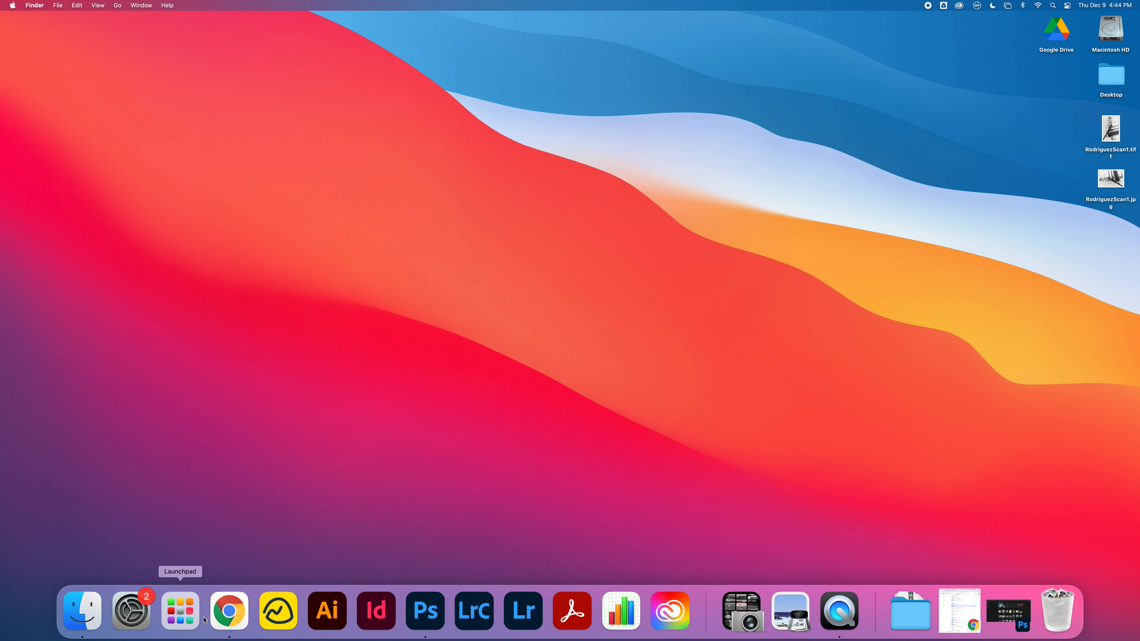
left_click(229, 614)
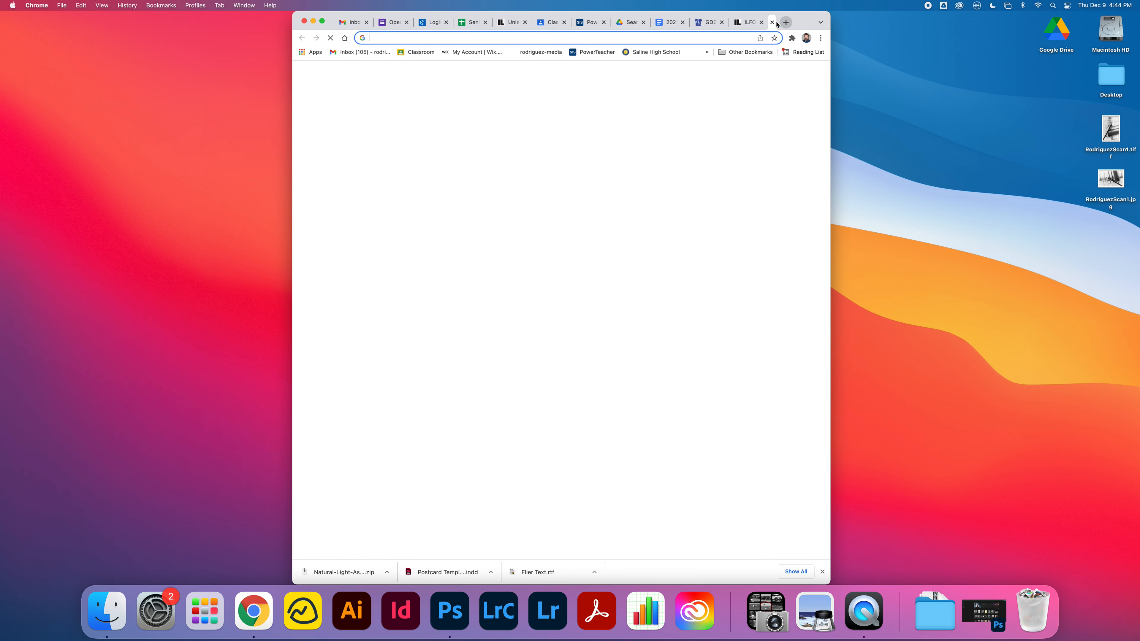
- Search Google for 'adobe spark', open the site and start signing in with Google
type("adobe spark")
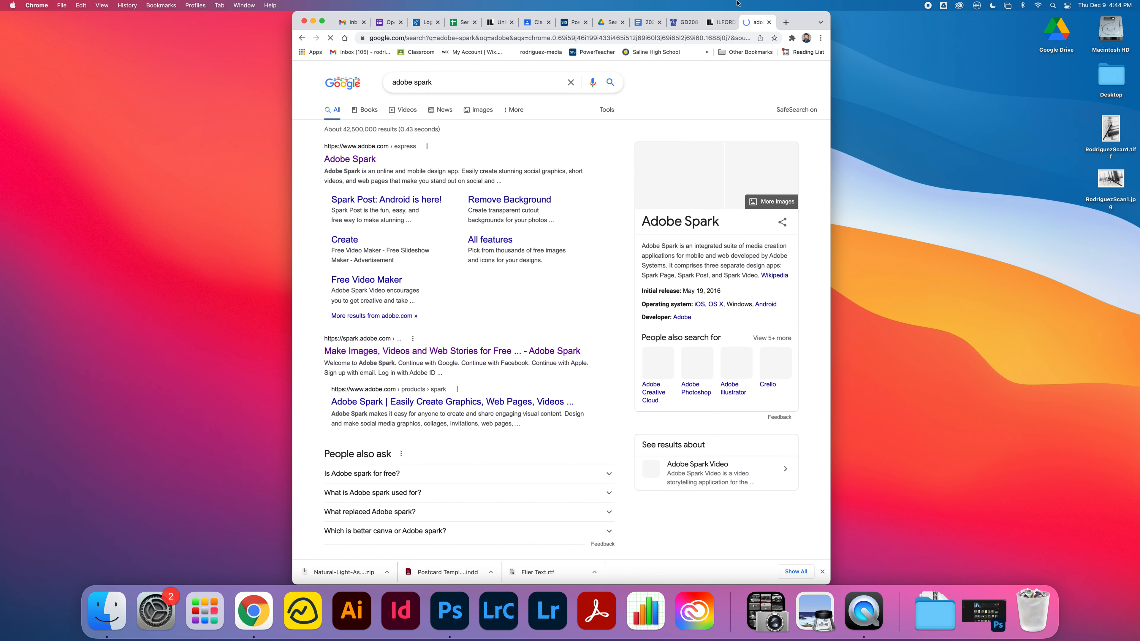
left_click(350, 159)
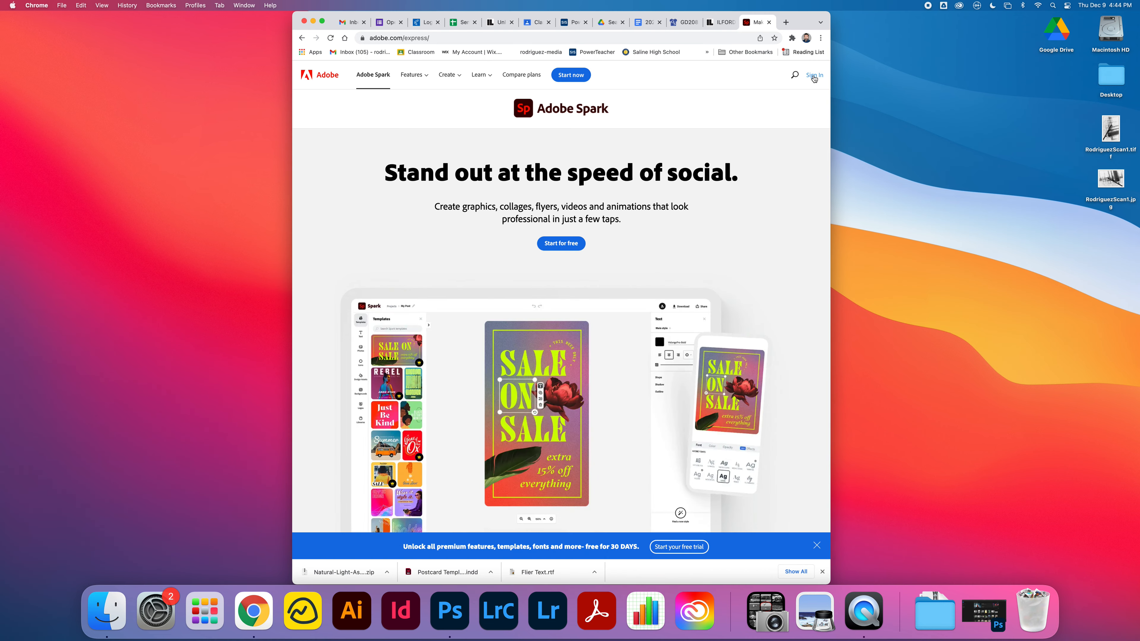
left_click(814, 75)
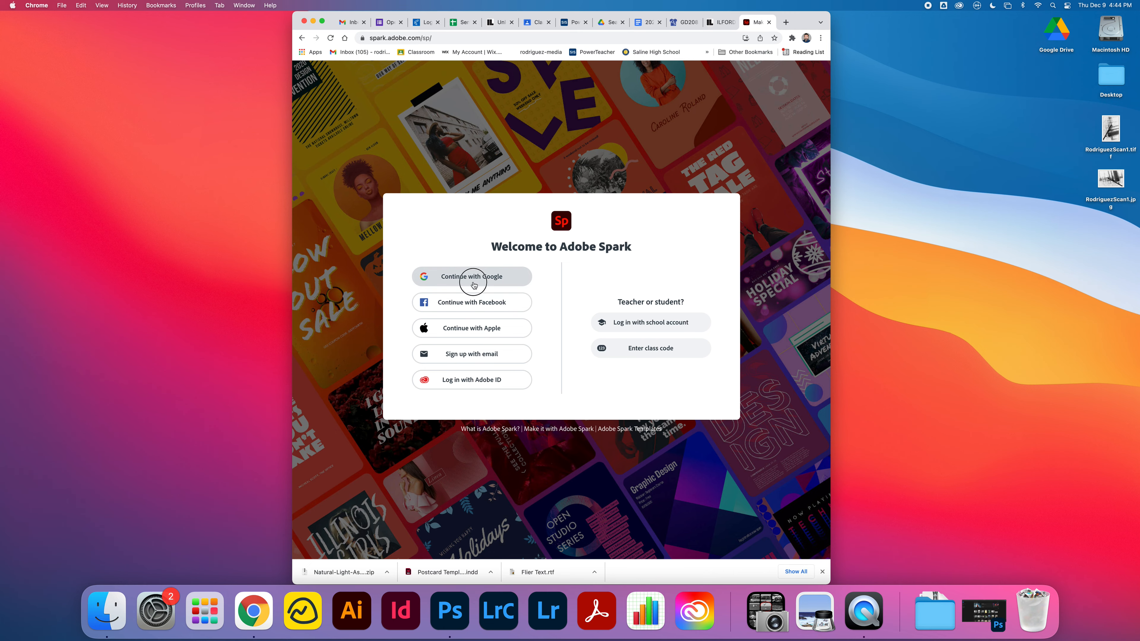
left_click(471, 280)
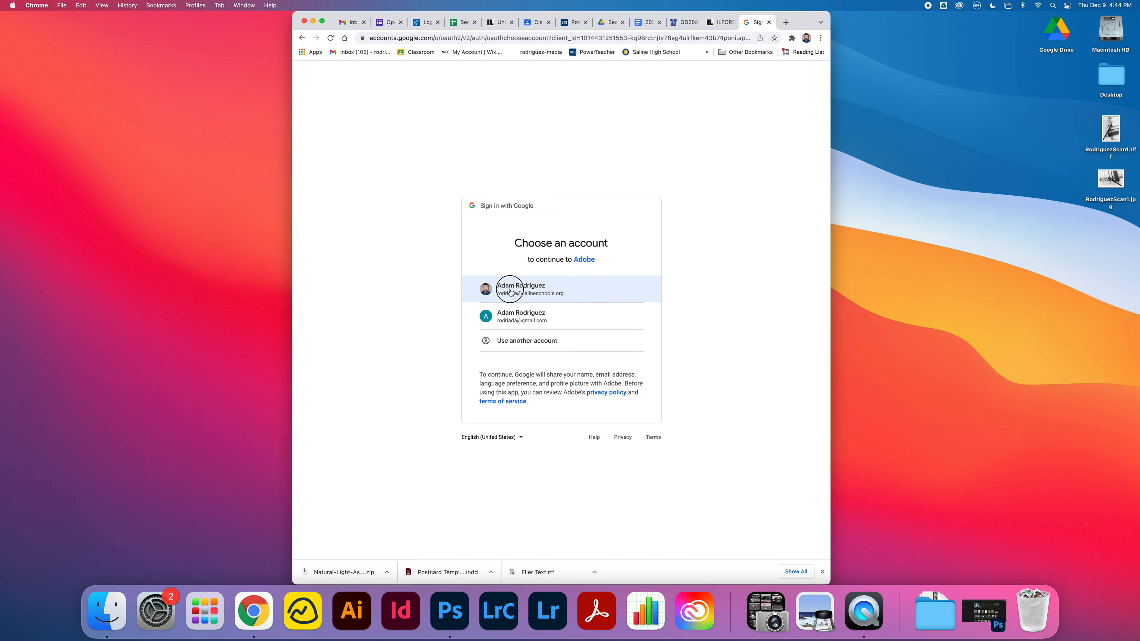
- Sign in with the school Google account as Enterprise ID and open the portfolio page project
left_click(510, 289)
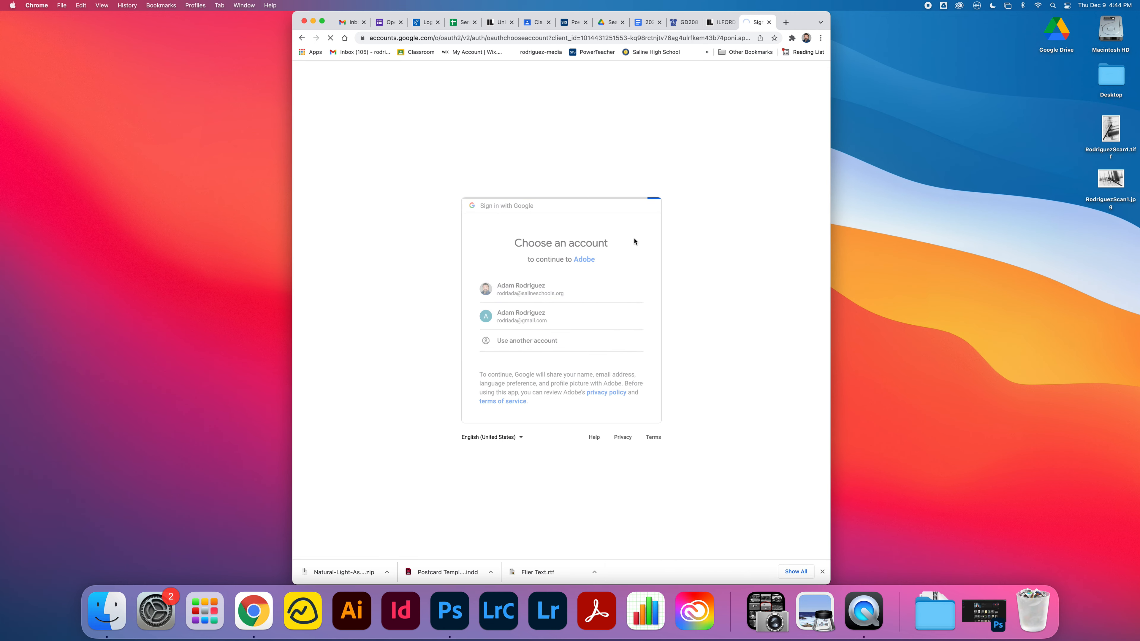
left_click(520, 290)
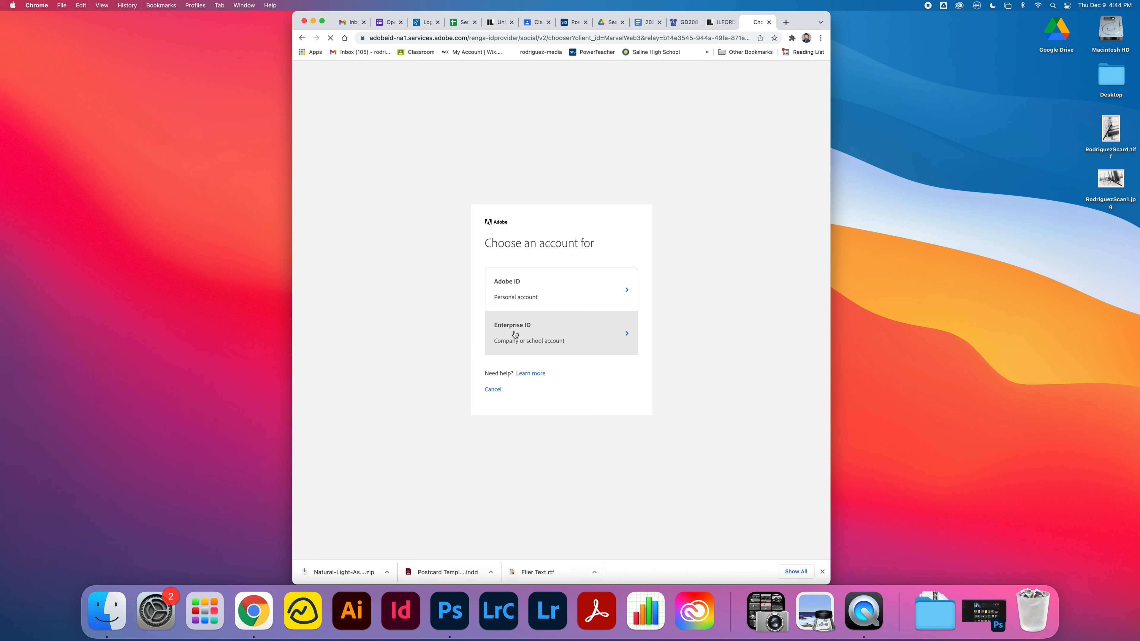
left_click(514, 334)
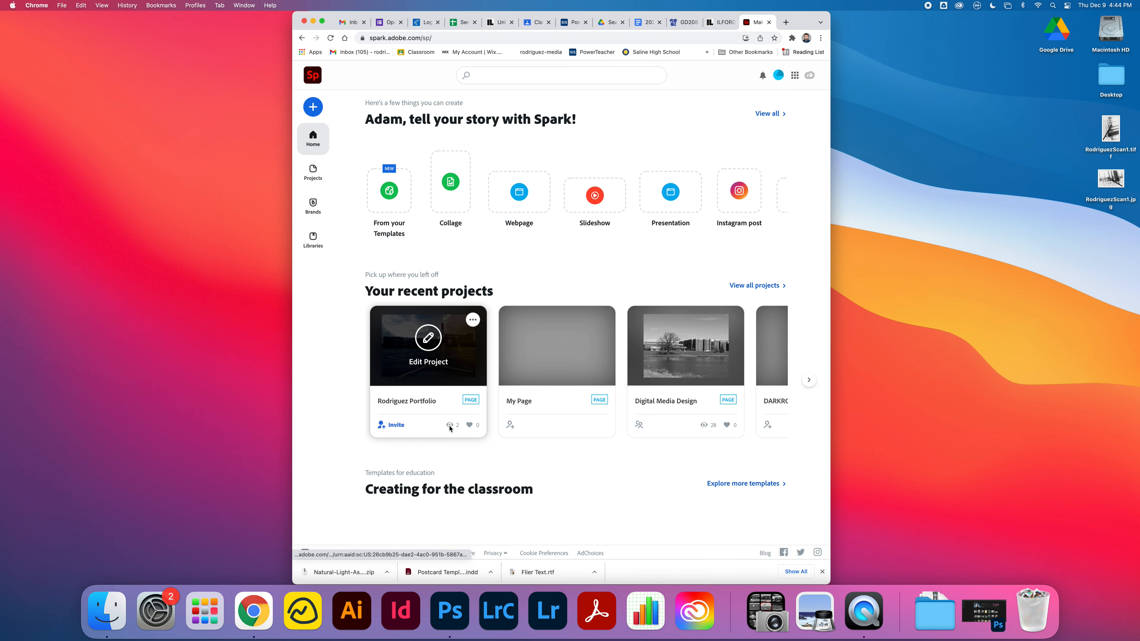
left_click(428, 337)
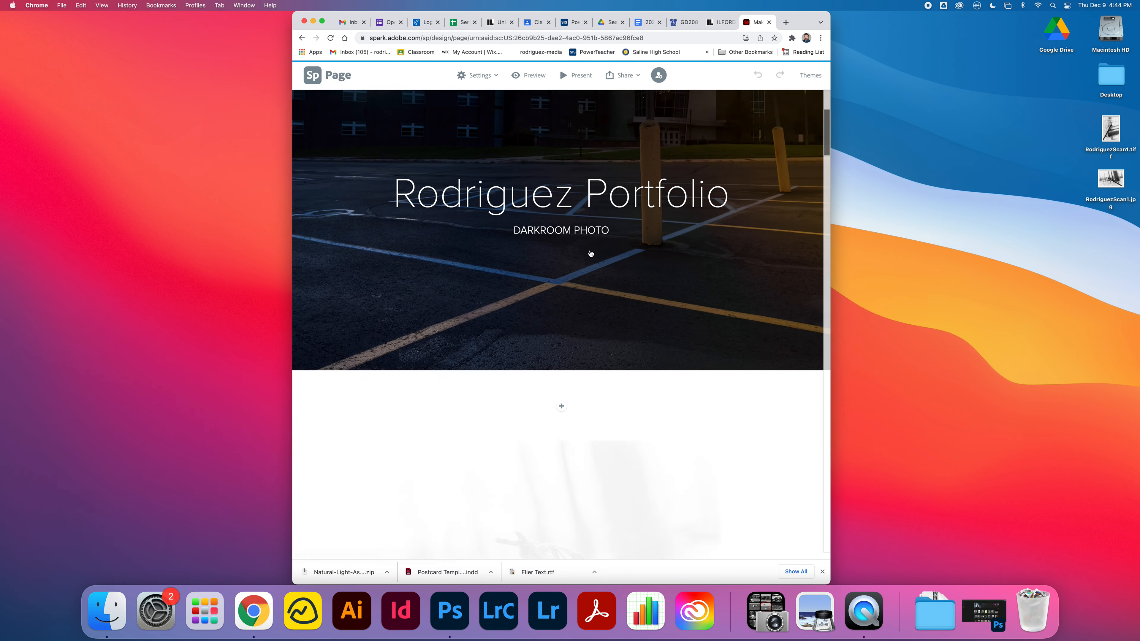
- Enter Edit Project on the portfolio card to view the placed photo captioned 'A Friend in the Woods'
scroll("down", 3)
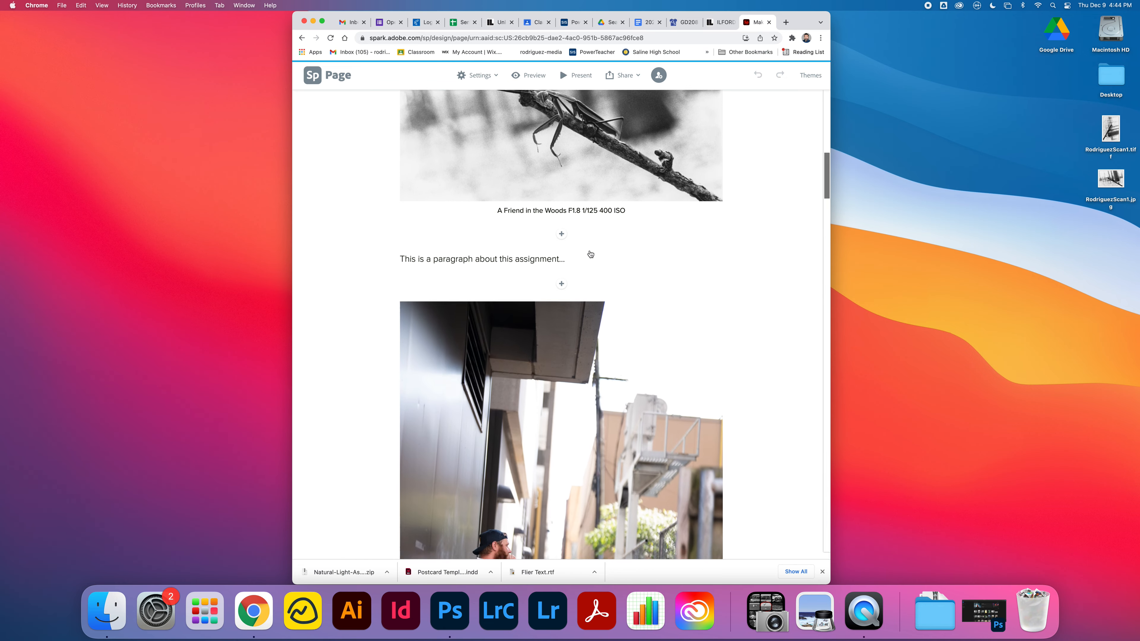
left_click(561, 233)
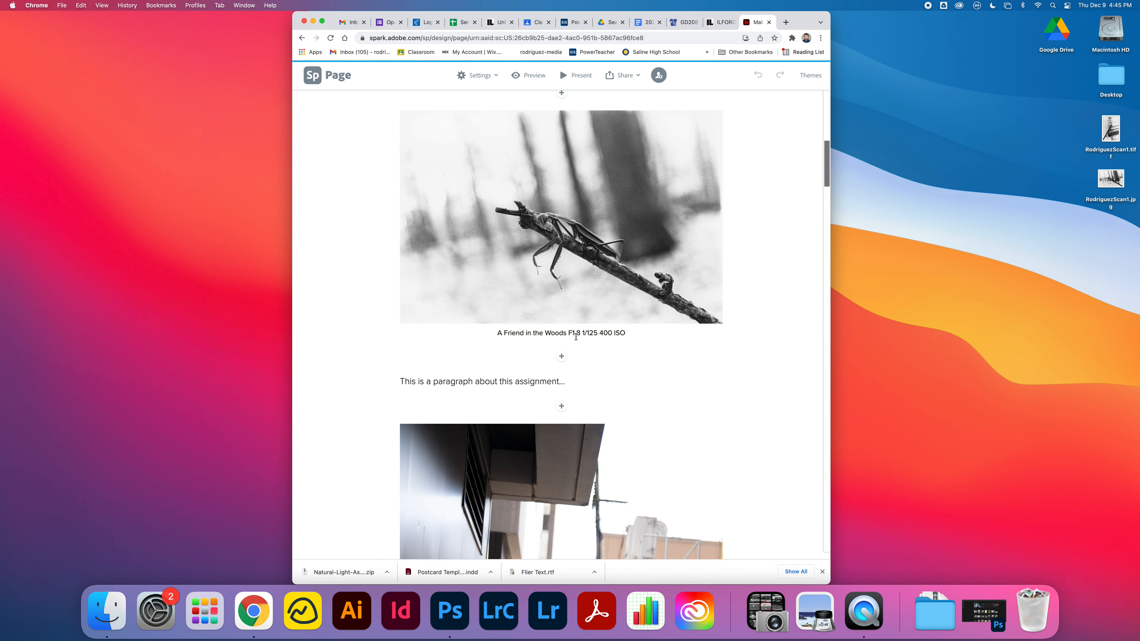
mouse_move(461, 377)
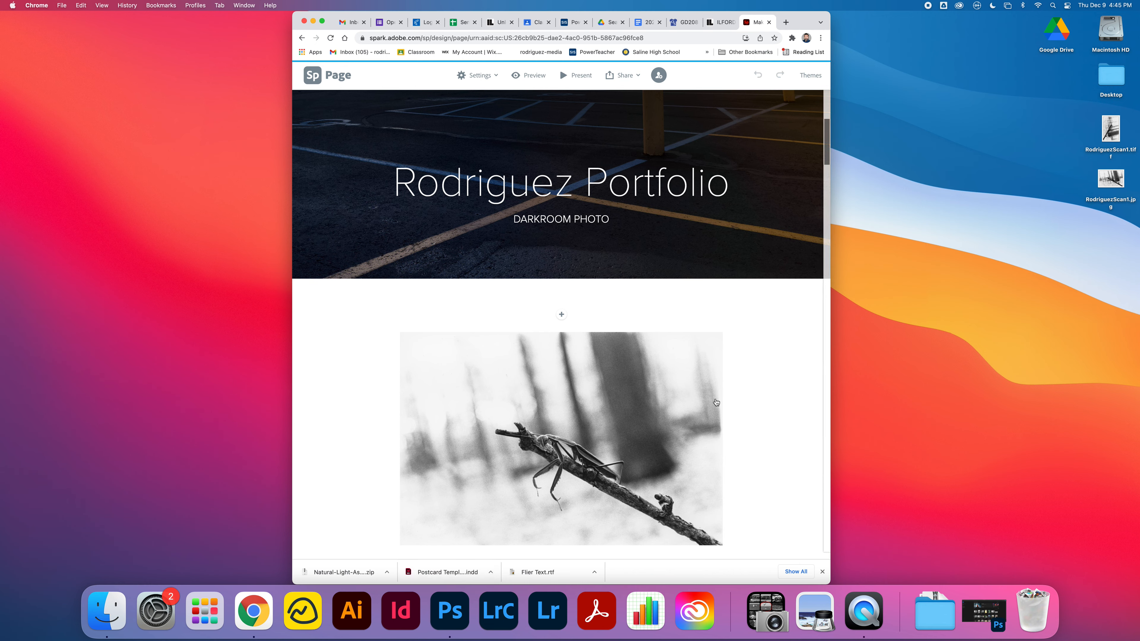
mouse_move(824, 347)
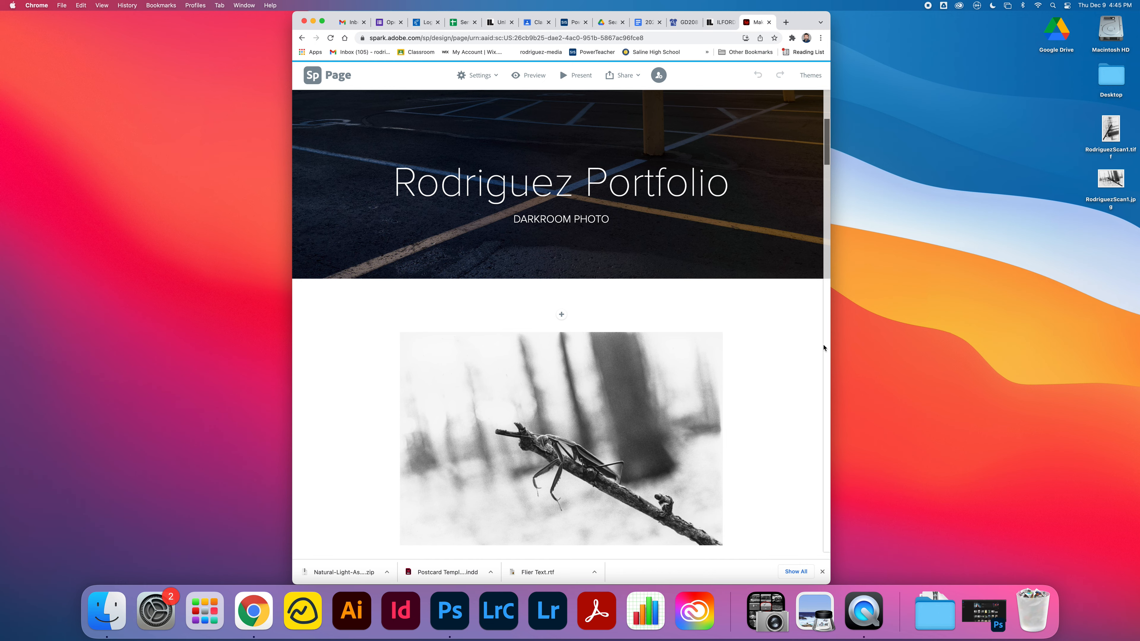